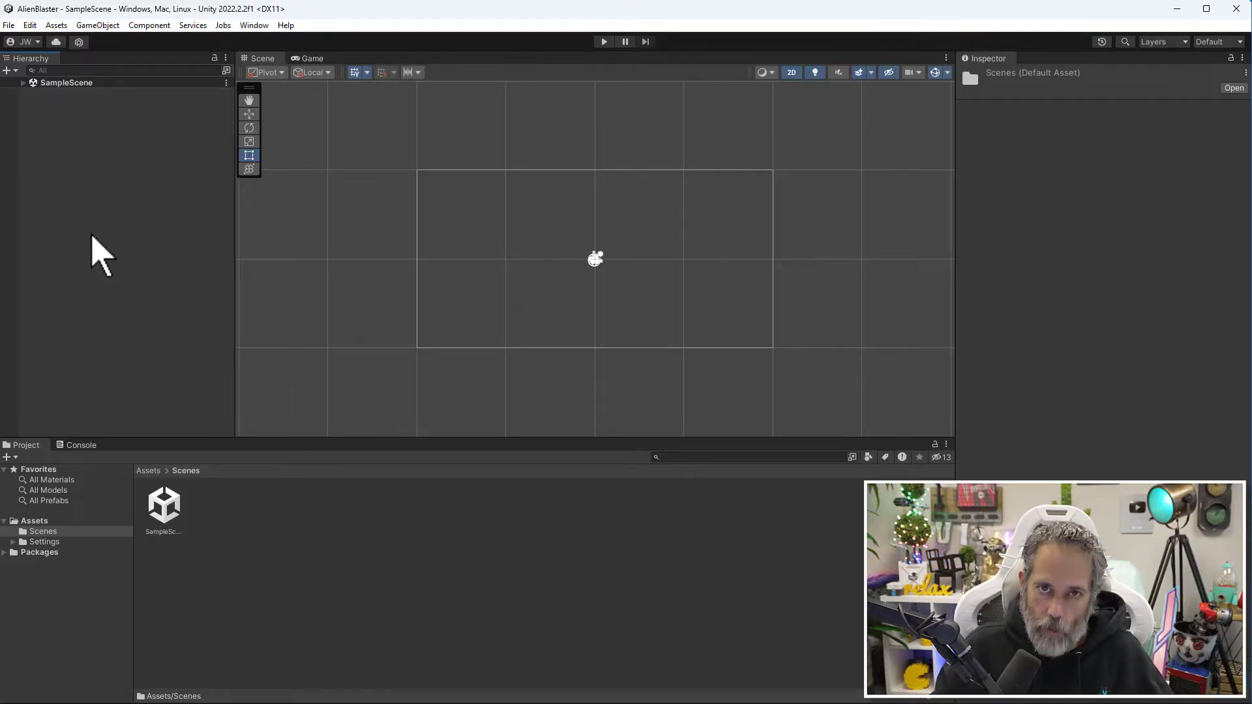
- Reset the editor panels to the Default window layout
{"action": "left_click", "coordinate": [254, 25]}
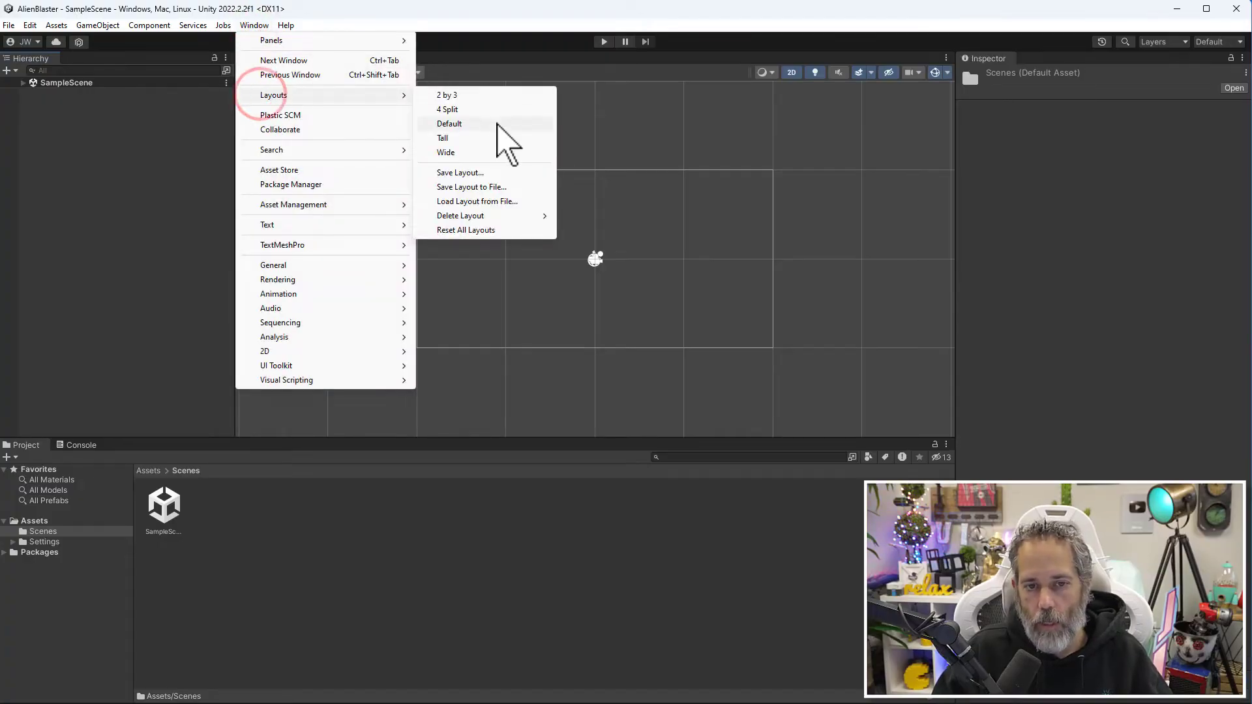
{"action": "left_click", "coordinate": [448, 124]}
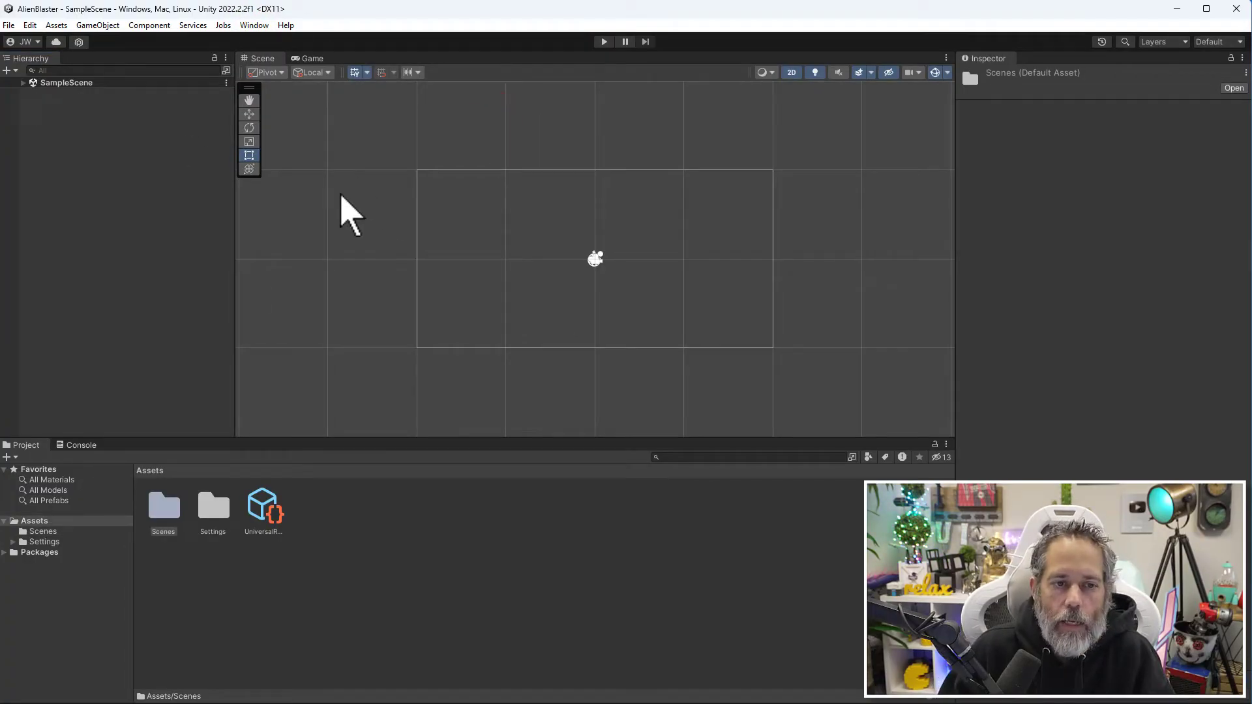
{"action": "mouse_move", "coordinate": [104, 188]}
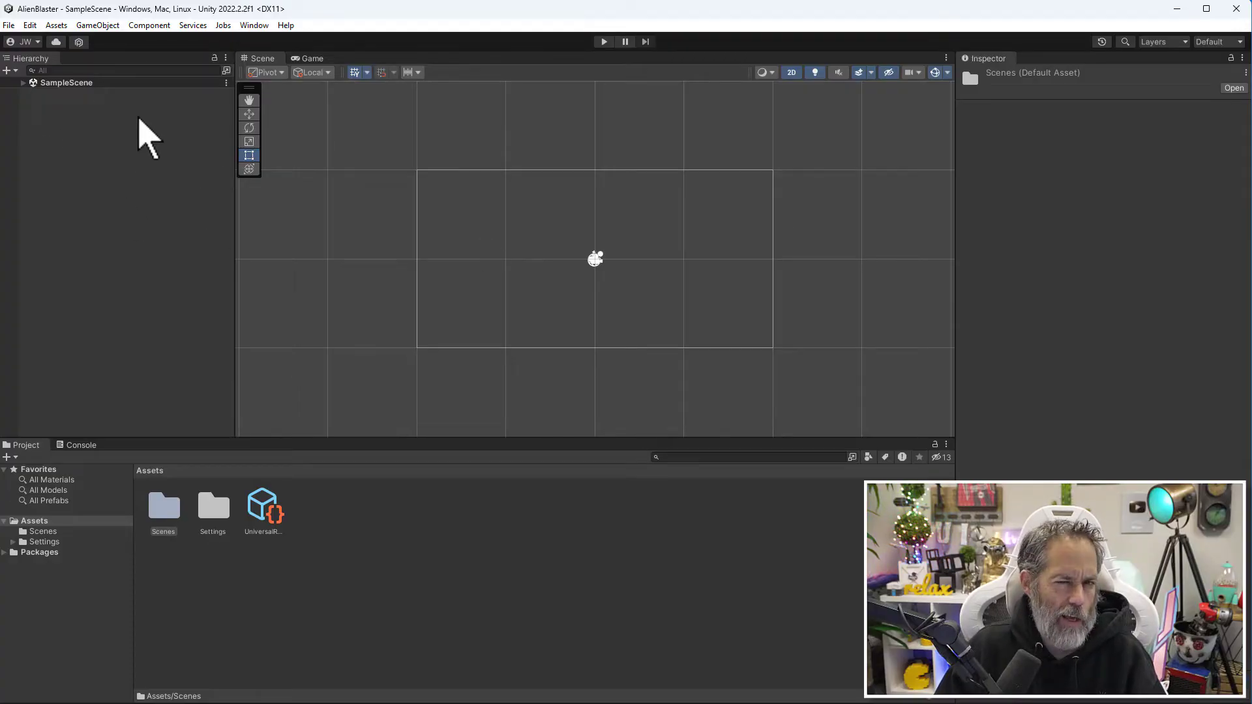
{"action": "mouse_move", "coordinate": [300, 120]}
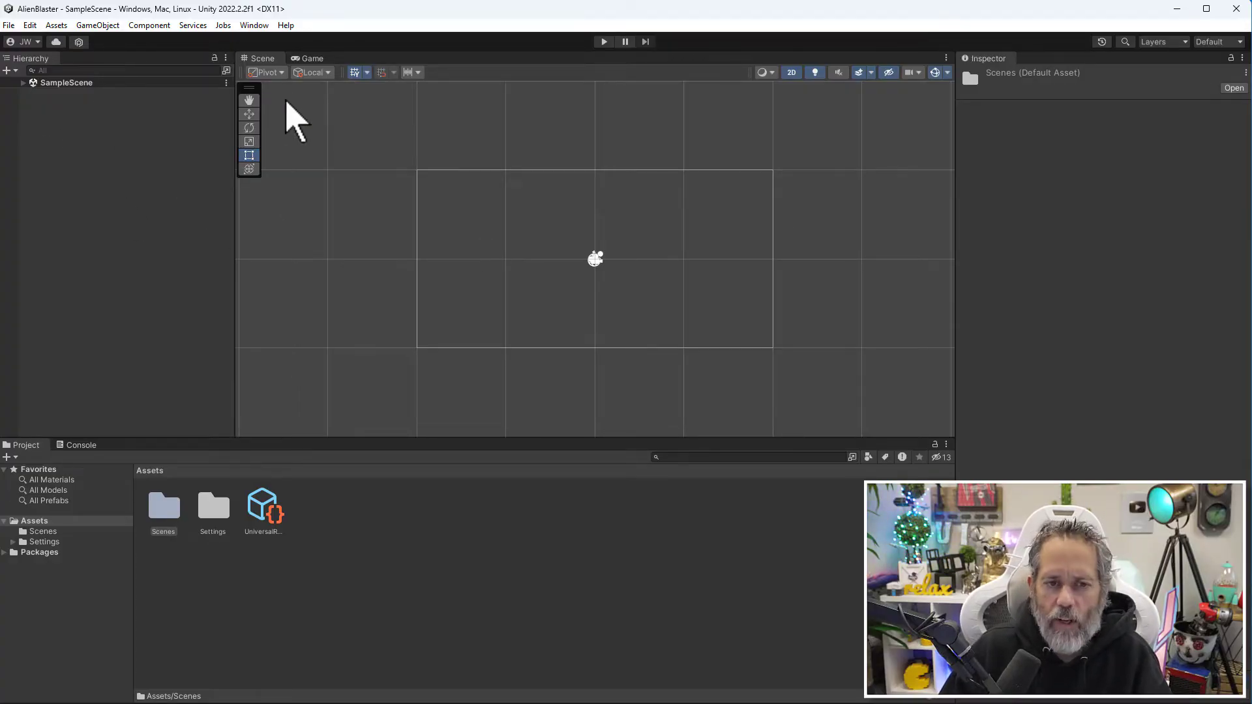
{"action": "mouse_move", "coordinate": [311, 87]}
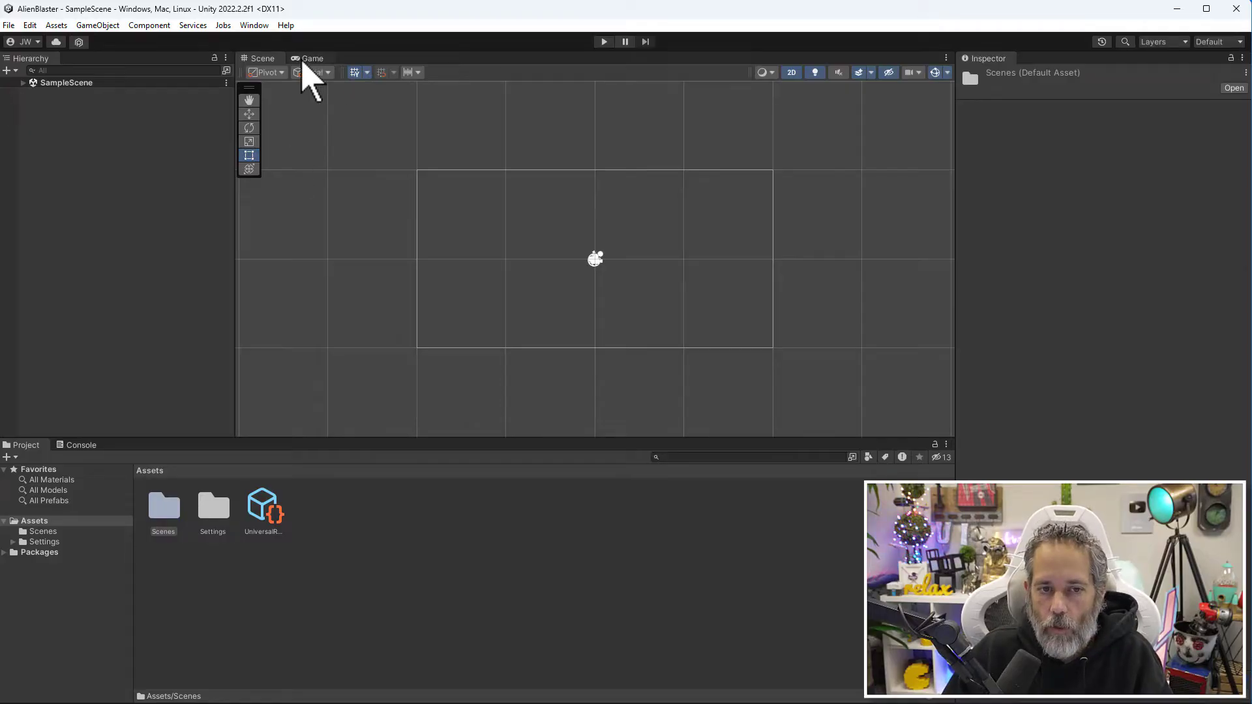
{"action": "mouse_move", "coordinate": [1069, 172]}
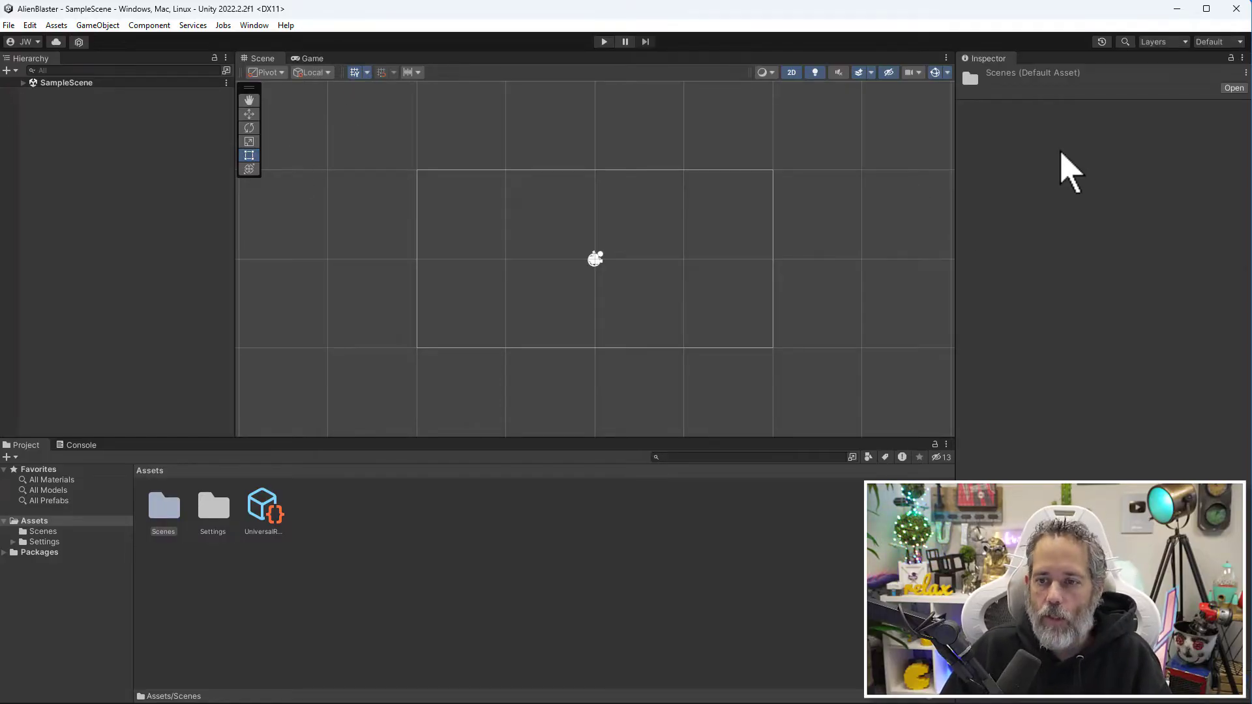
{"action": "mouse_move", "coordinate": [28, 483]}
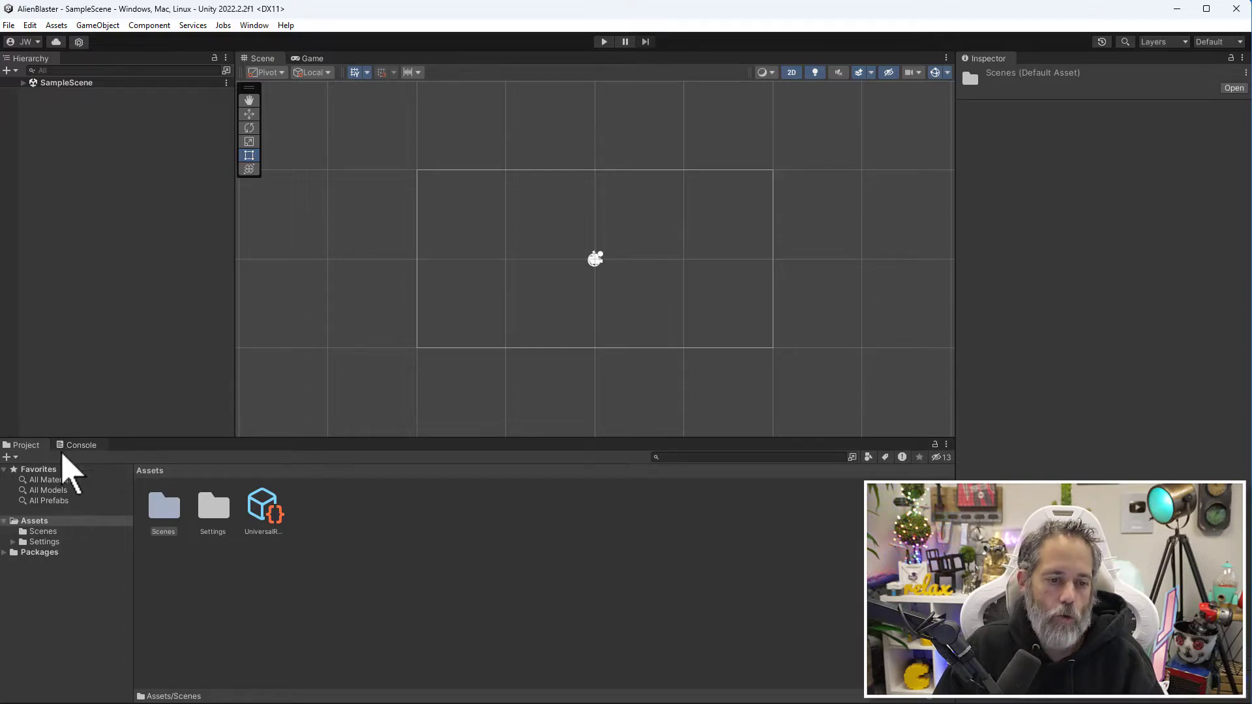
{"action": "mouse_move", "coordinate": [542, 335]}
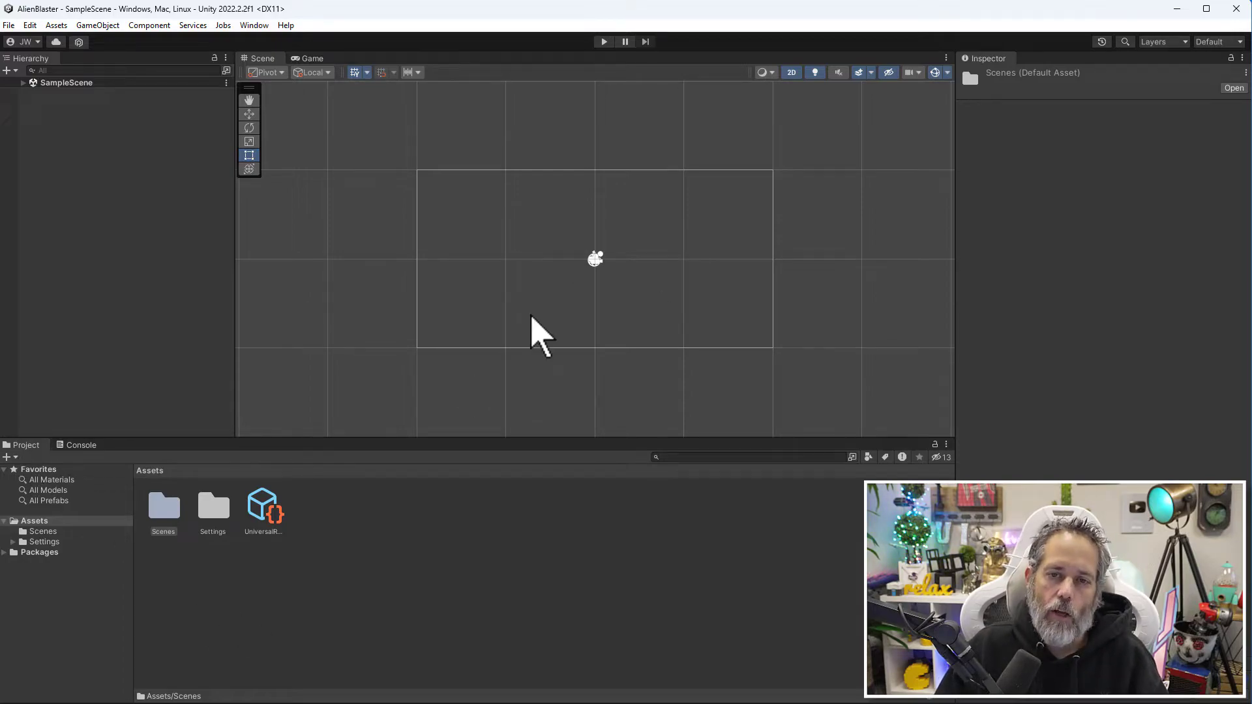
{"action": "mouse_move", "coordinate": [631, 300]}
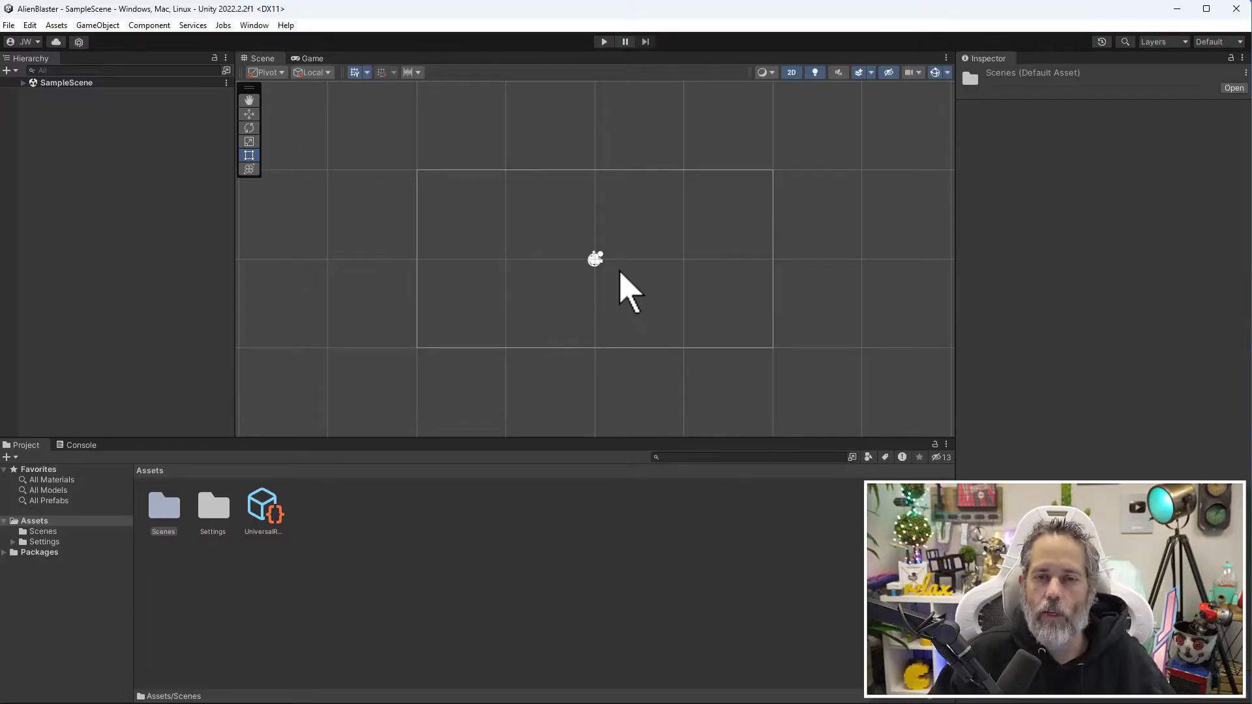
{"action": "mouse_move", "coordinate": [619, 256]}
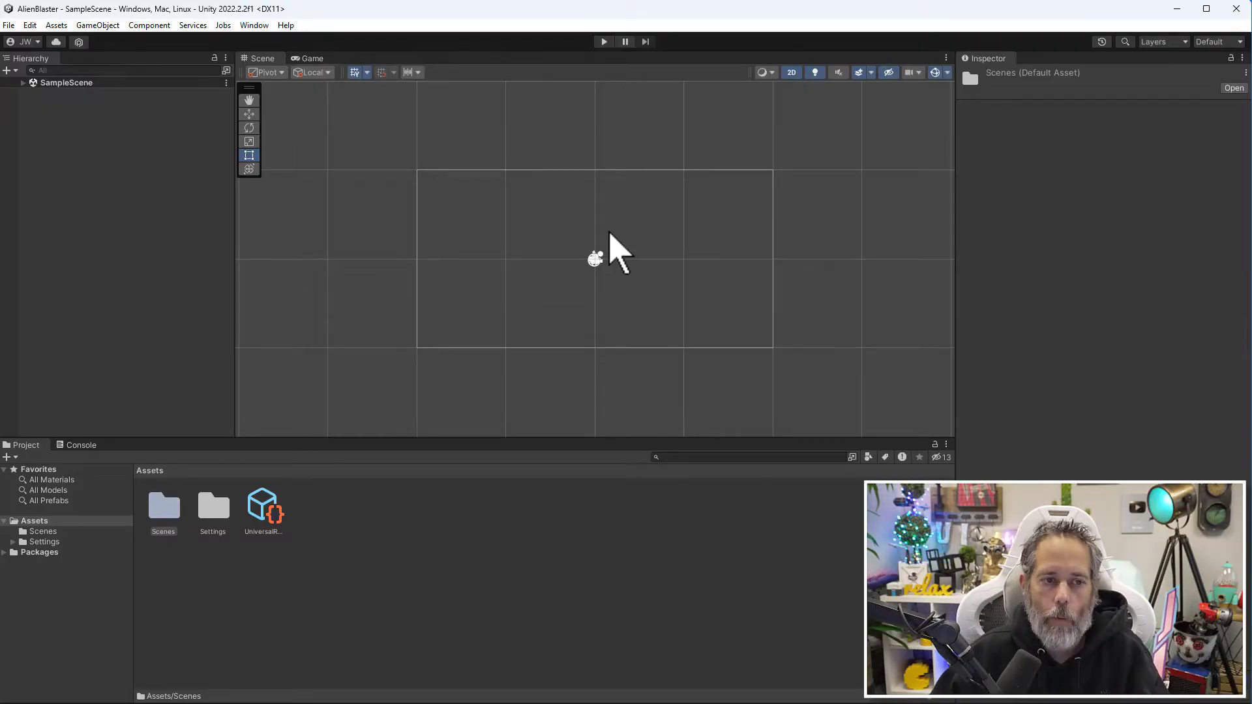
{"action": "mouse_move", "coordinate": [432, 233]}
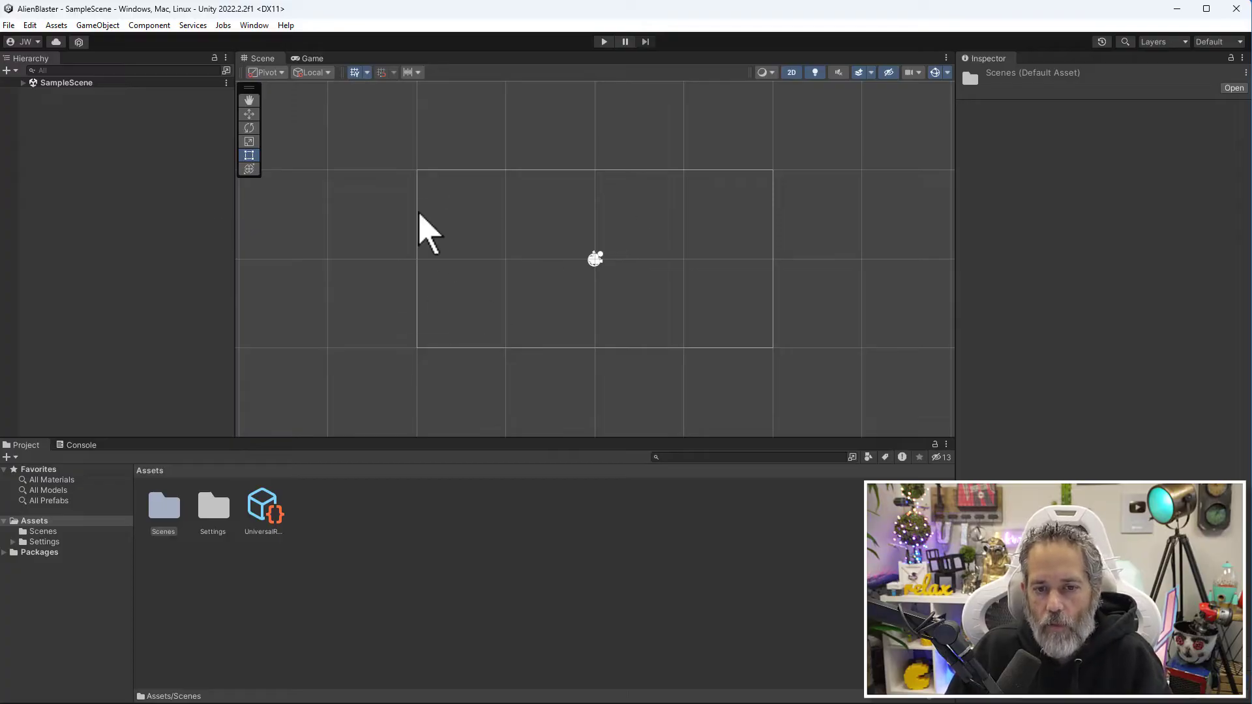
{"action": "mouse_move", "coordinate": [550, 360]}
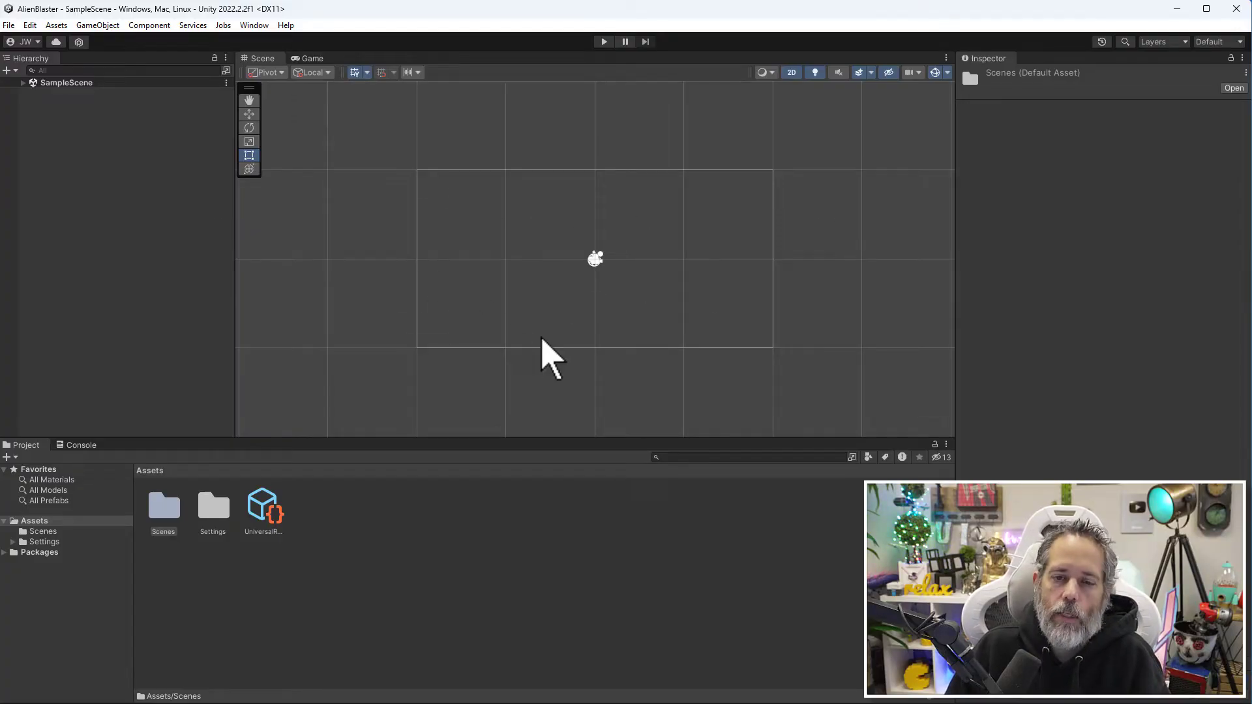
{"action": "mouse_move", "coordinate": [602, 252]}
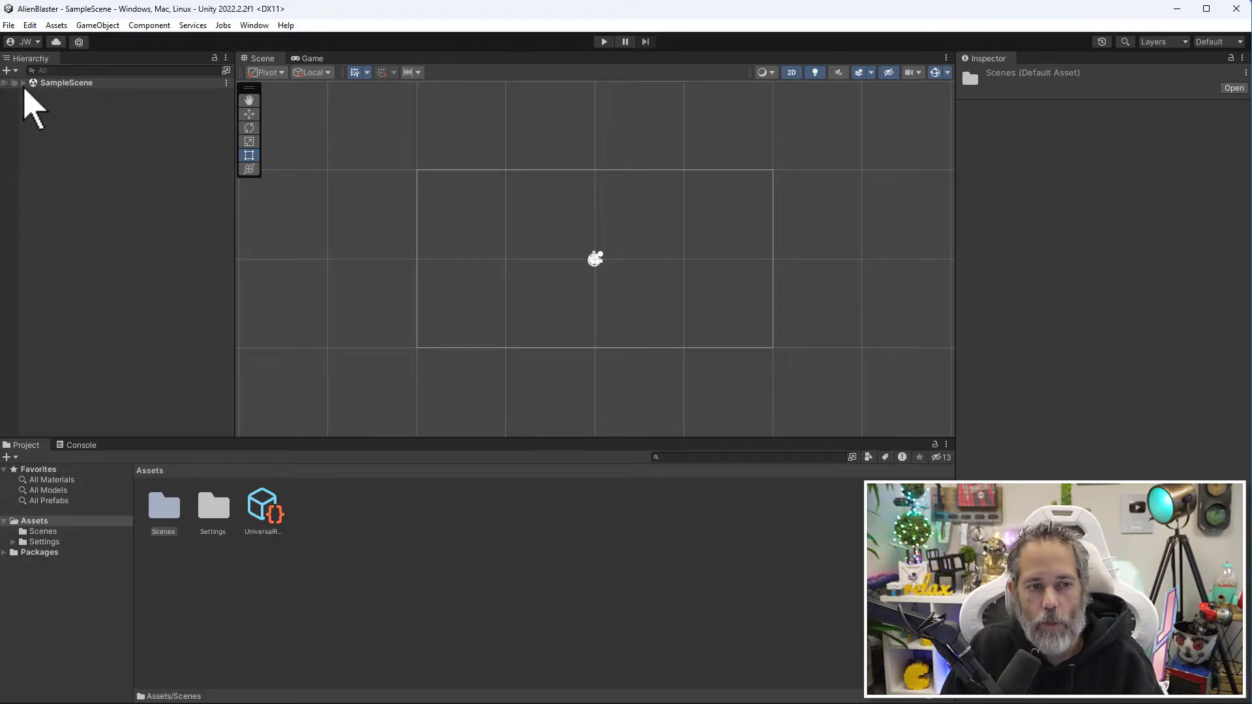
{"action": "mouse_move", "coordinate": [94, 108]}
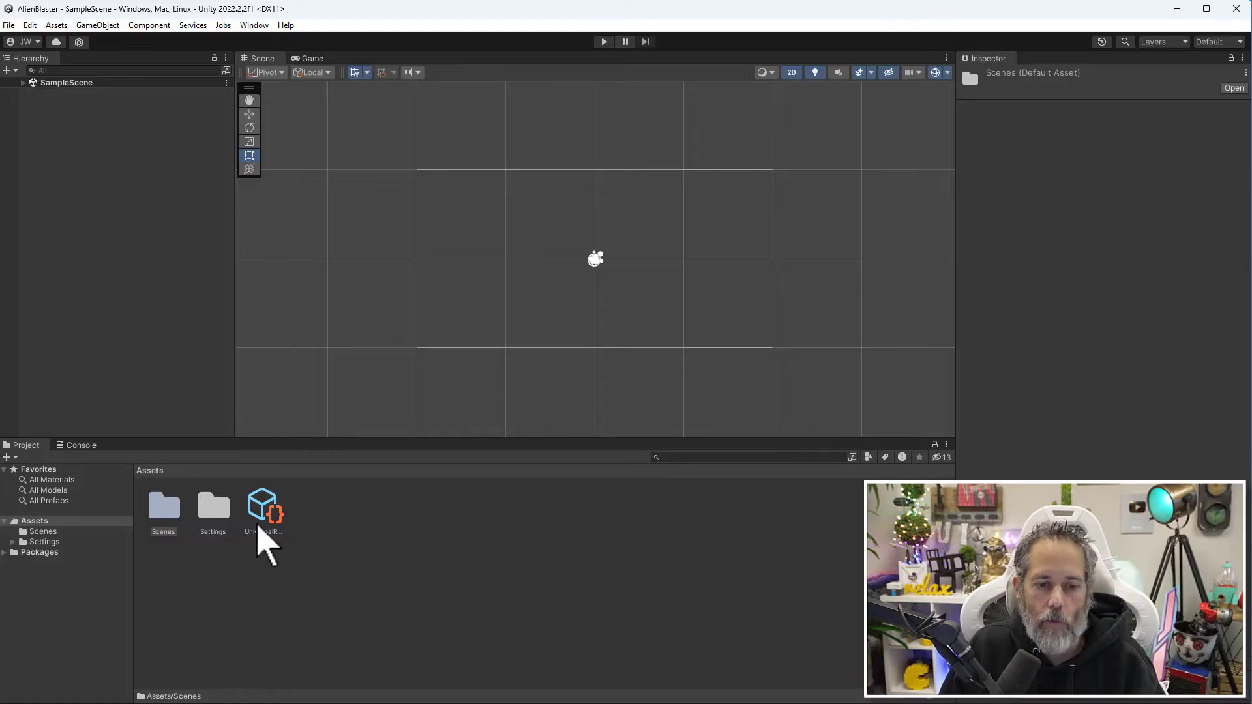
{"action": "mouse_move", "coordinate": [176, 520]}
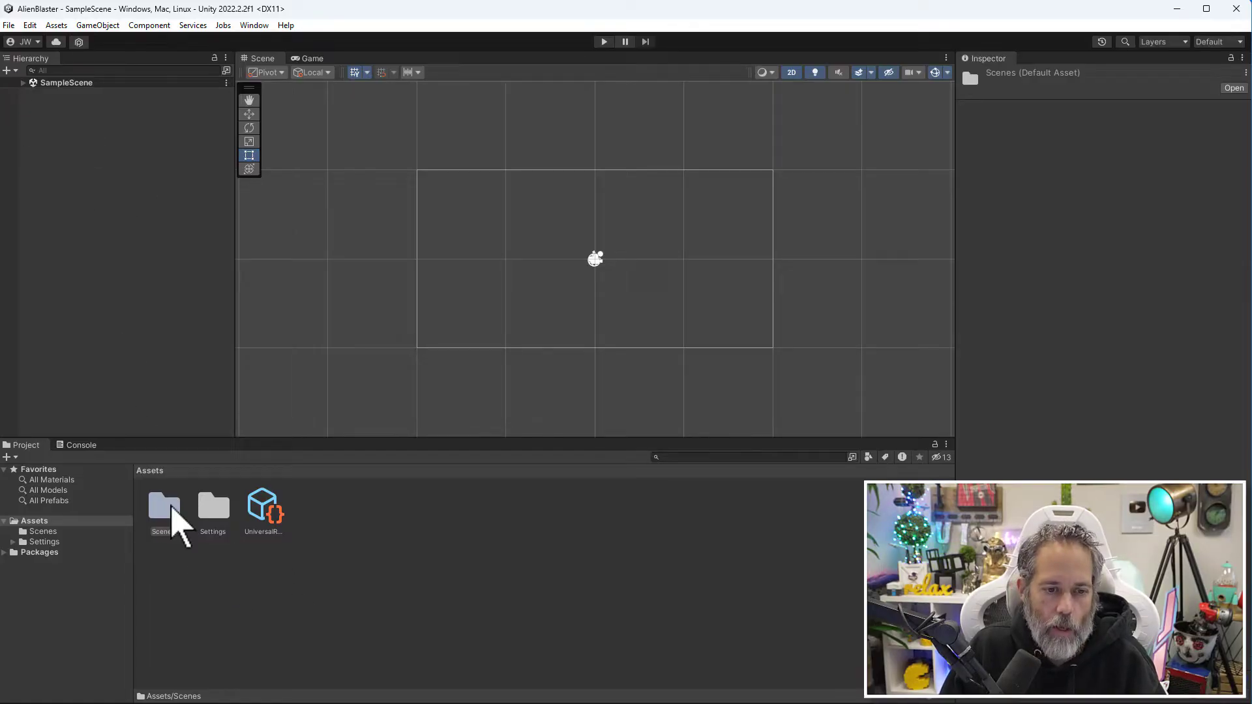
{"action": "mouse_move", "coordinate": [36, 104]}
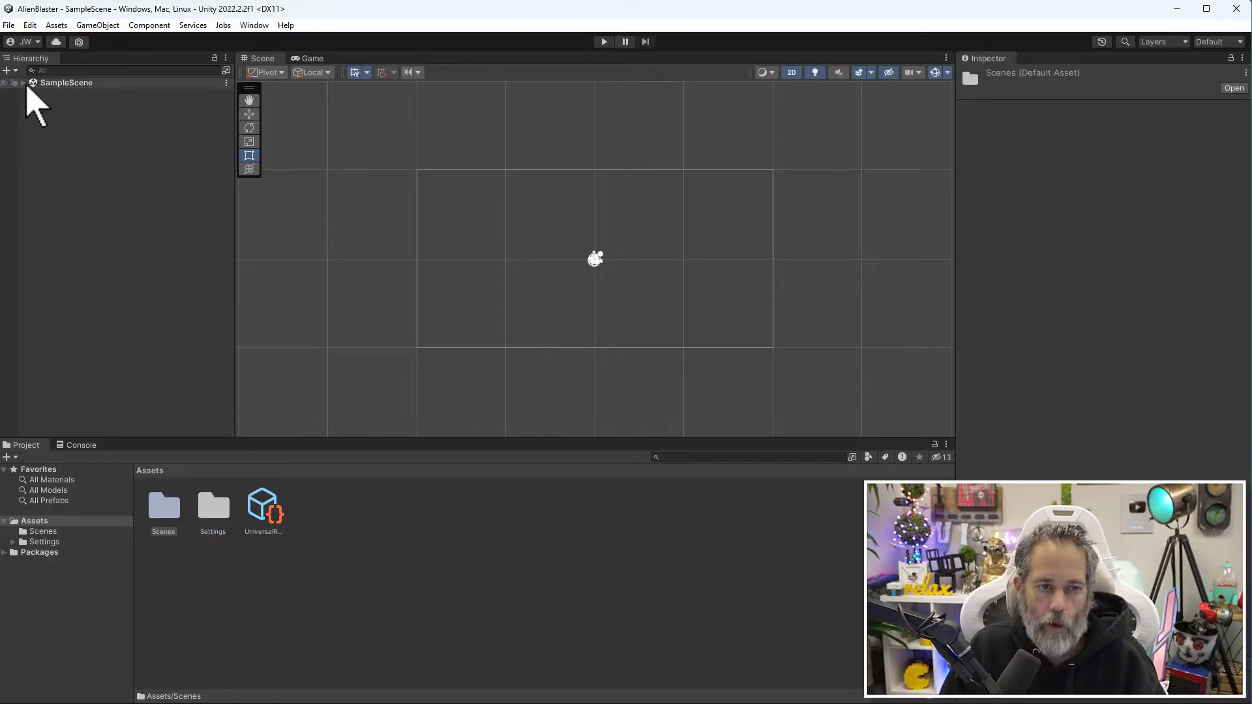
- Expand SampleScene and inspect Main Camera, then Global Light 2D
{"action": "left_click", "coordinate": [13, 82]}
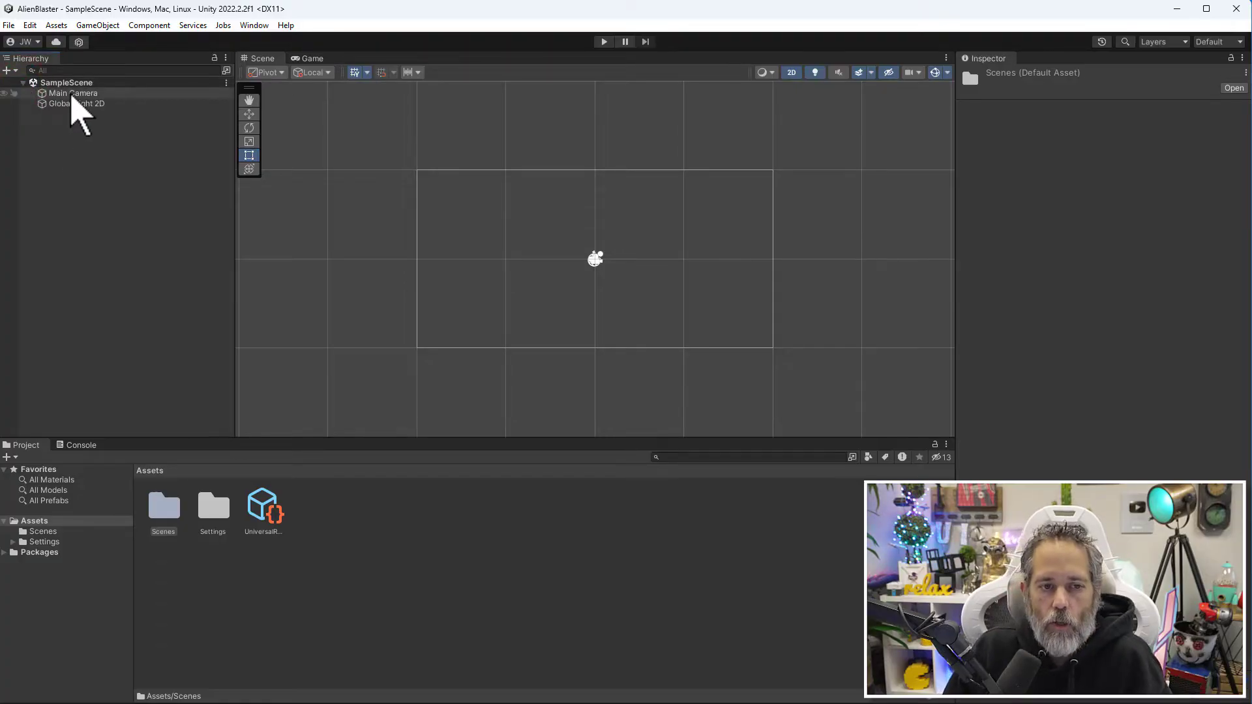
{"action": "left_click", "coordinate": [74, 92]}
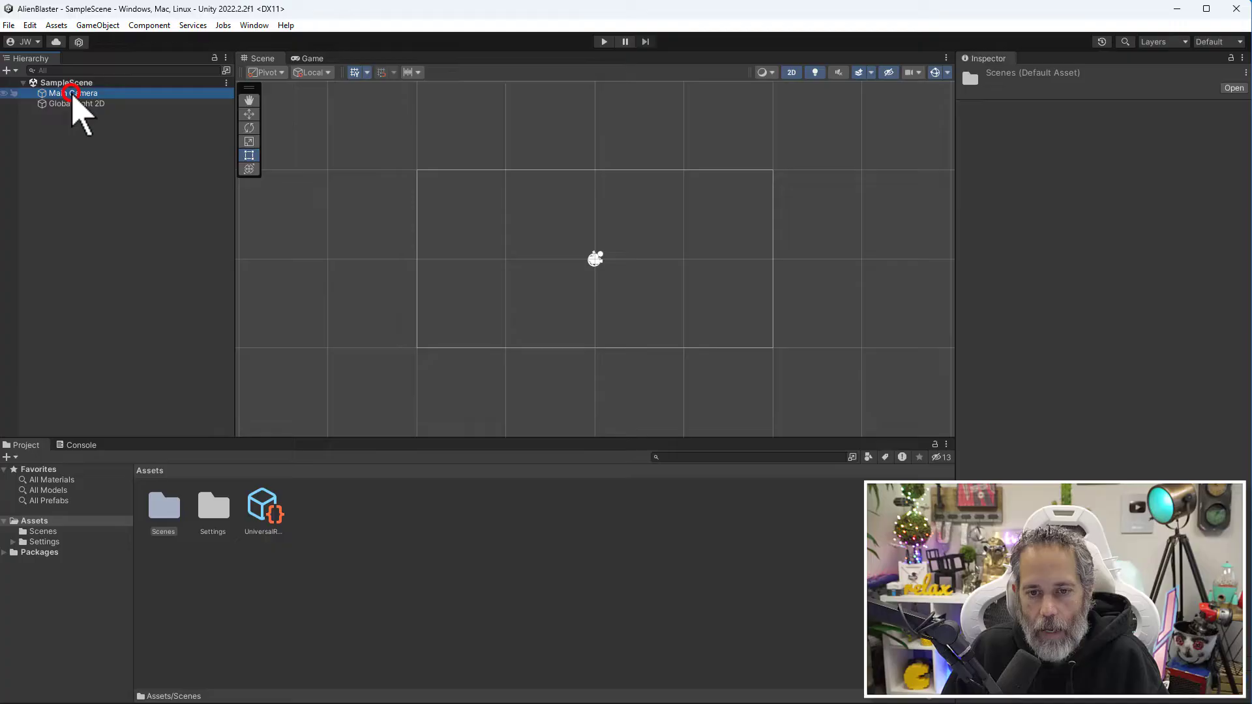
{"action": "left_click", "coordinate": [77, 92]}
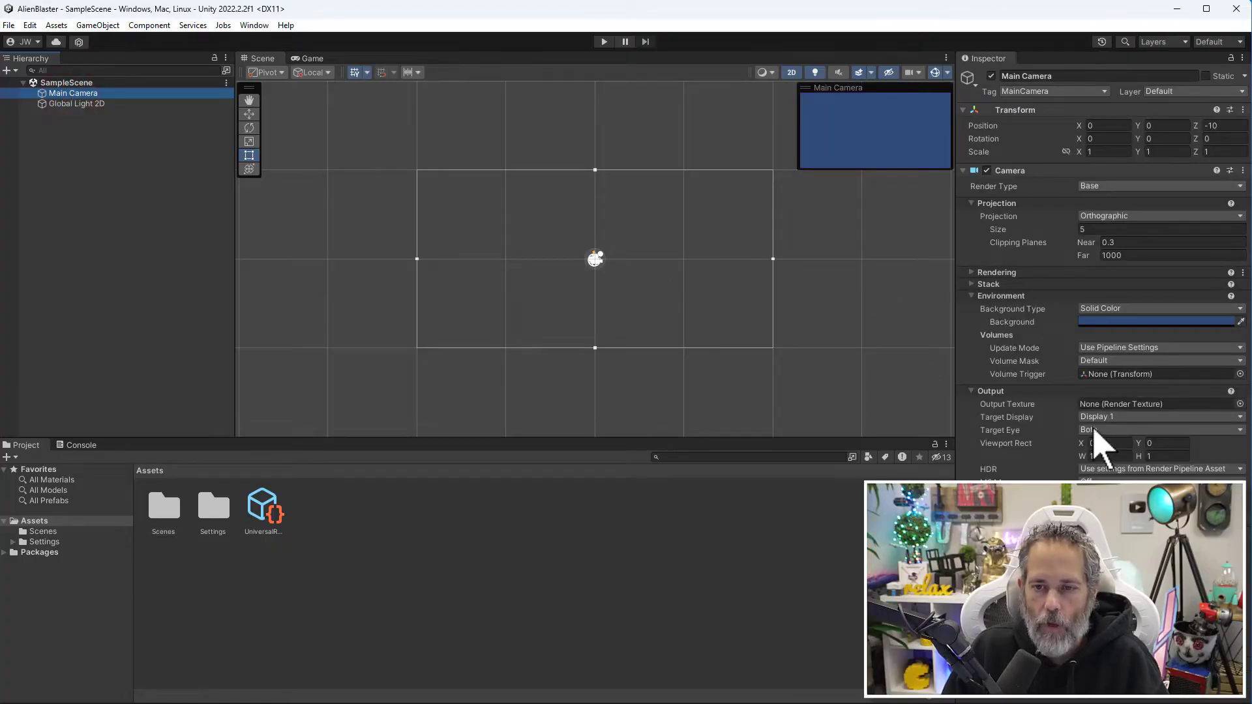
{"action": "left_click", "coordinate": [77, 103]}
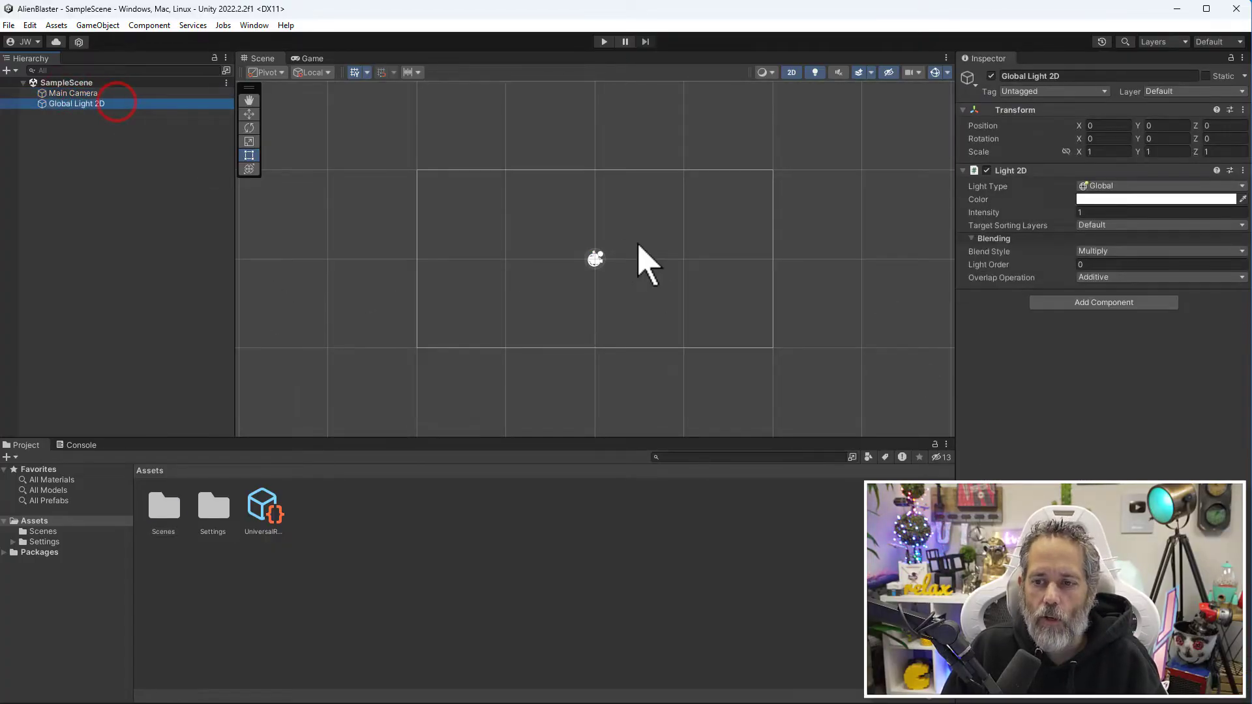
{"action": "mouse_move", "coordinate": [643, 232]}
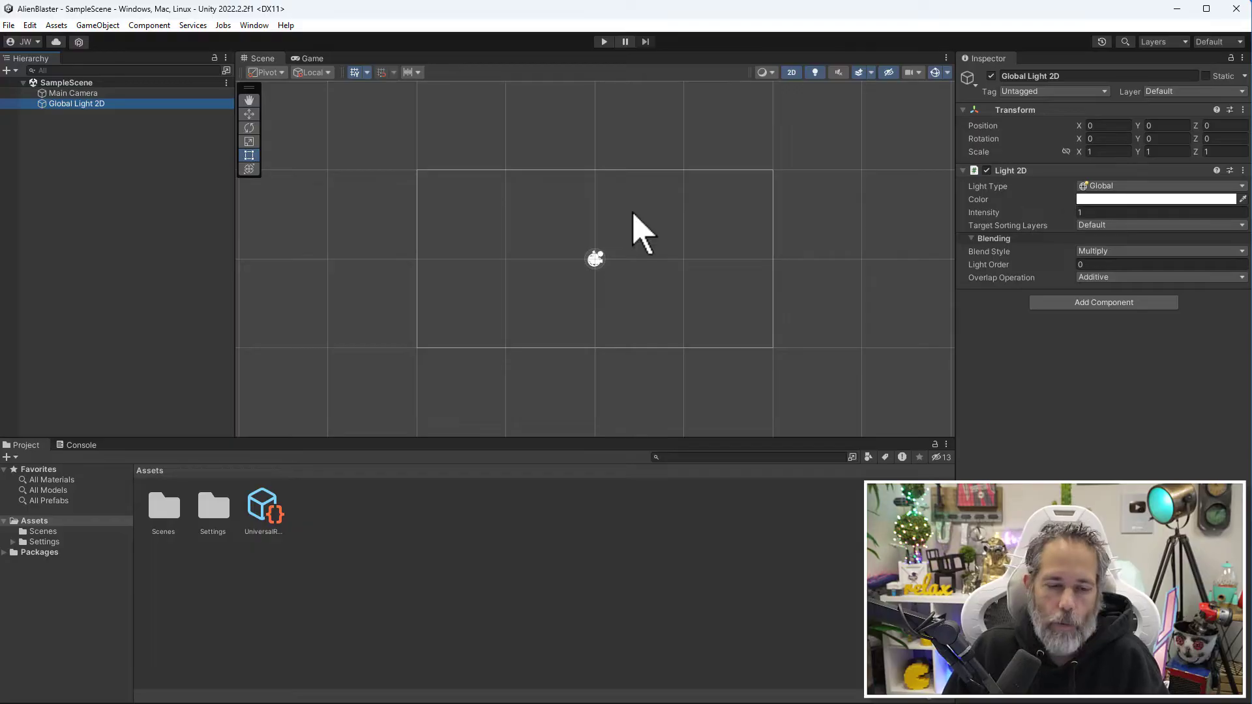
{"action": "mouse_move", "coordinate": [347, 287]}
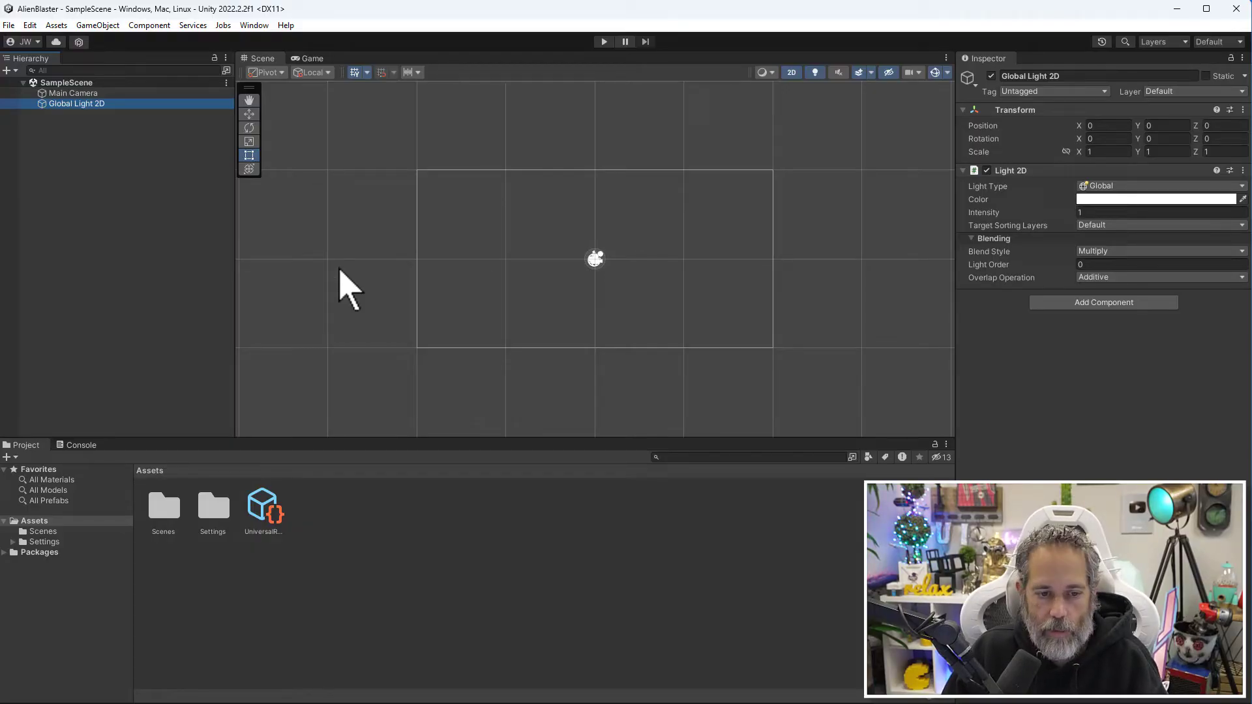
{"action": "mouse_move", "coordinate": [242, 380]}
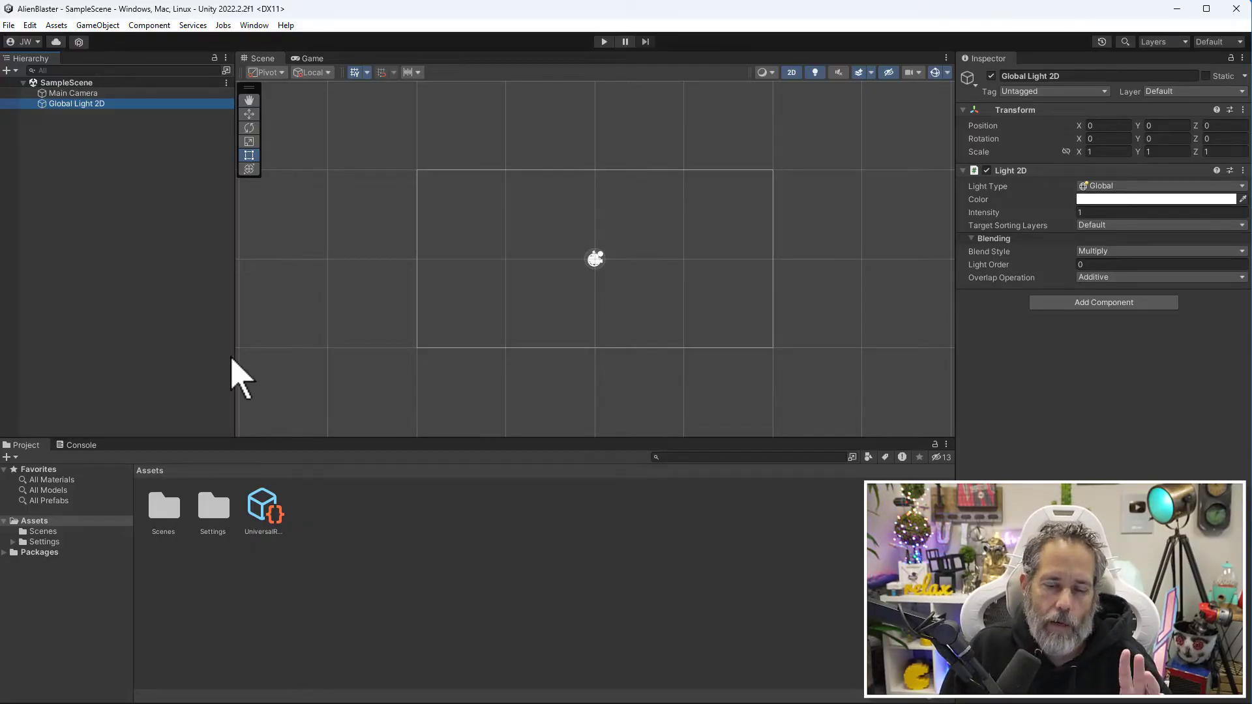
{"action": "mouse_move", "coordinate": [120, 555]}
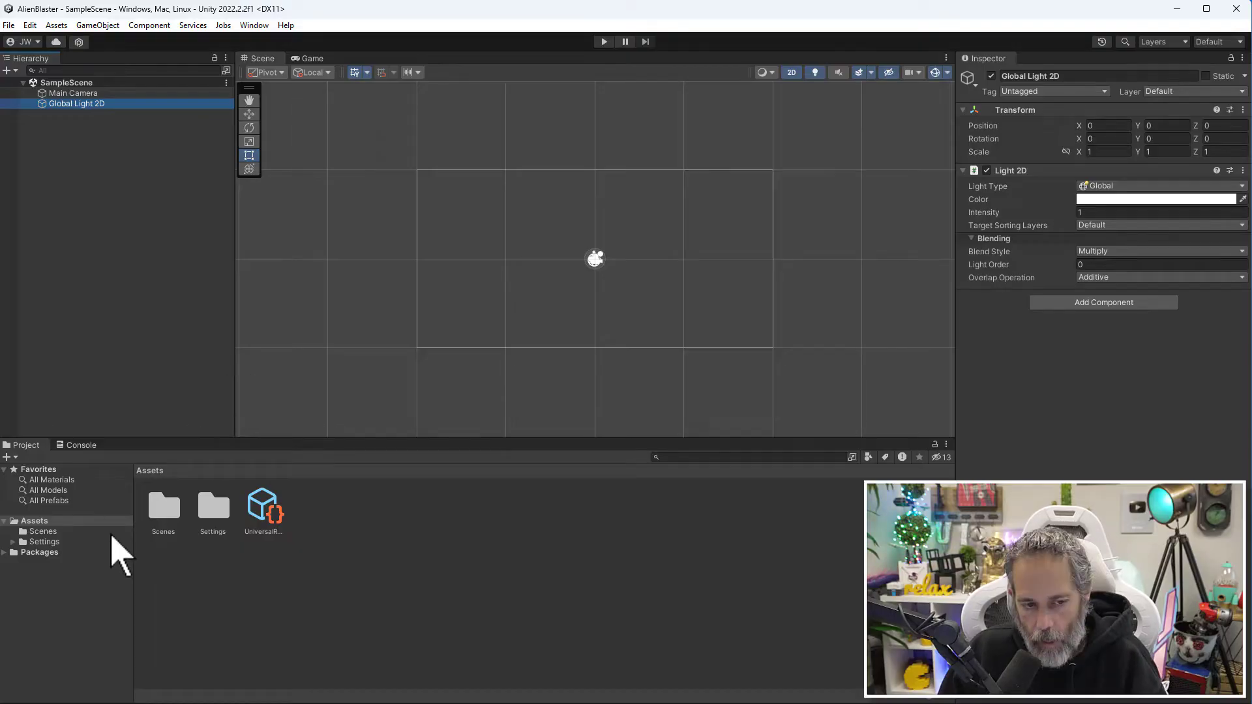
{"action": "mouse_move", "coordinate": [44, 475]}
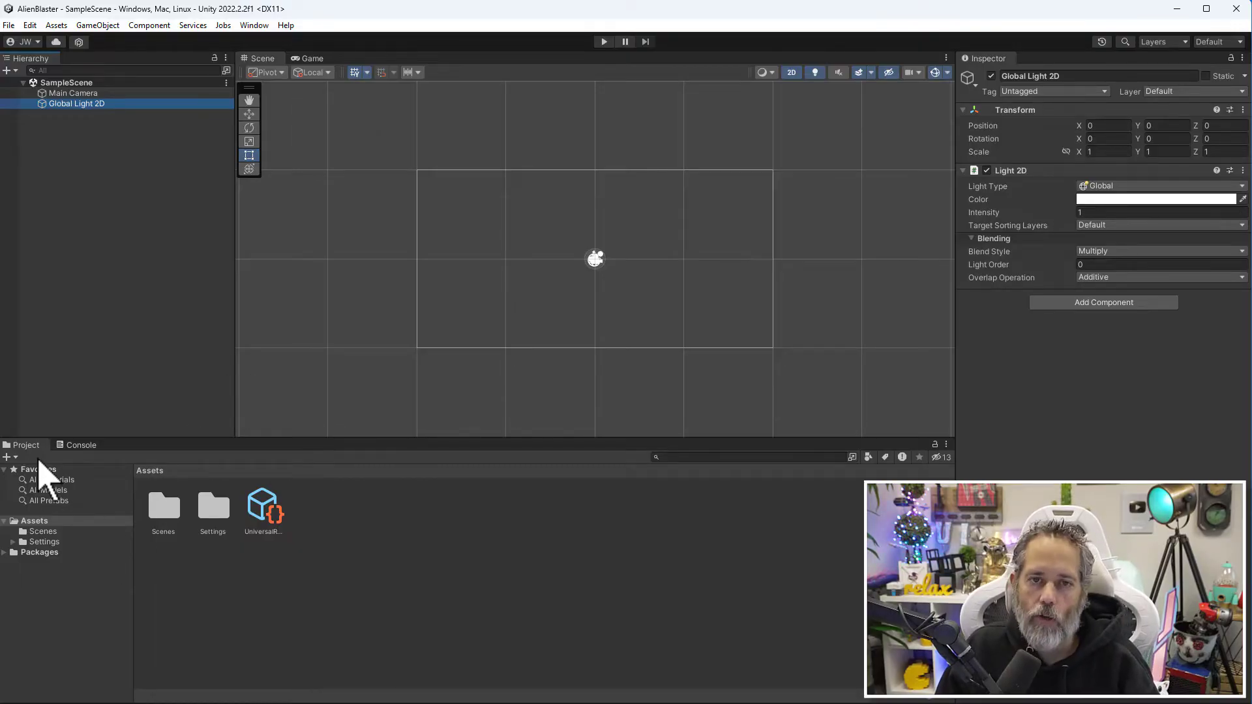
{"action": "left_click", "coordinate": [80, 445]}
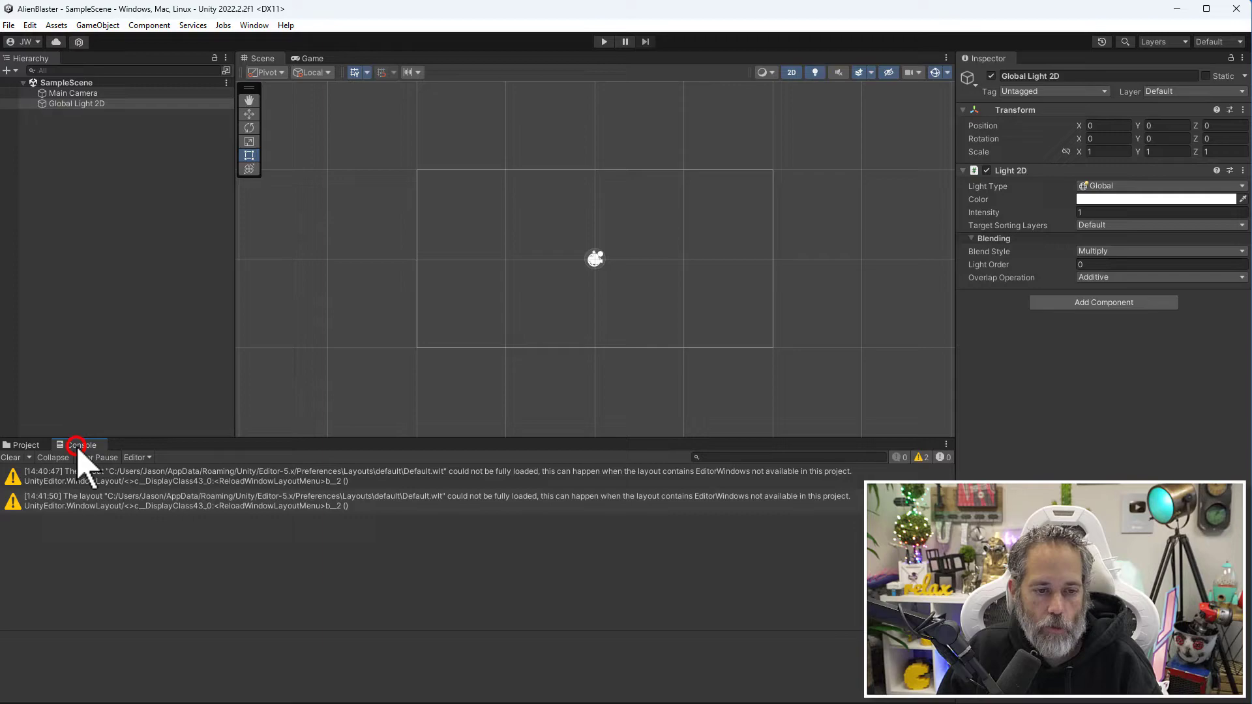
{"action": "left_click", "coordinate": [28, 445]}
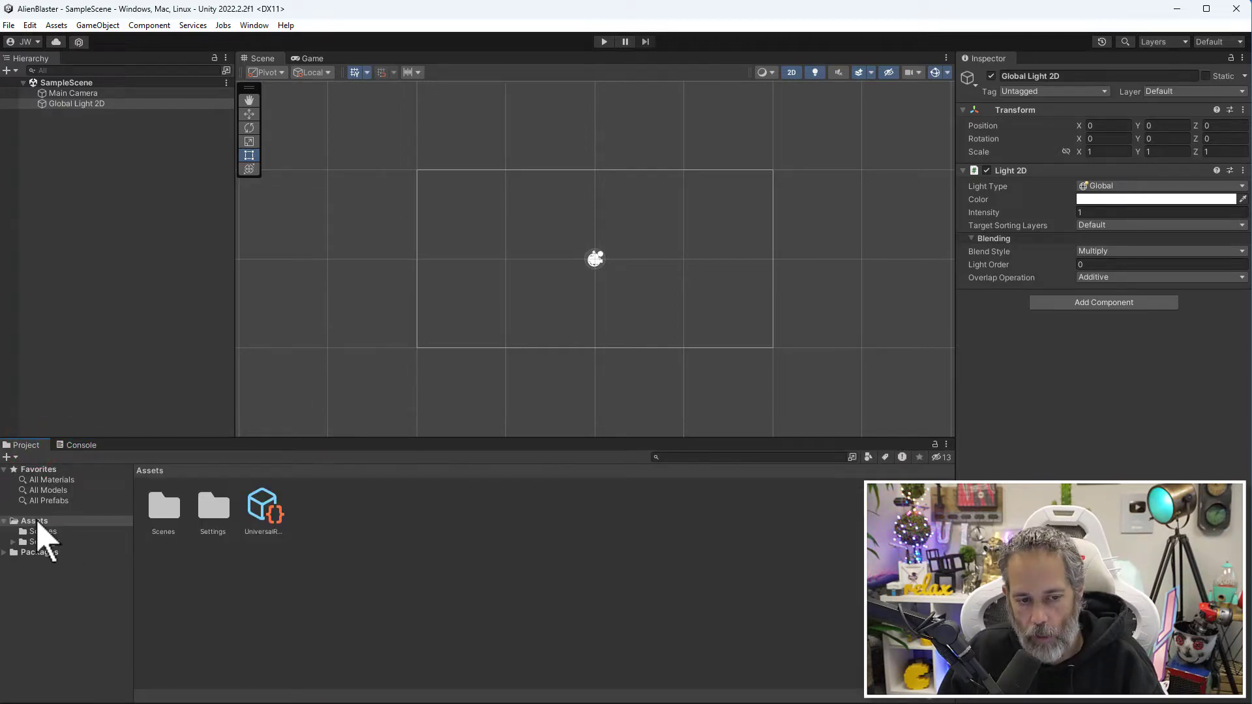
{"action": "left_click", "coordinate": [34, 521]}
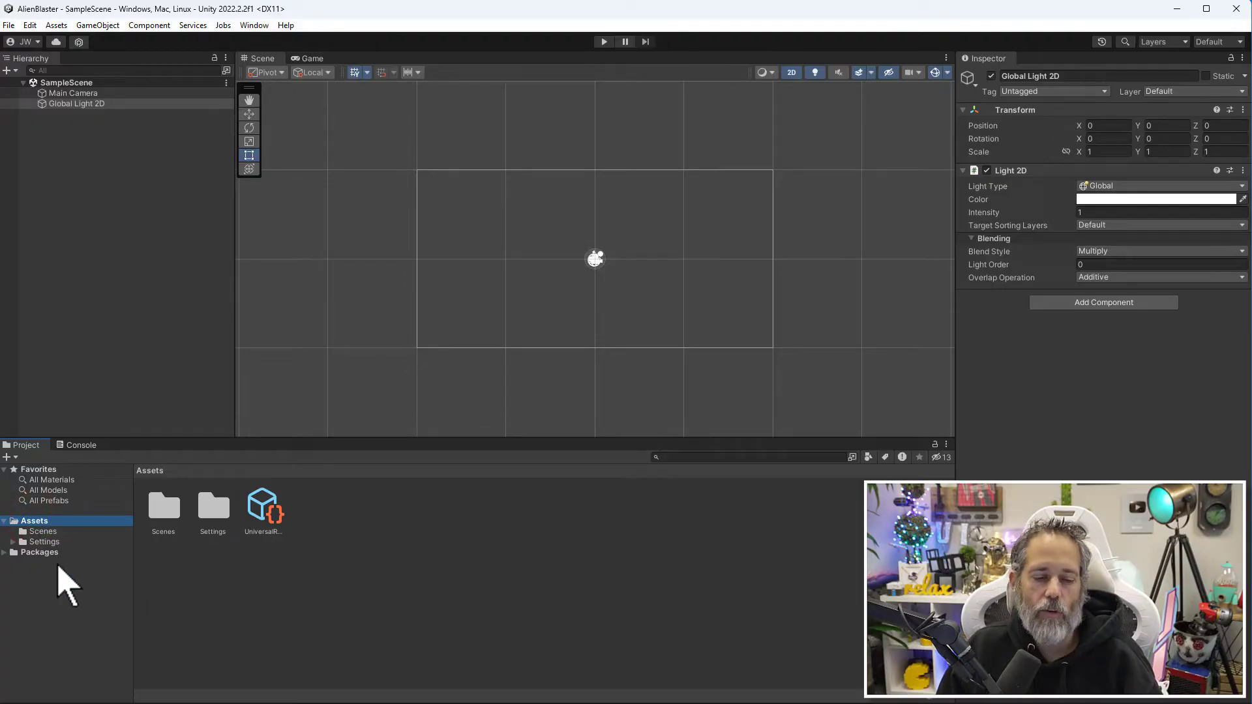
{"action": "mouse_move", "coordinate": [72, 543]}
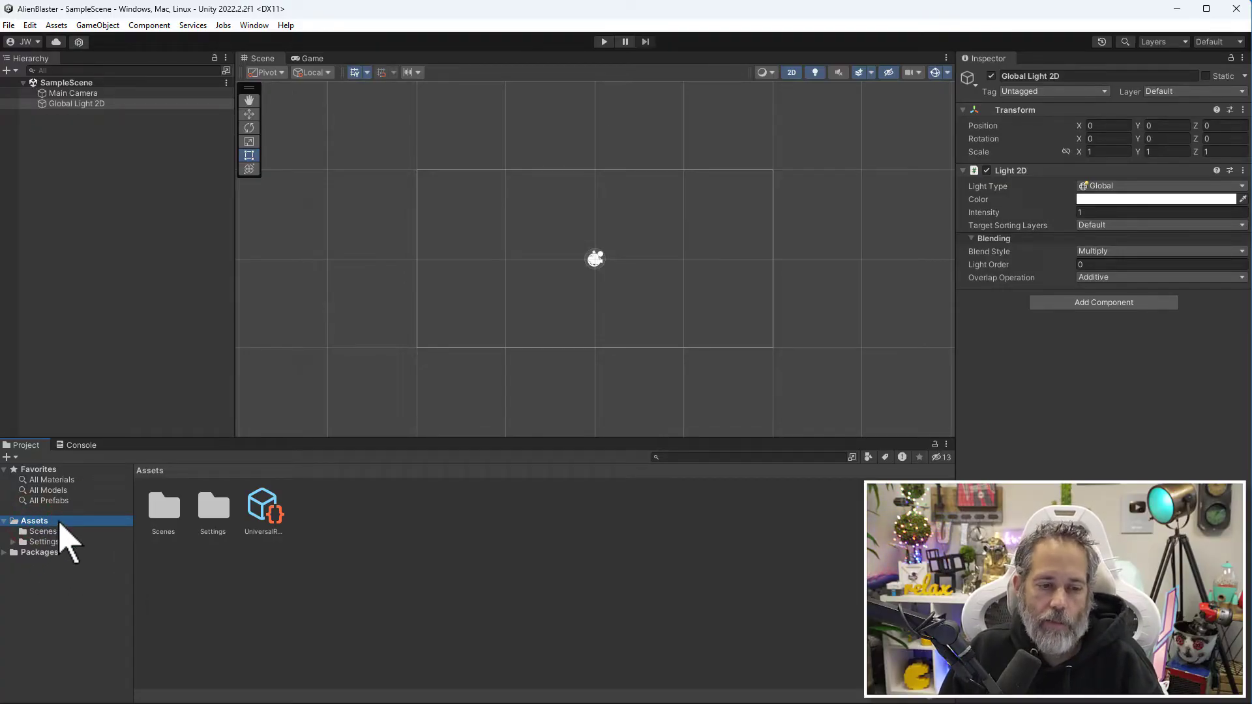
{"action": "mouse_move", "coordinate": [151, 534]}
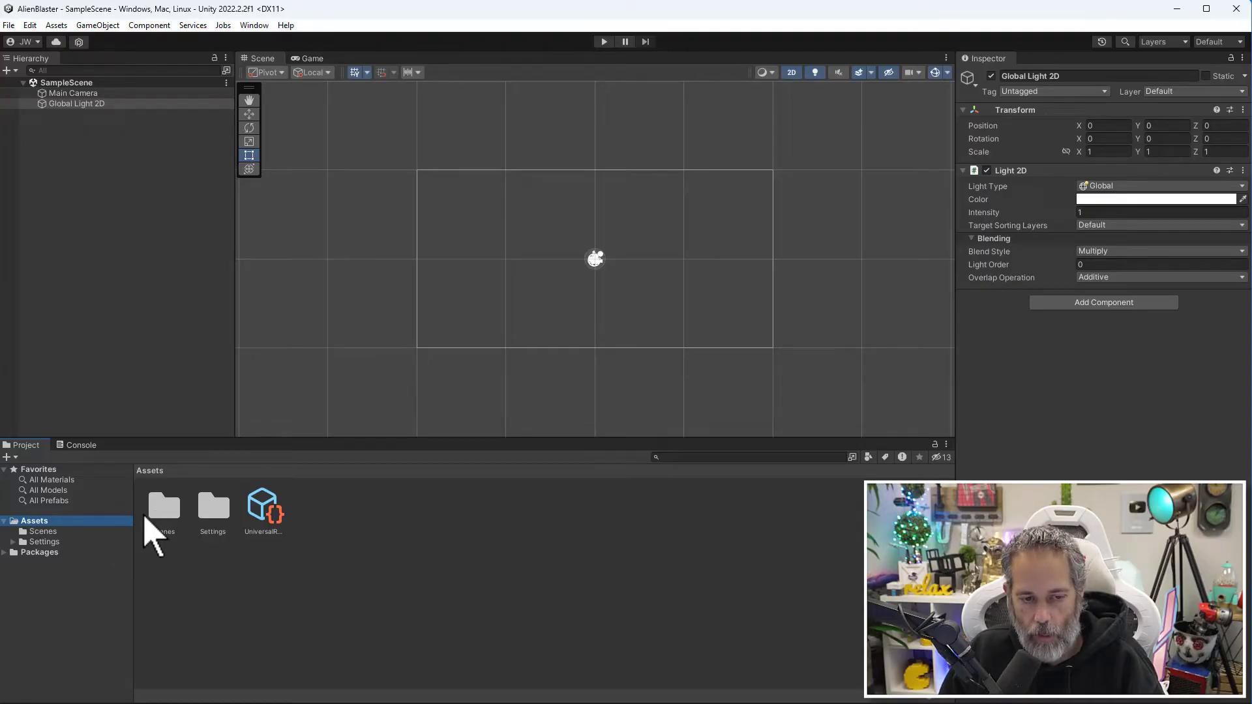
{"action": "double_click", "coordinate": [165, 505]}
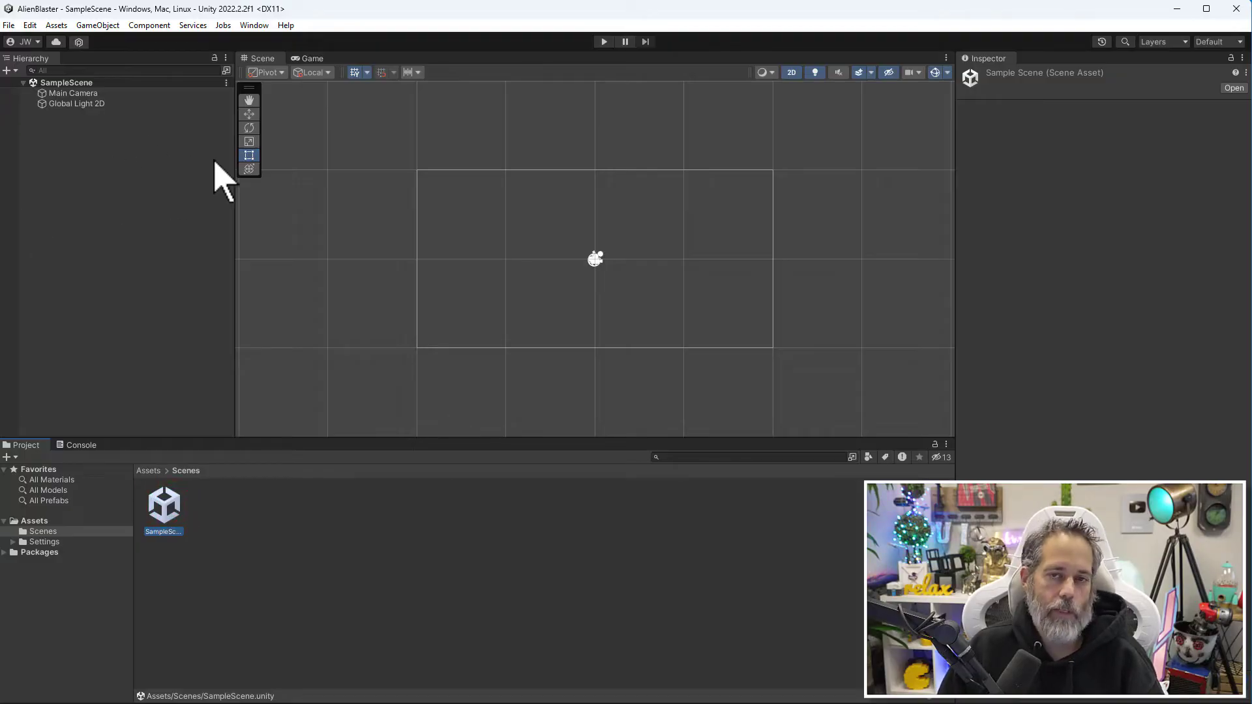
{"action": "mouse_move", "coordinate": [215, 188]}
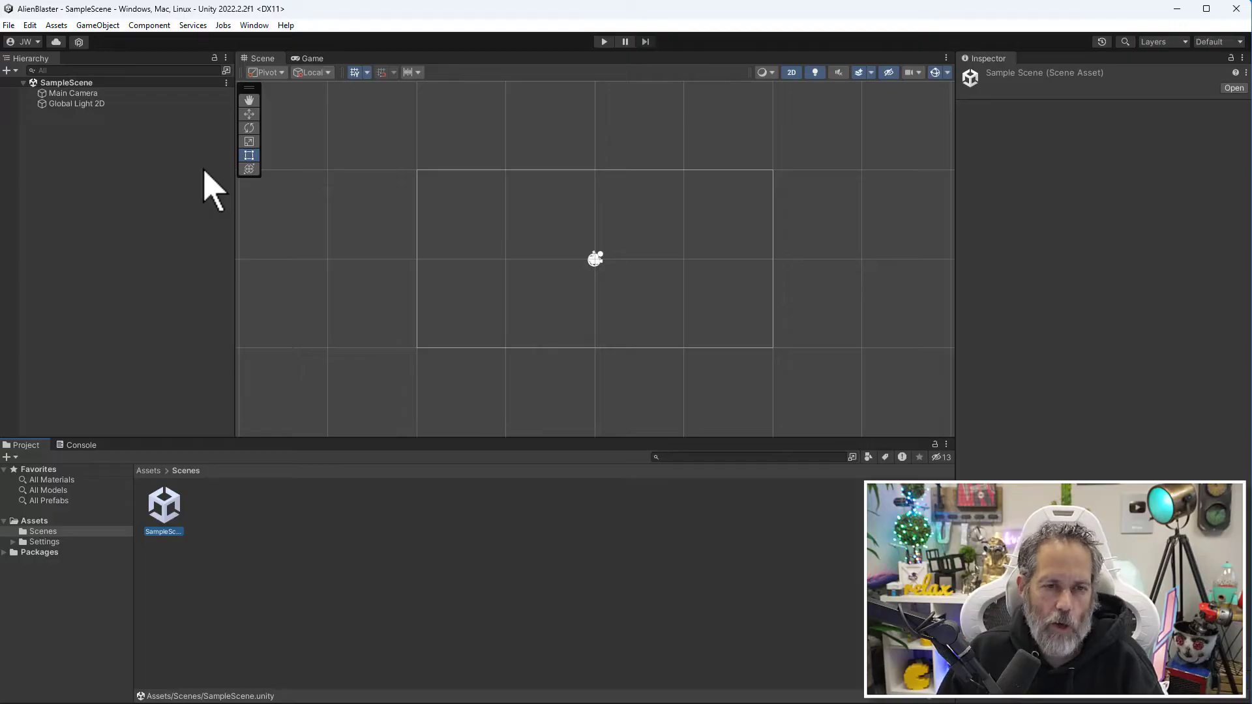
{"action": "mouse_move", "coordinate": [72, 108]}
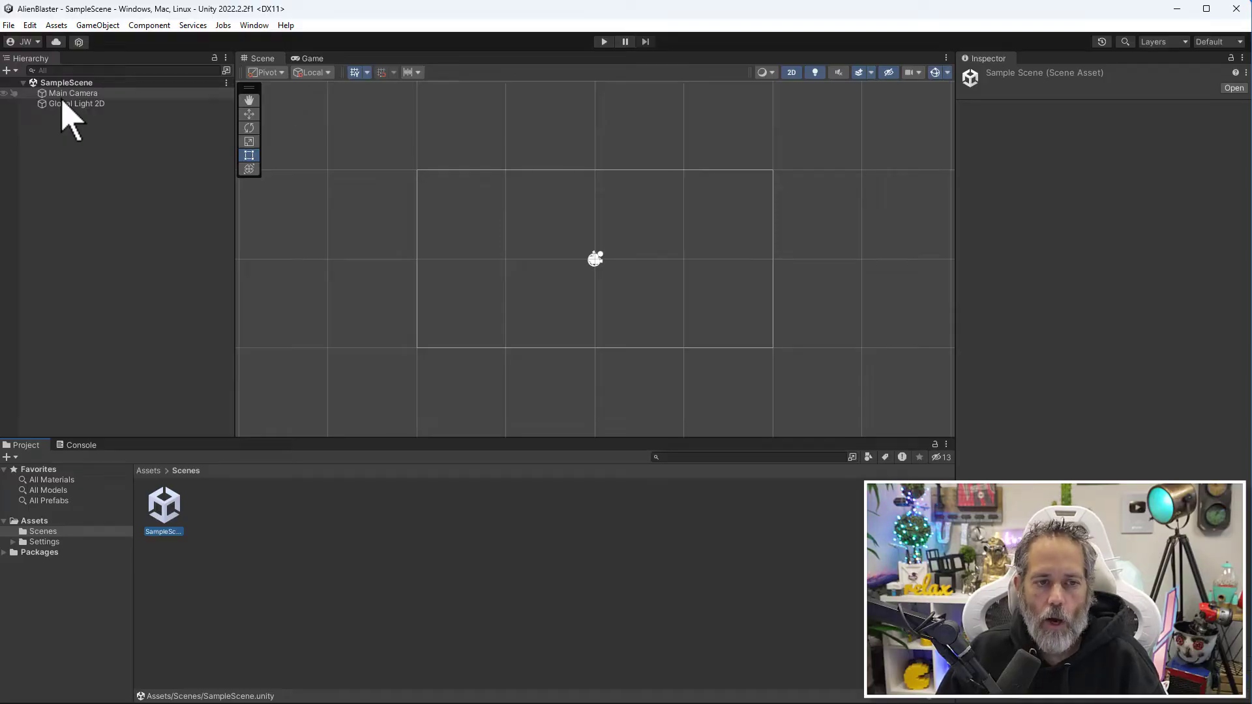
- Select Main Camera to show its position, projection and background settings
{"action": "left_click", "coordinate": [73, 93]}
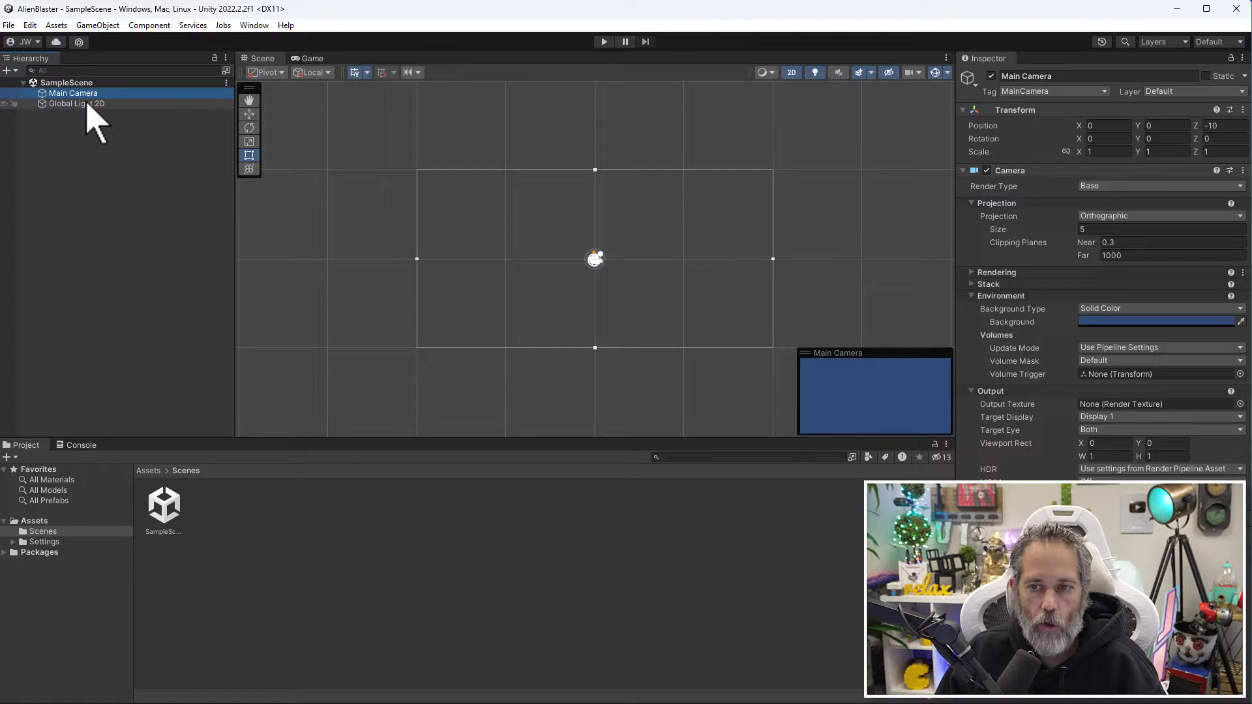
{"action": "mouse_move", "coordinate": [583, 291]}
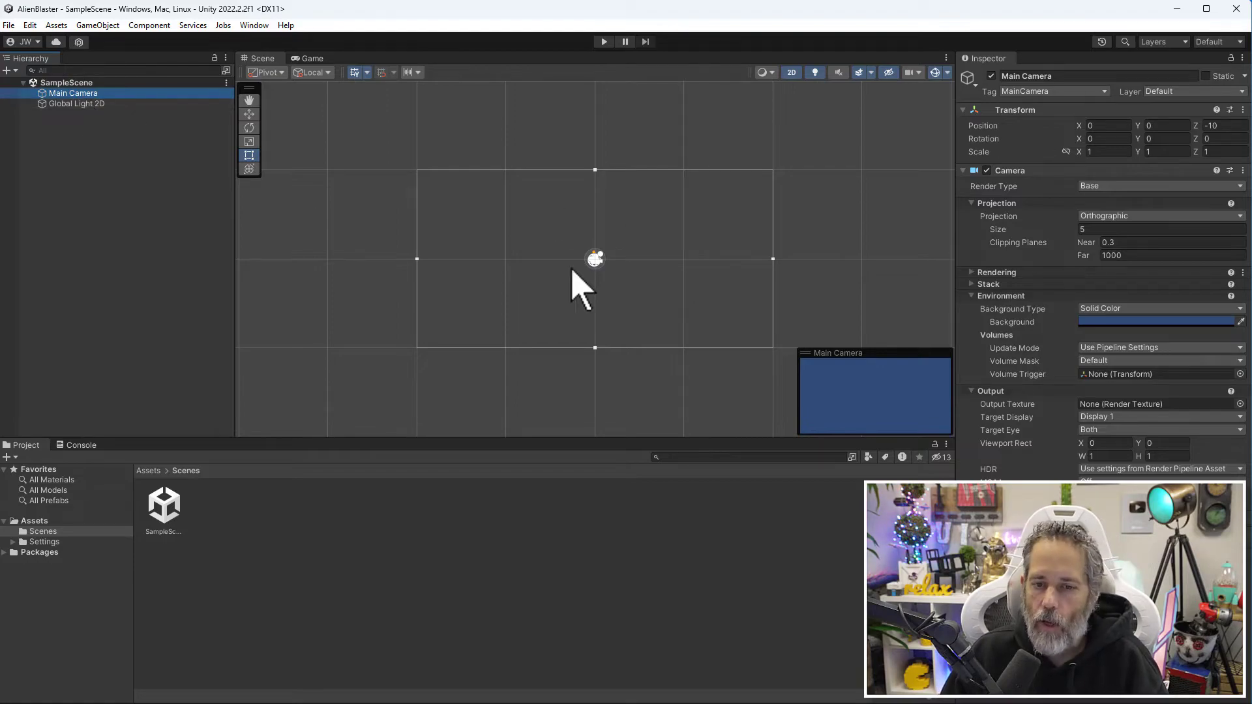
{"action": "mouse_move", "coordinate": [1094, 308]}
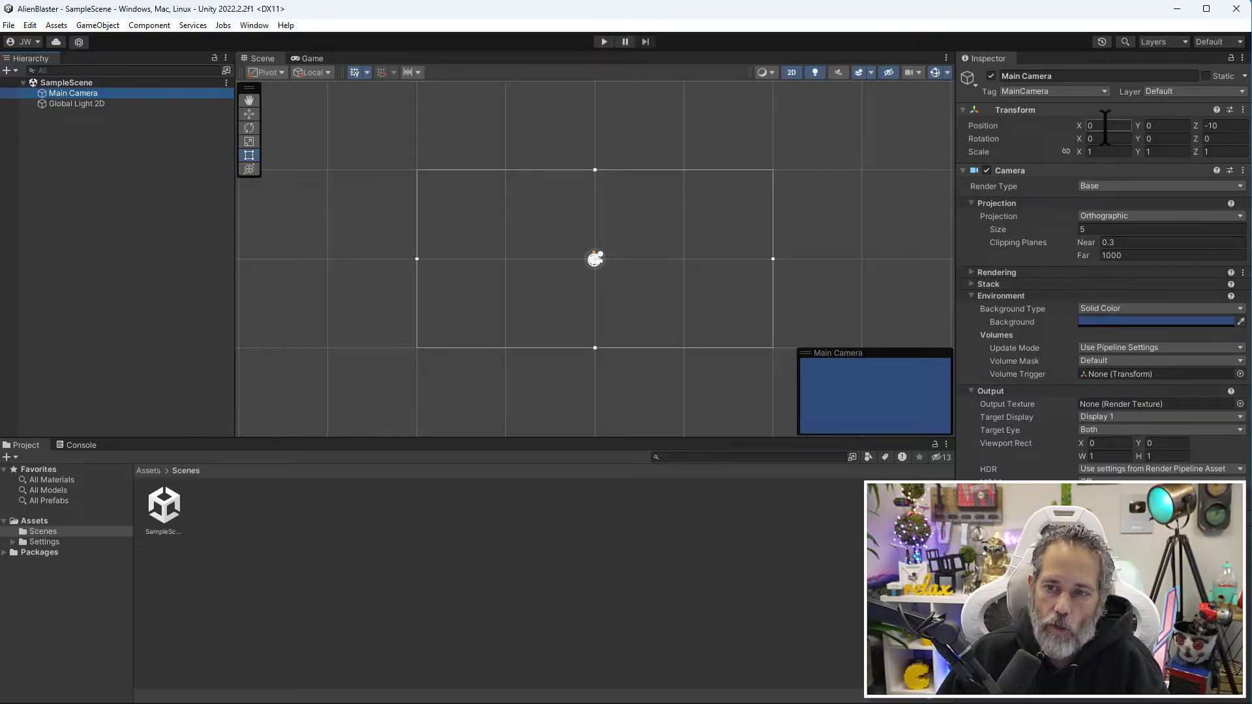
{"action": "mouse_move", "coordinate": [1038, 128]}
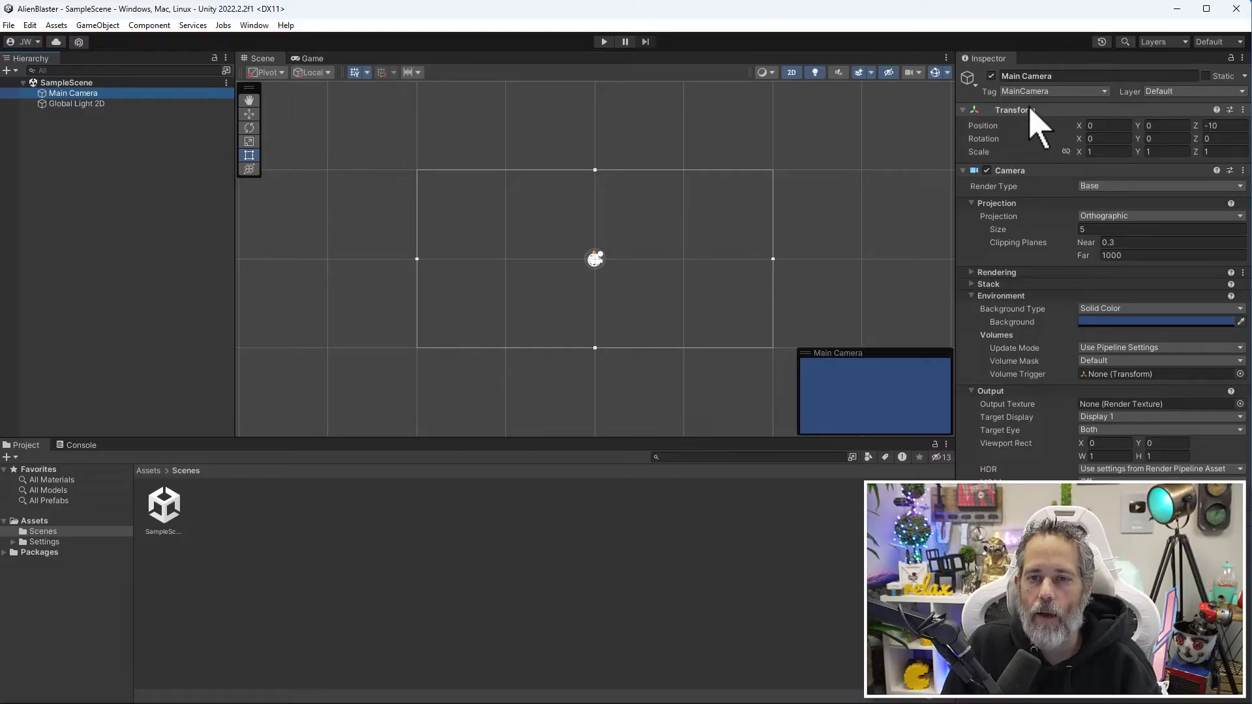
{"action": "mouse_move", "coordinate": [1087, 148]}
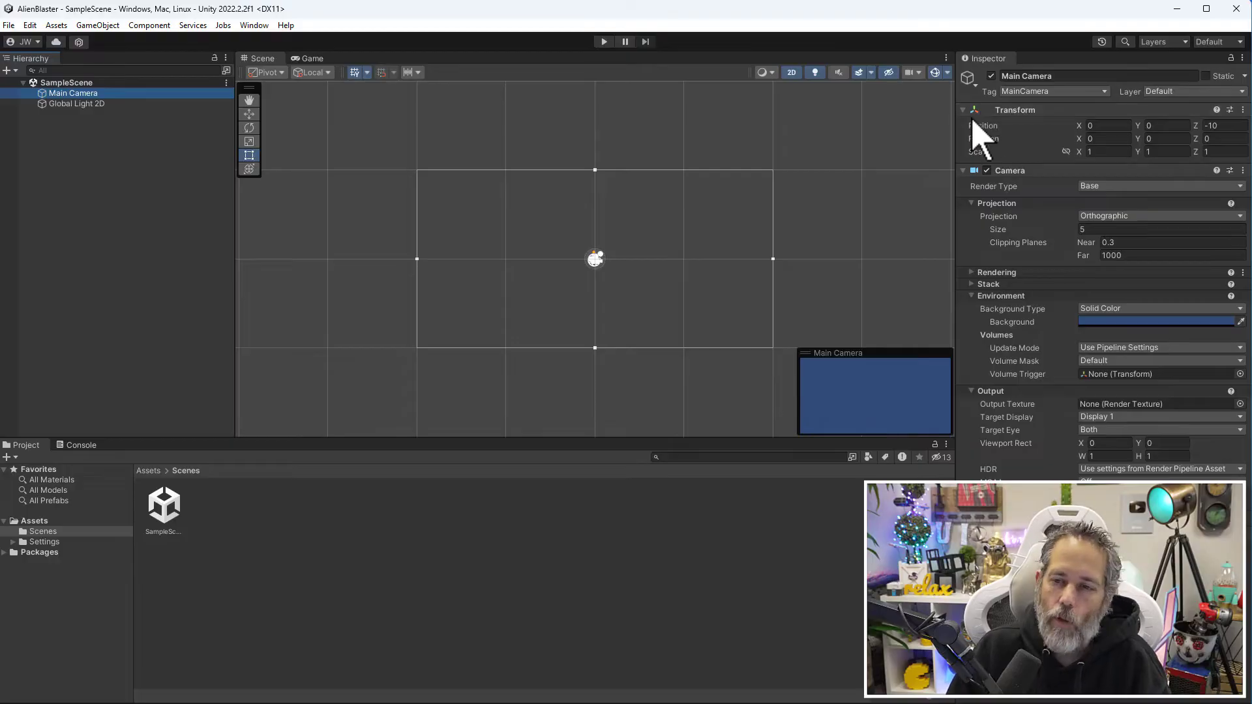
{"action": "mouse_move", "coordinate": [974, 135]}
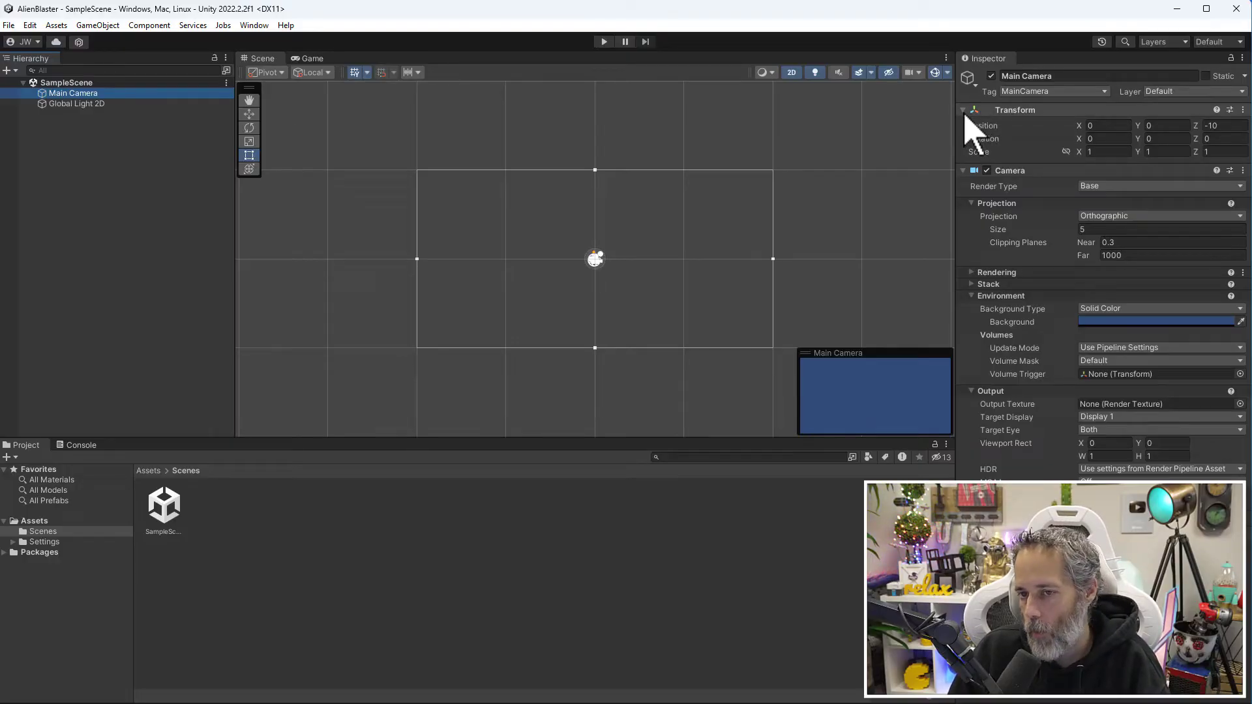
- Collapse the camera's Transform and list the Perspective and Orthographic projection options
{"action": "left_click", "coordinate": [963, 109]}
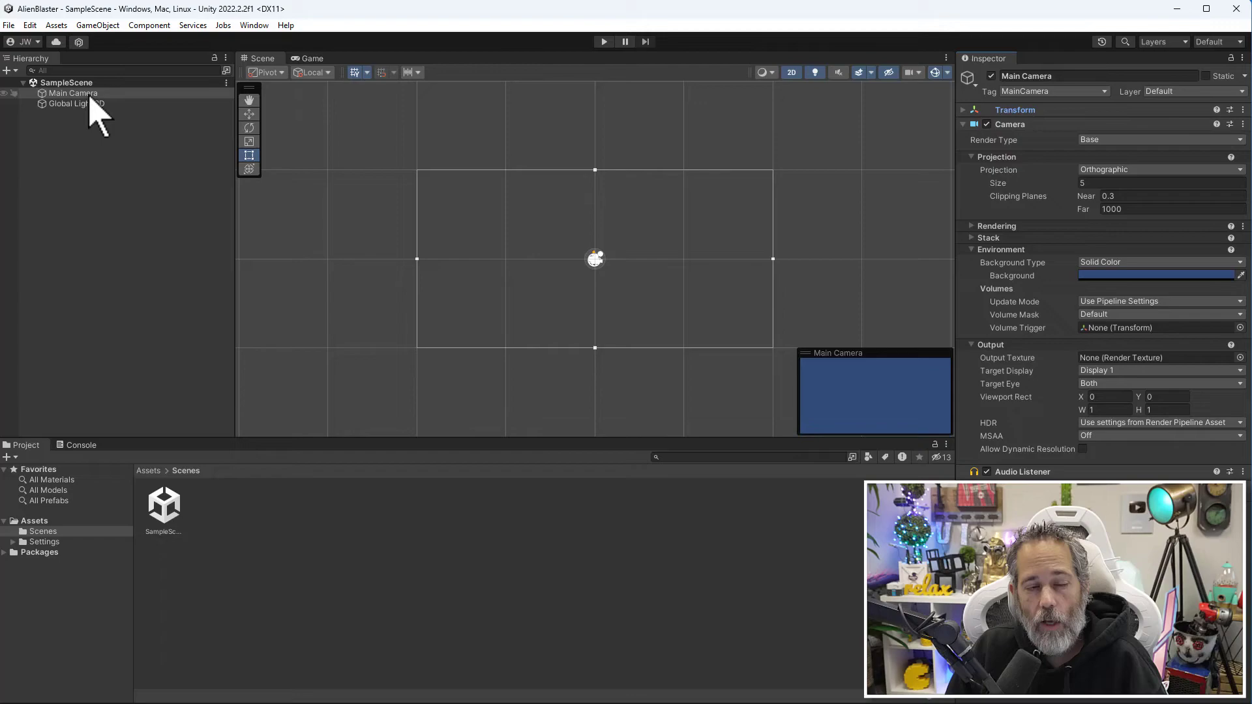
{"action": "mouse_move", "coordinate": [1029, 160]}
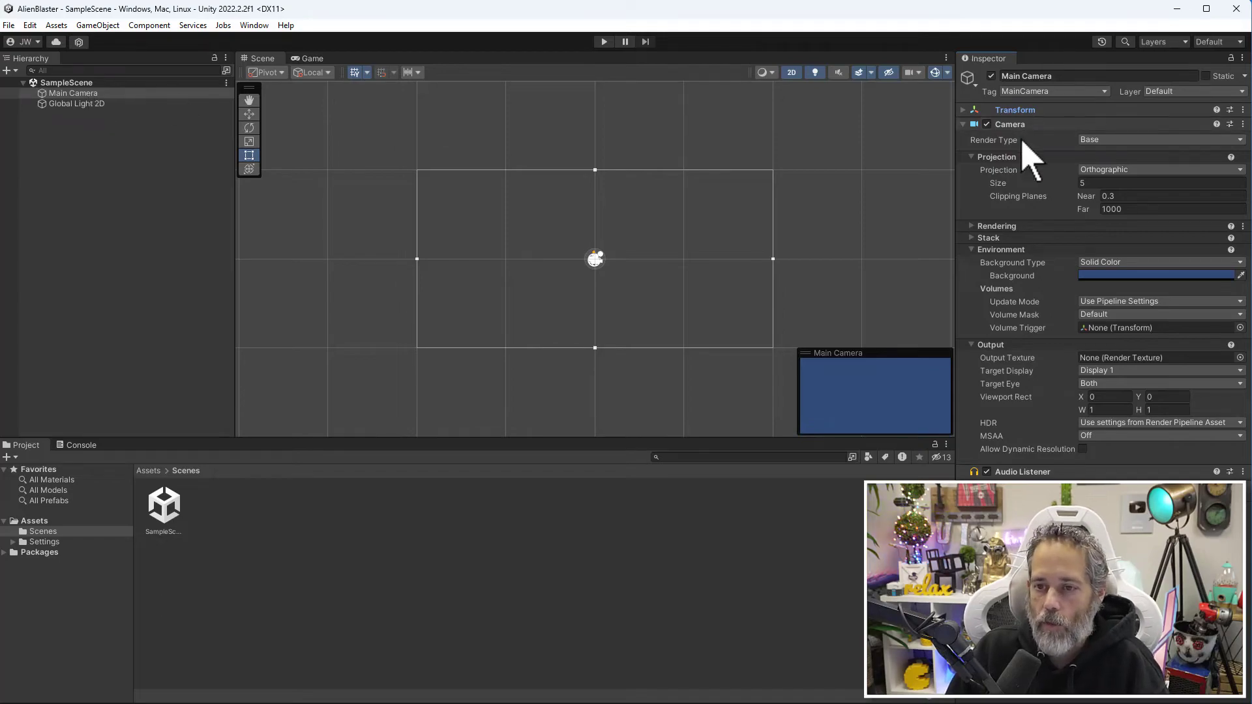
{"action": "mouse_move", "coordinate": [1065, 173]}
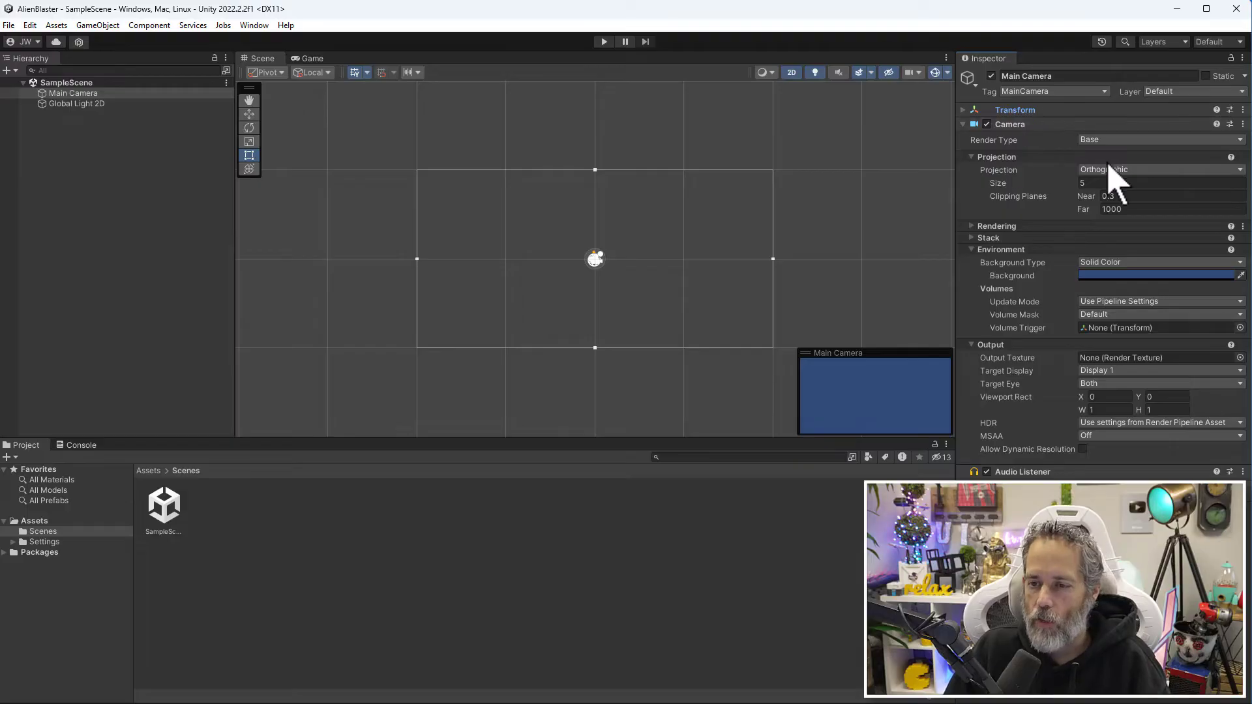
{"action": "mouse_move", "coordinate": [1046, 180]}
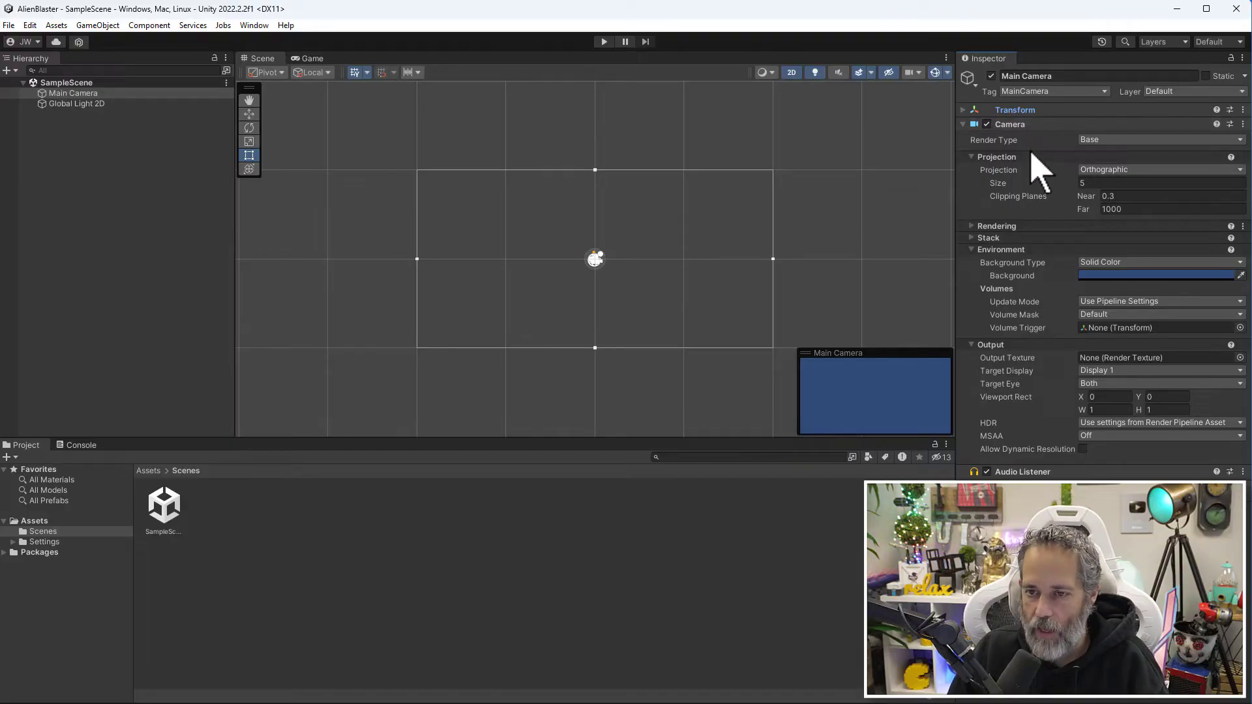
{"action": "mouse_move", "coordinate": [1106, 187]}
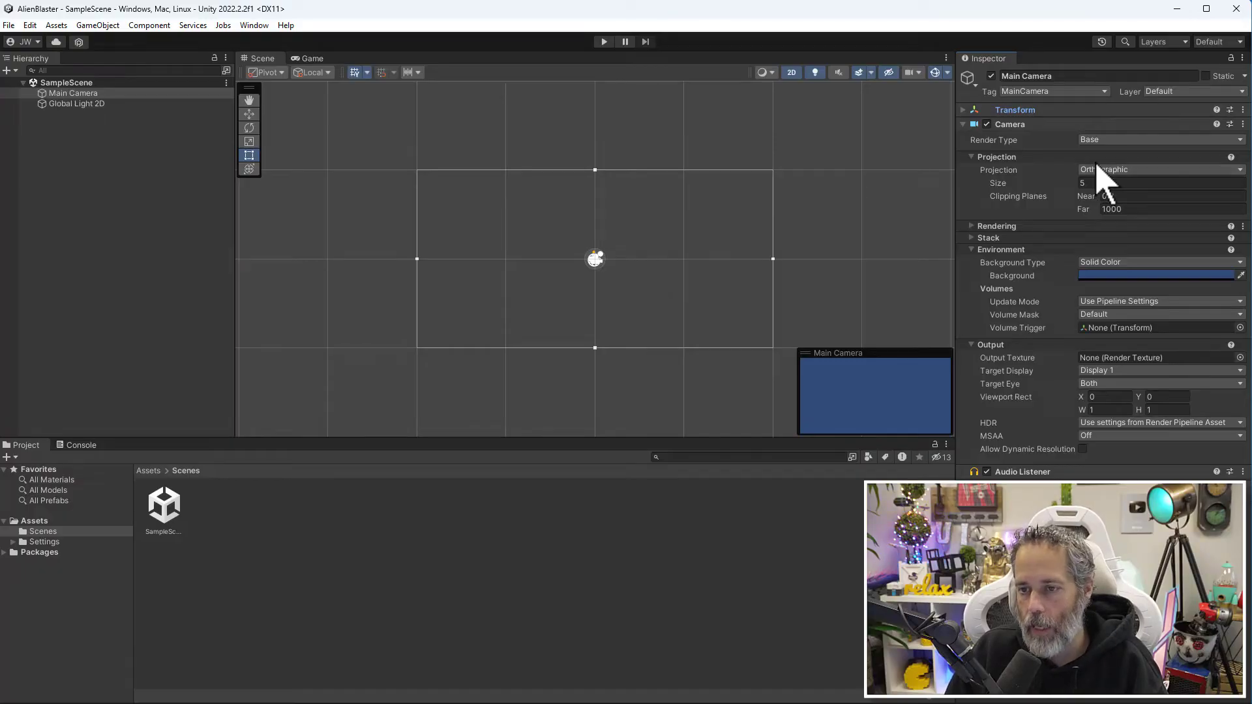
{"action": "left_click", "coordinate": [1158, 170]}
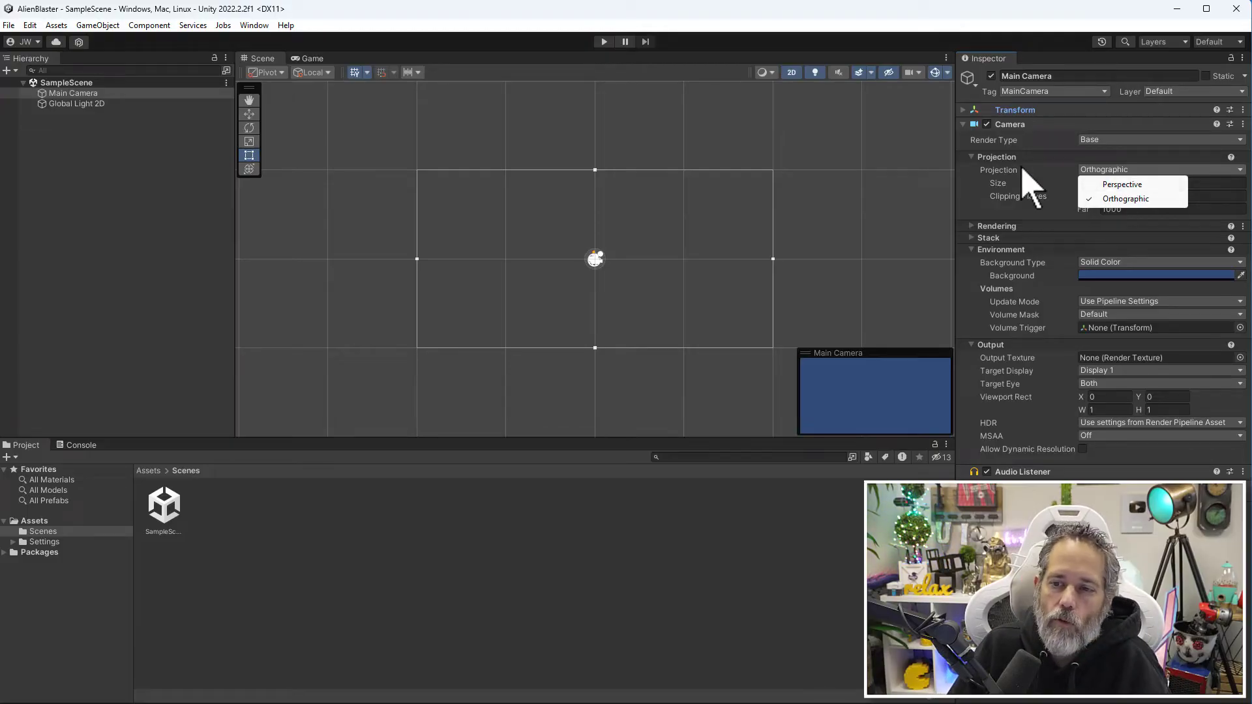
{"action": "mouse_move", "coordinate": [1018, 180]}
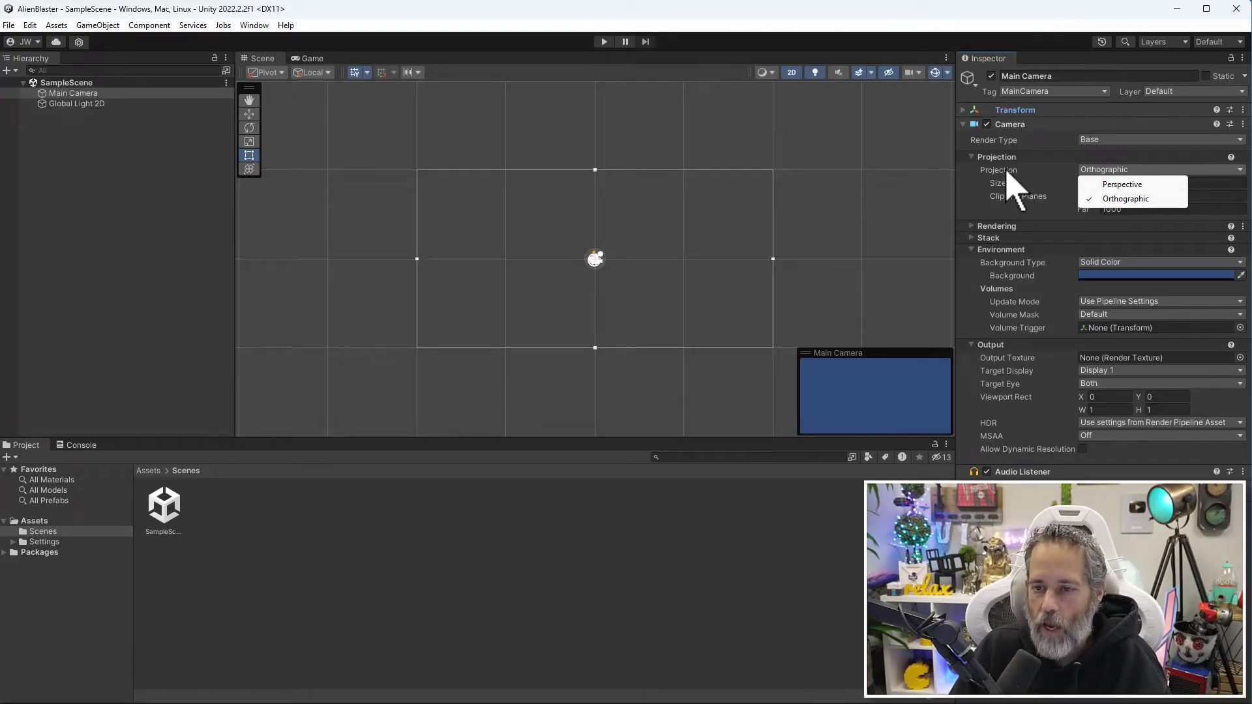
{"action": "mouse_move", "coordinate": [1009, 268]}
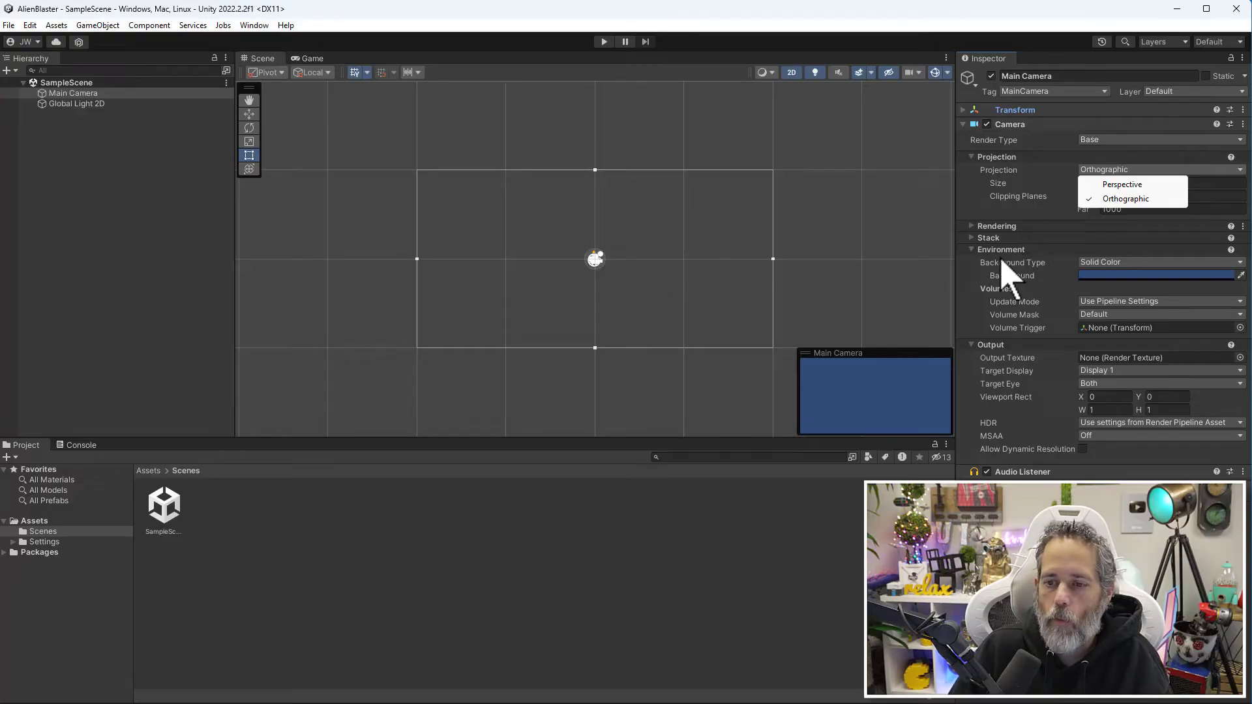
{"action": "mouse_move", "coordinate": [1030, 296]}
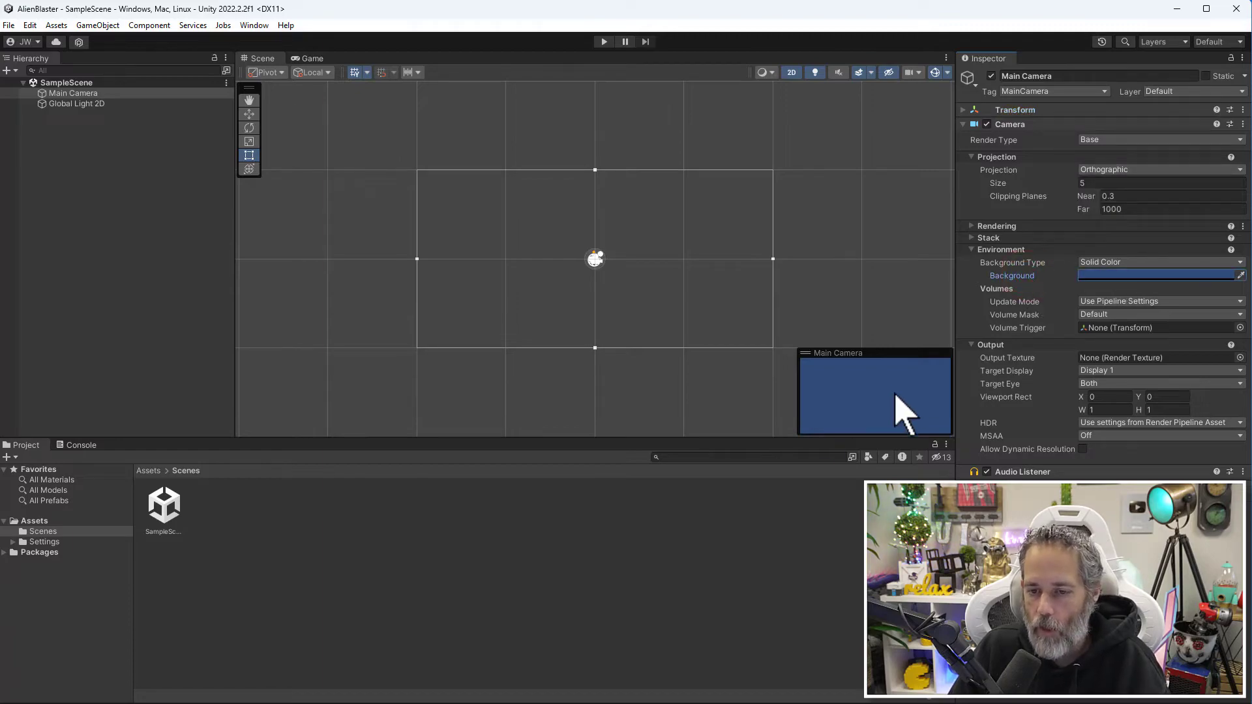
{"action": "mouse_move", "coordinate": [878, 399]}
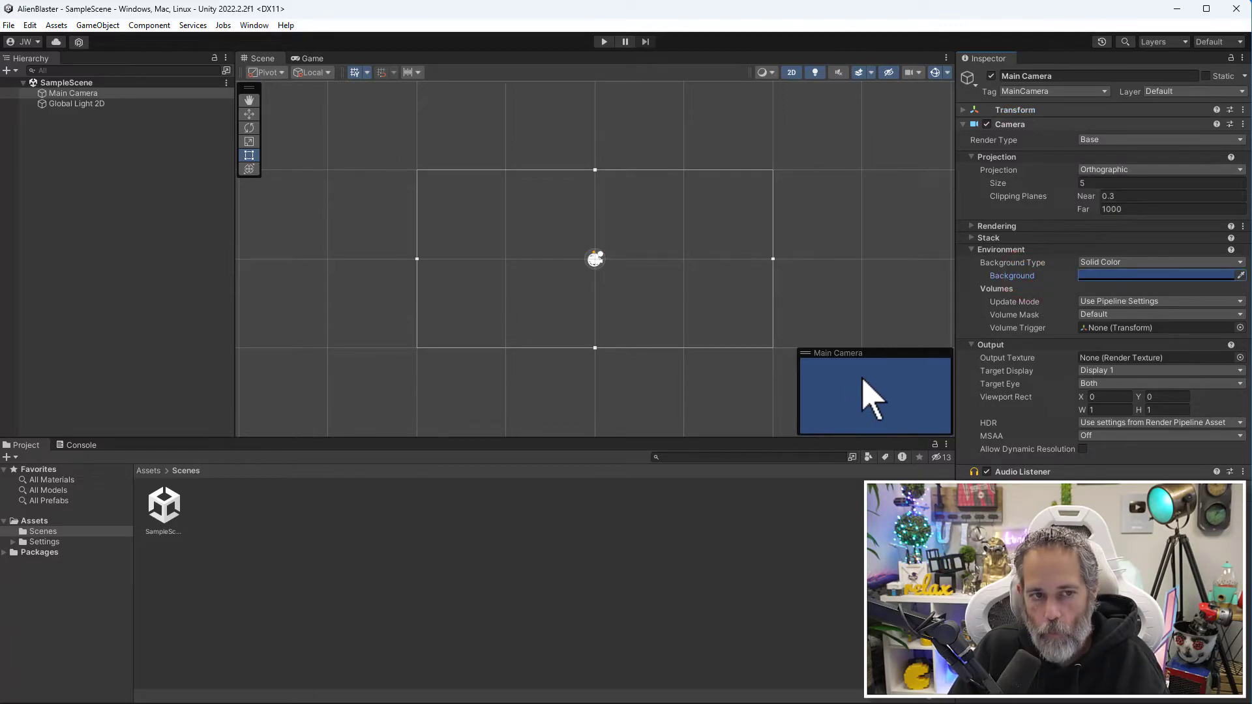
{"action": "mouse_move", "coordinate": [487, 240]}
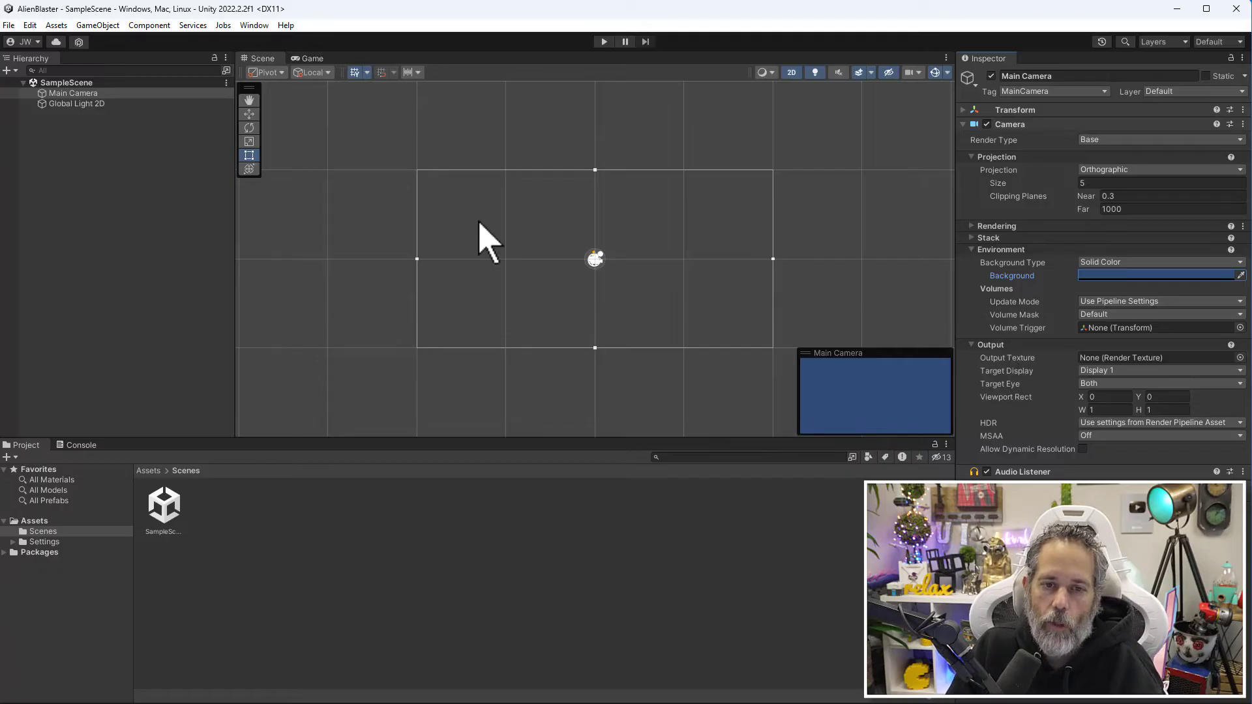
{"action": "mouse_move", "coordinate": [315, 76]}
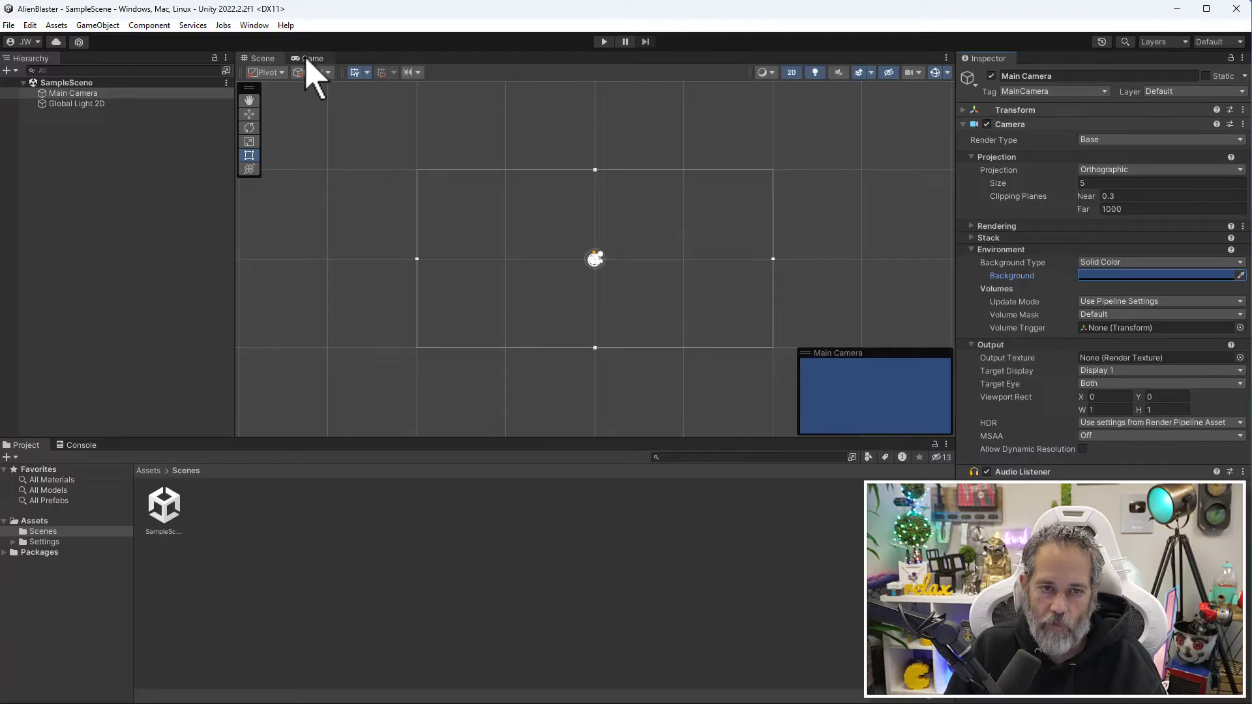
- Switch to the Game view showing the camera's solid blue background
{"action": "left_click", "coordinate": [312, 58]}
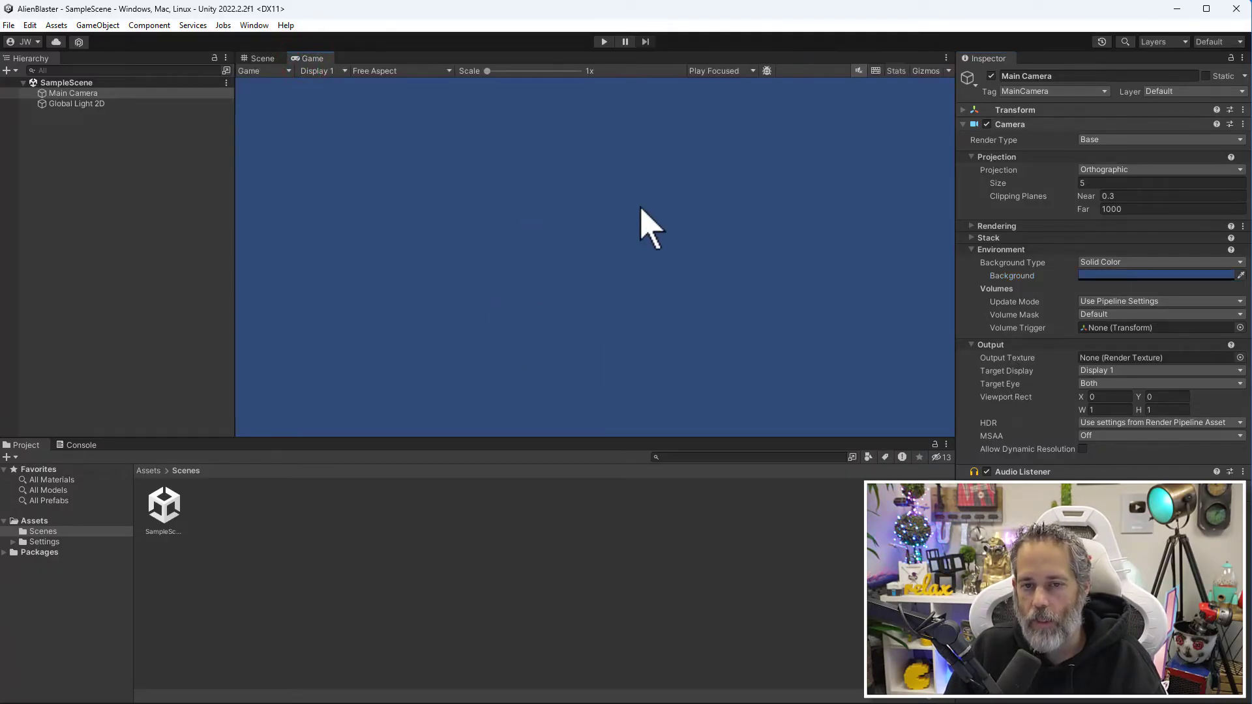
{"action": "mouse_move", "coordinate": [682, 335]}
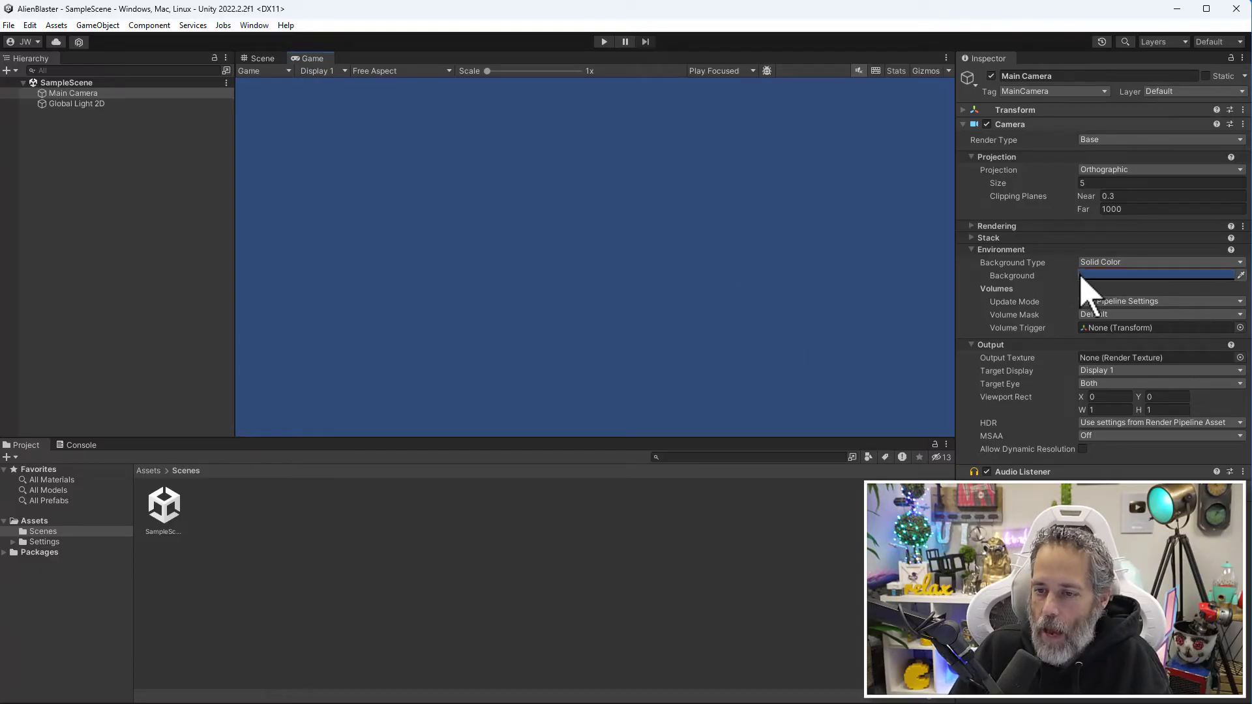
{"action": "left_click", "coordinate": [1159, 275]}
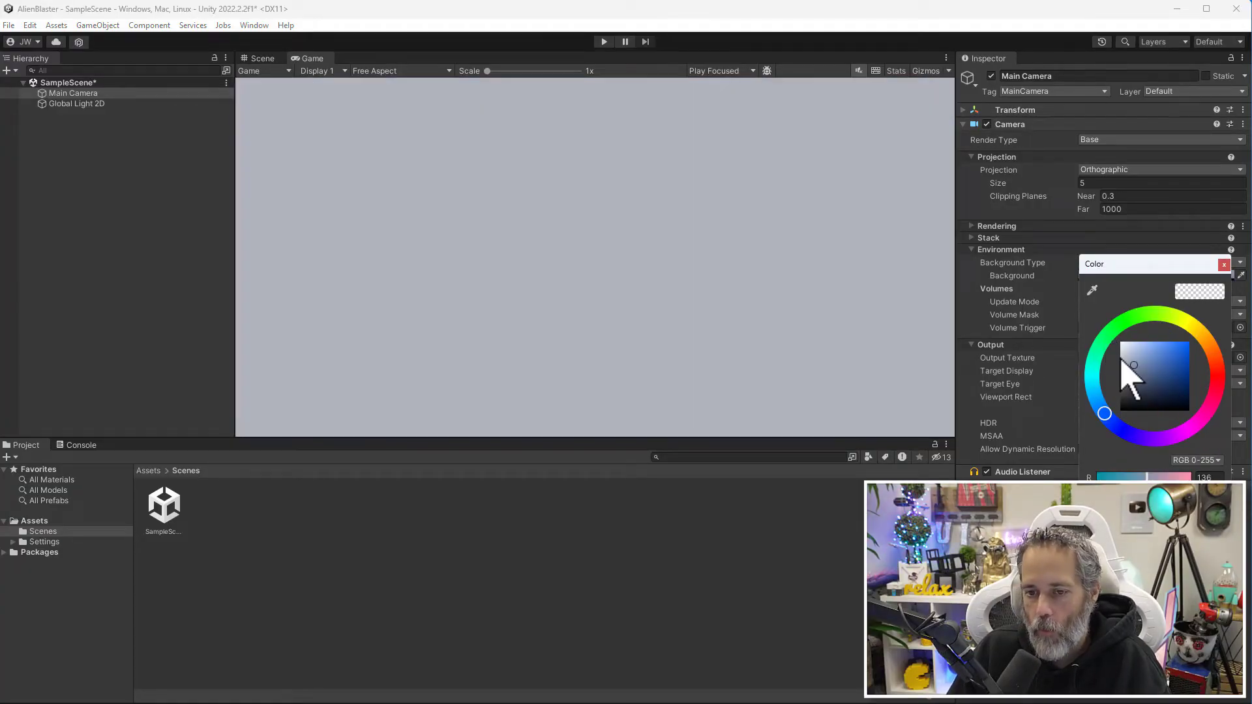
{"action": "left_click", "coordinate": [1125, 318]}
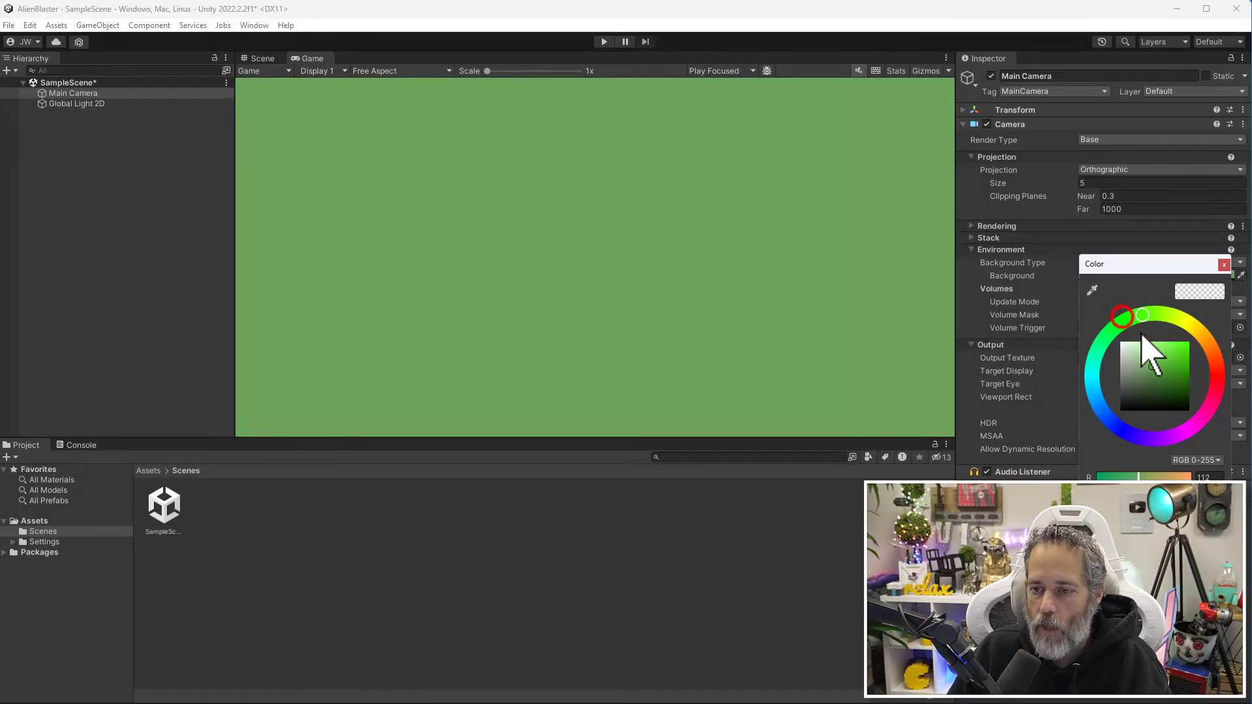
{"action": "left_click", "coordinate": [1188, 340]}
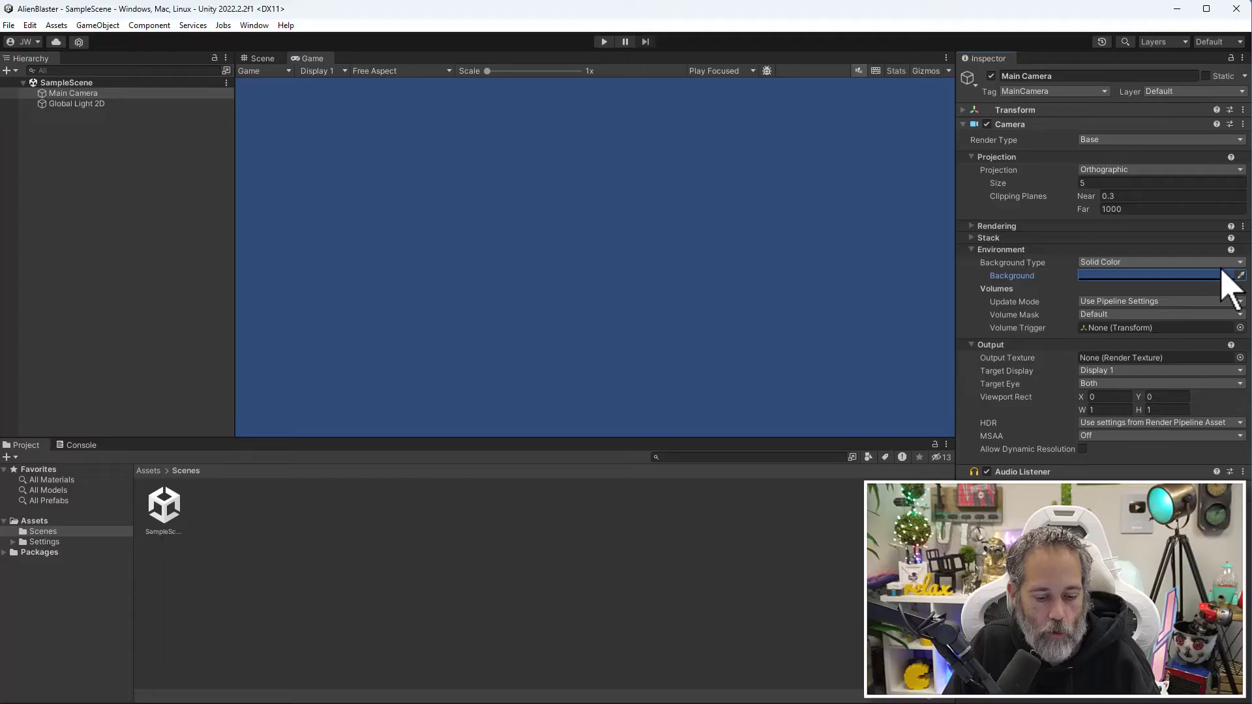
{"action": "left_click", "coordinate": [1147, 275]}
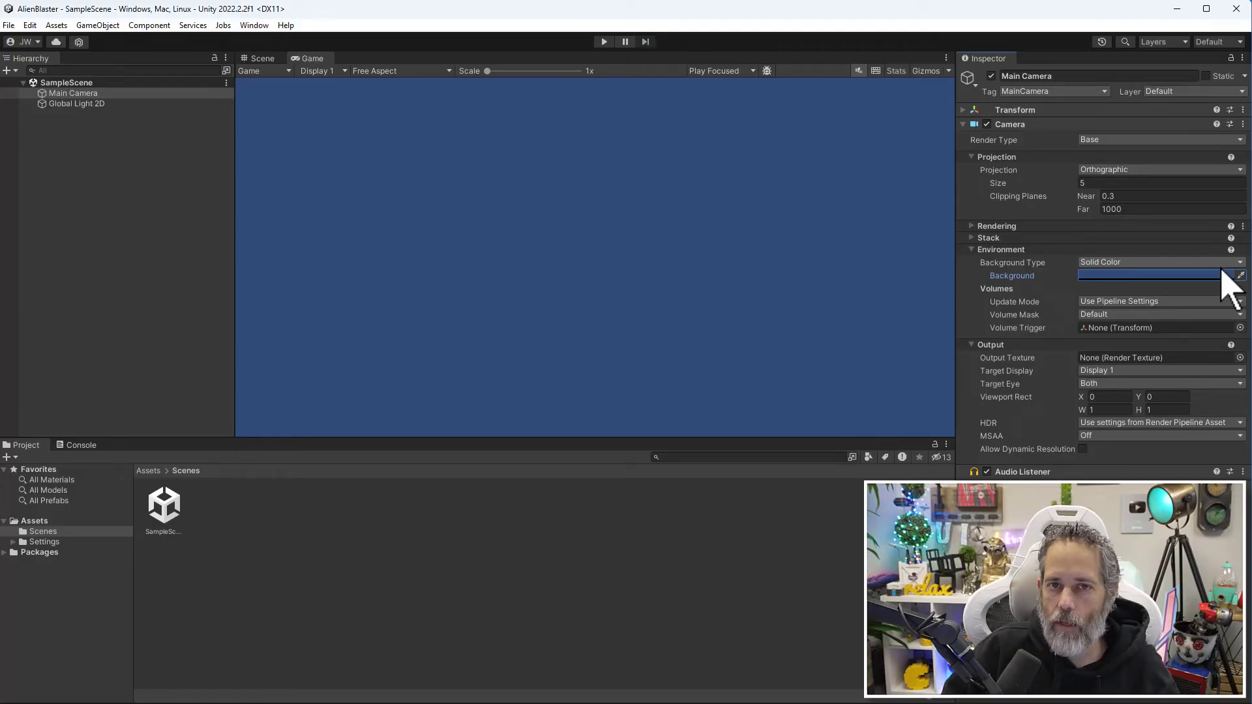
{"action": "mouse_move", "coordinate": [460, 88]}
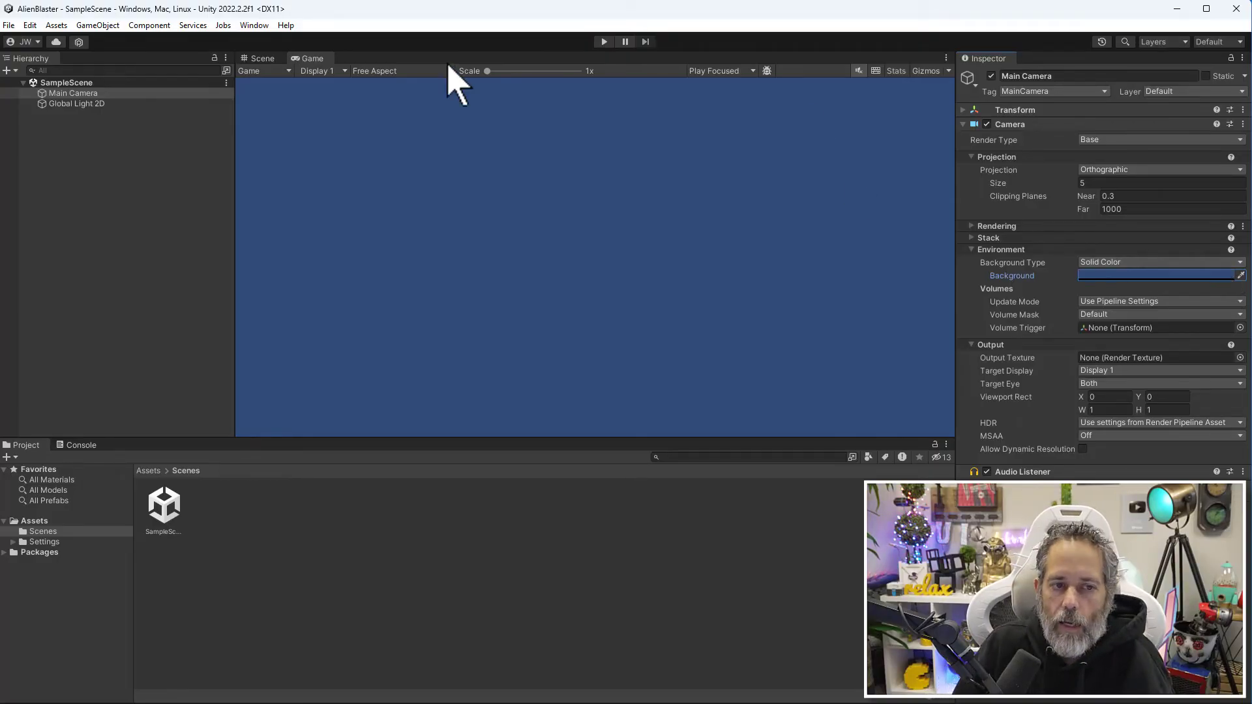
- Select Main Camera and Global Light 2D together and expand their shared Transform
{"action": "left_click", "coordinate": [75, 103]}
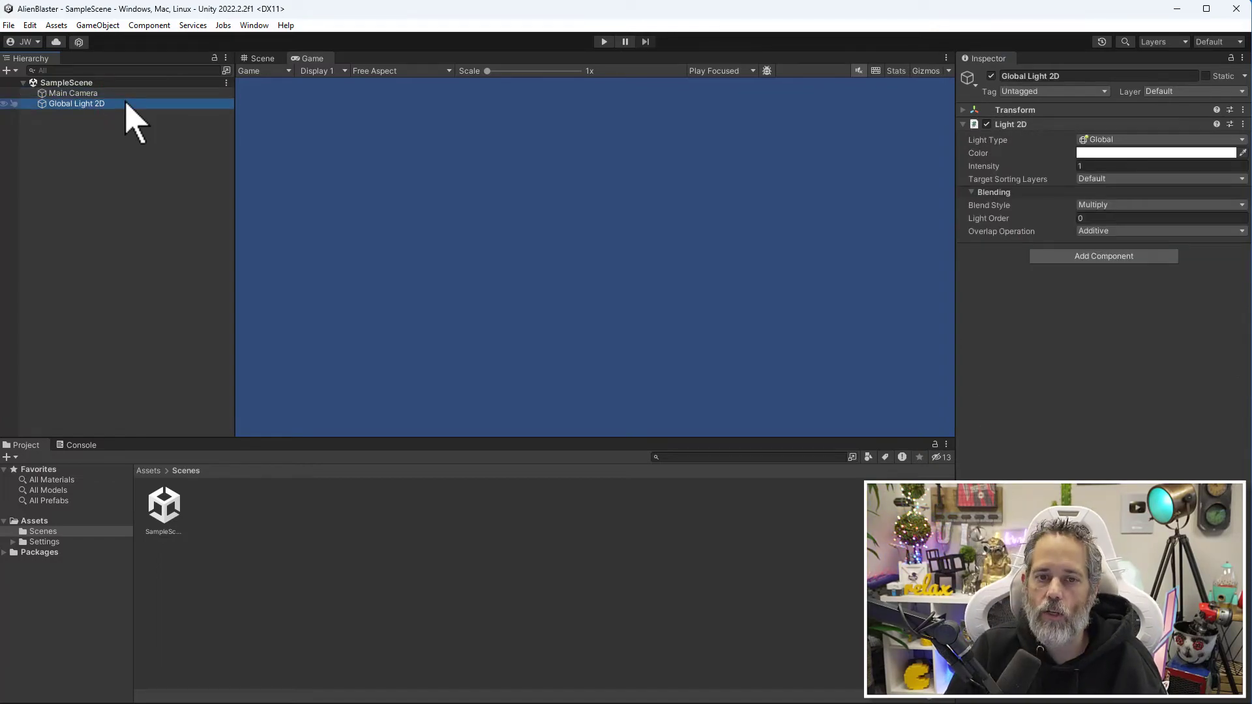
{"action": "left_click", "coordinate": [73, 92]}
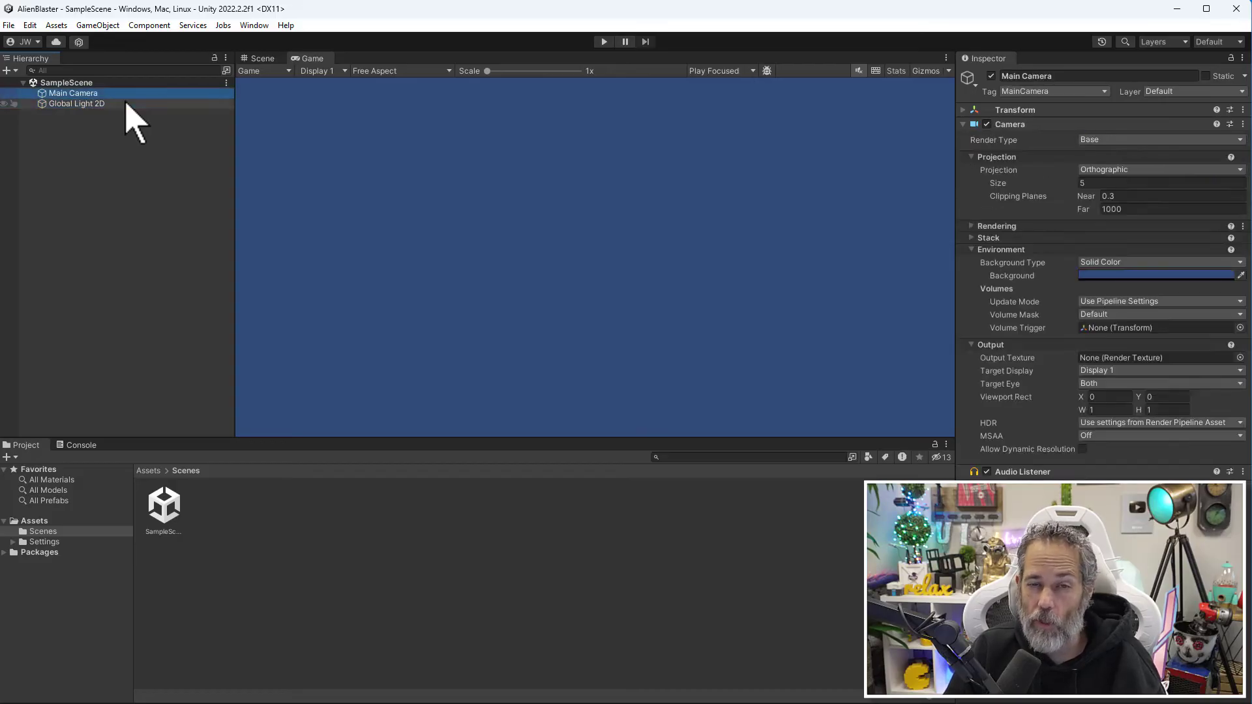
{"action": "left_click", "coordinate": [77, 103]}
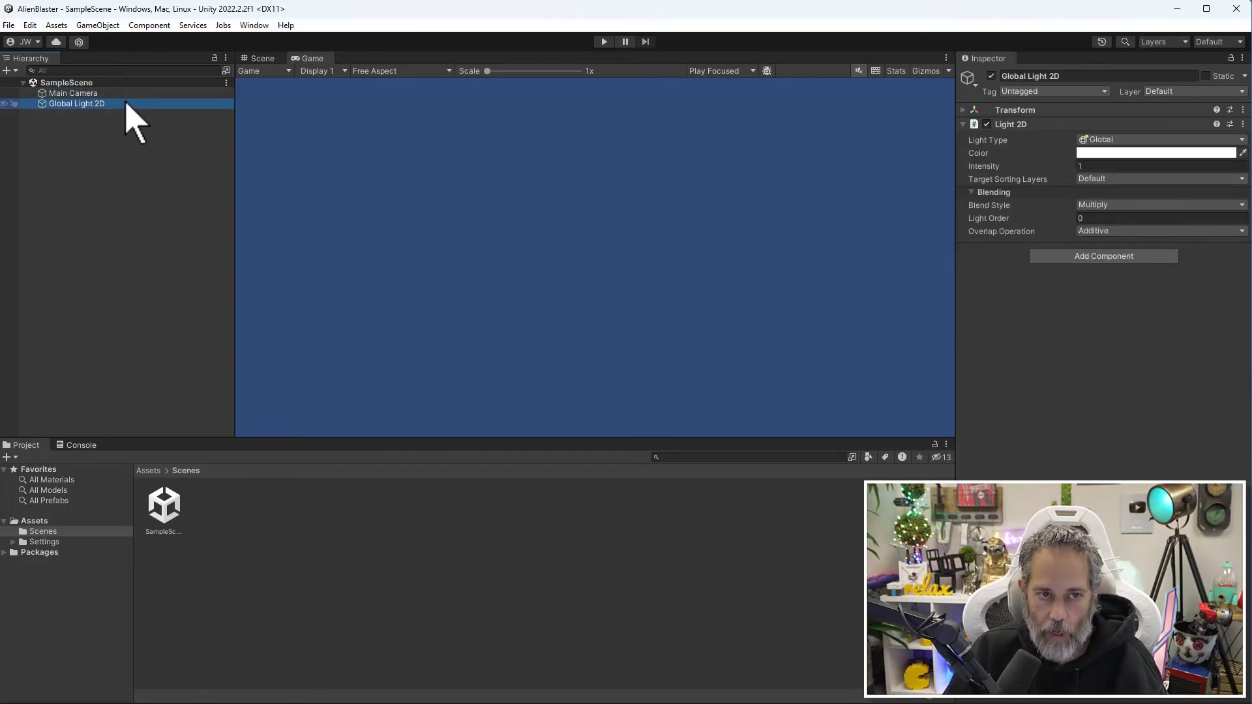
{"action": "left_click", "coordinate": [73, 92]}
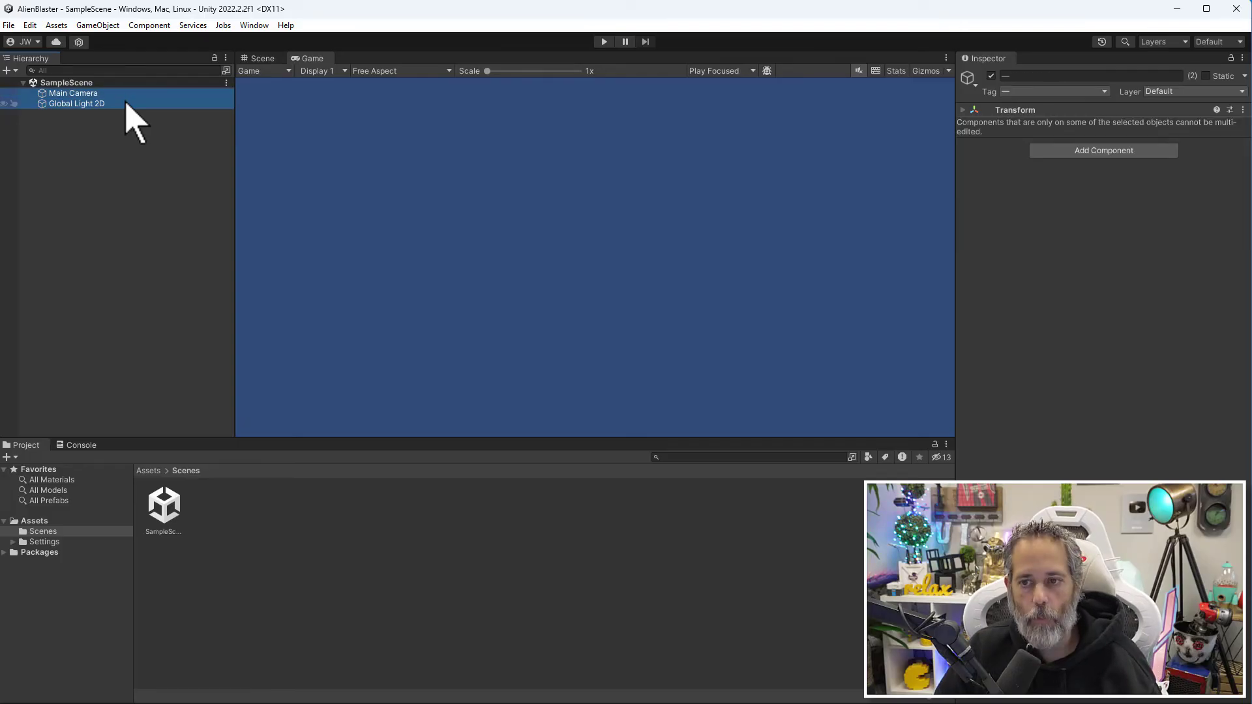
{"action": "left_click", "coordinate": [77, 103]}
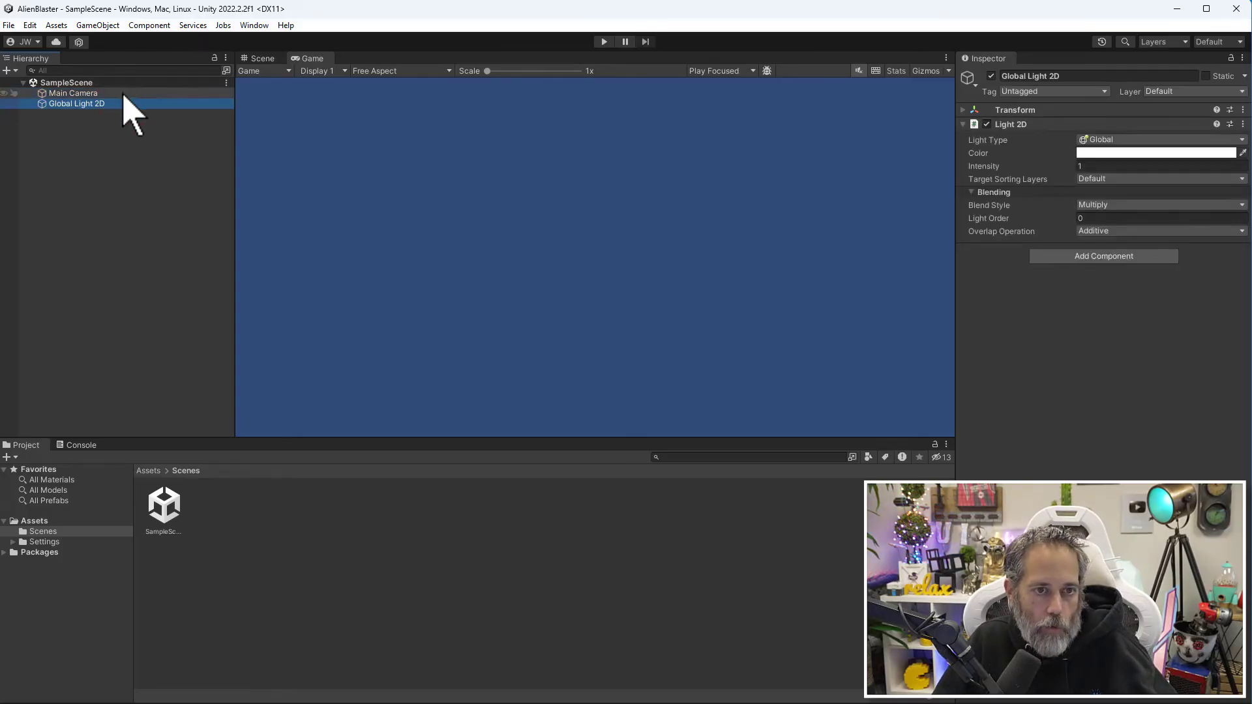
{"action": "left_click", "coordinate": [73, 93]}
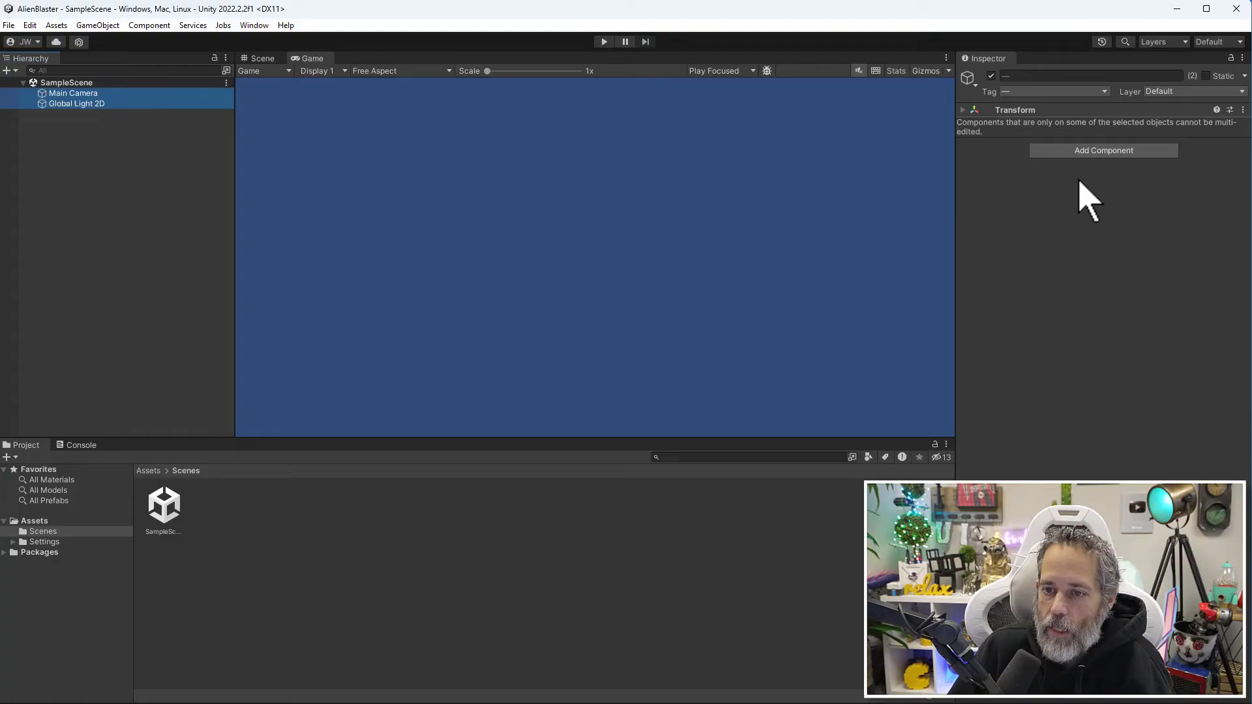
{"action": "mouse_move", "coordinate": [1034, 140]}
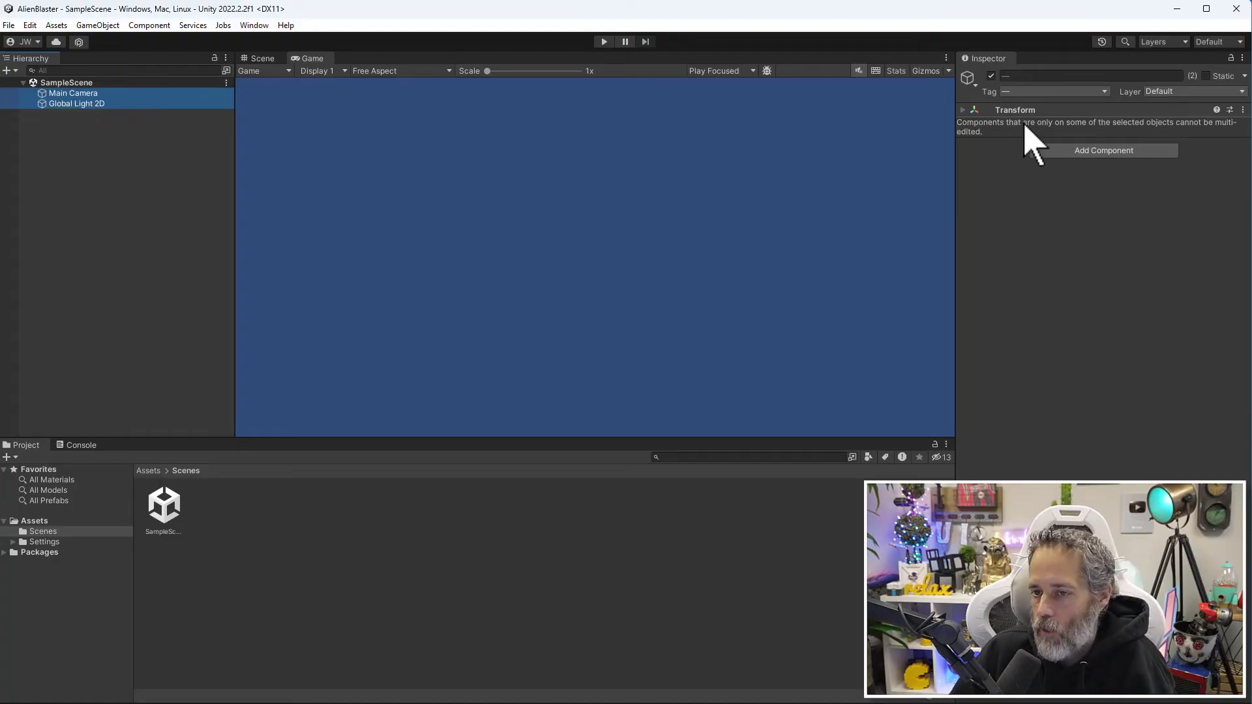
{"action": "left_click", "coordinate": [963, 109]}
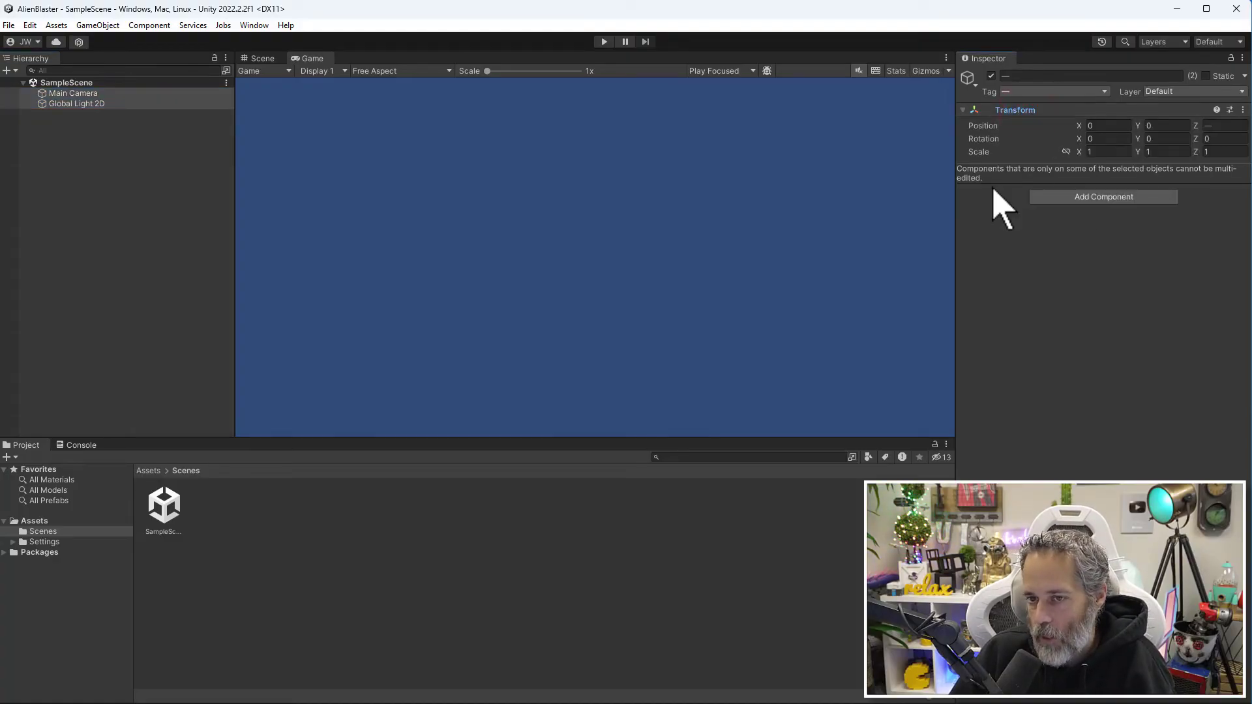
{"action": "mouse_move", "coordinate": [1061, 187]}
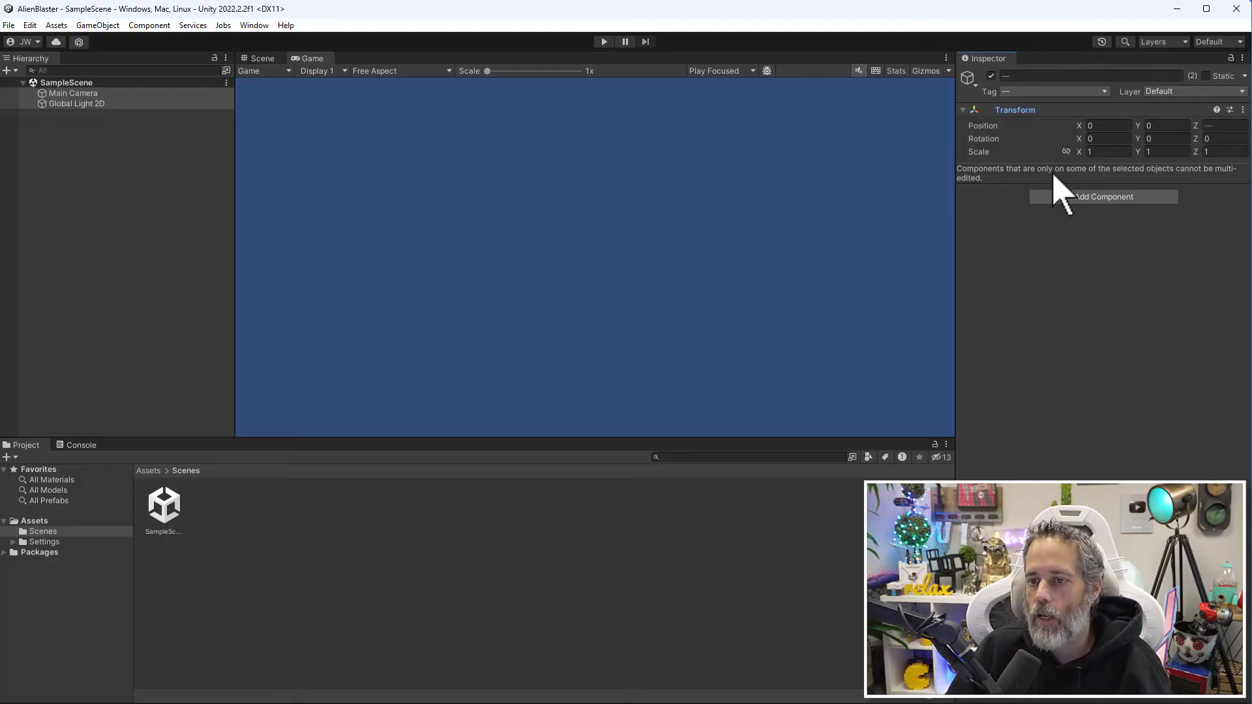
{"action": "mouse_move", "coordinate": [1174, 200]}
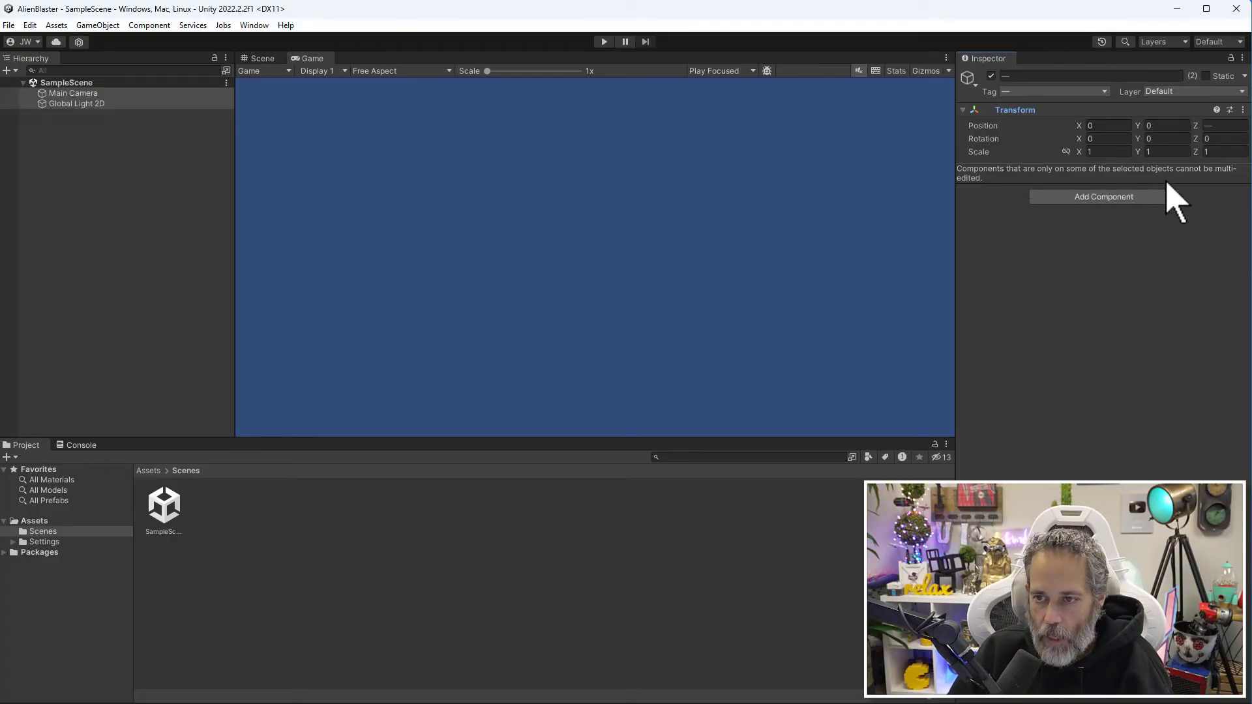
{"action": "mouse_move", "coordinate": [1190, 188]}
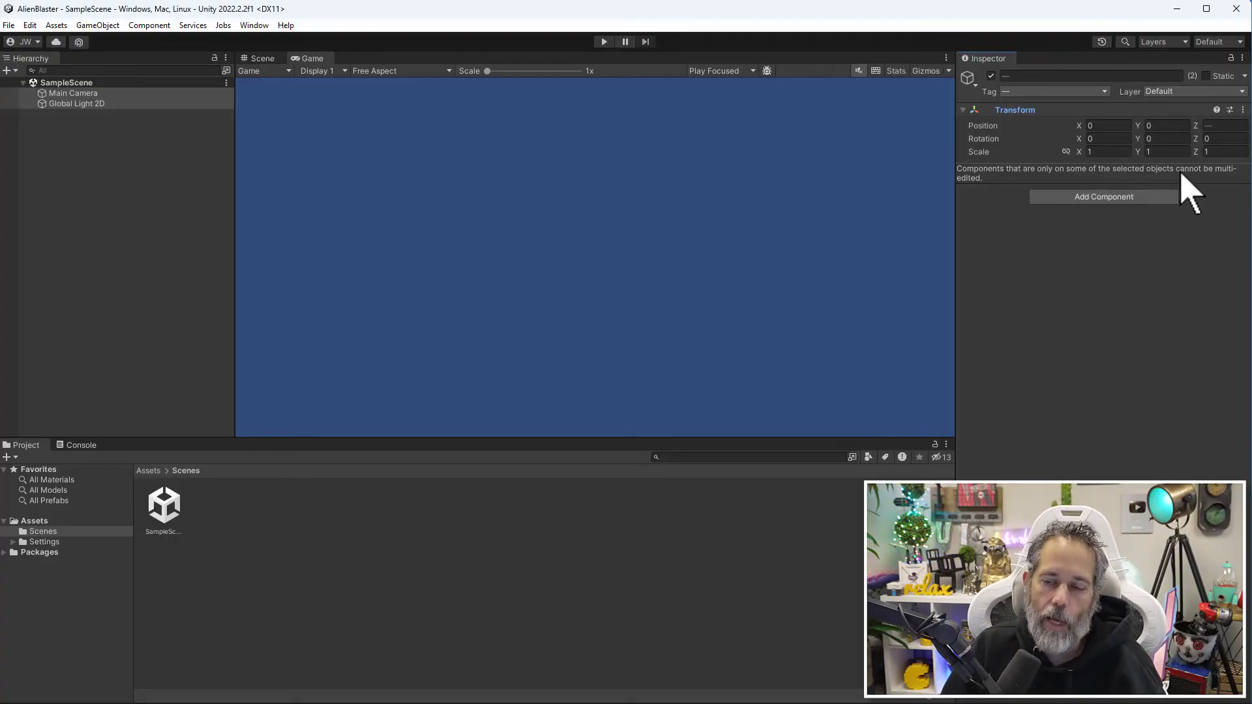
{"action": "mouse_move", "coordinate": [76, 112]}
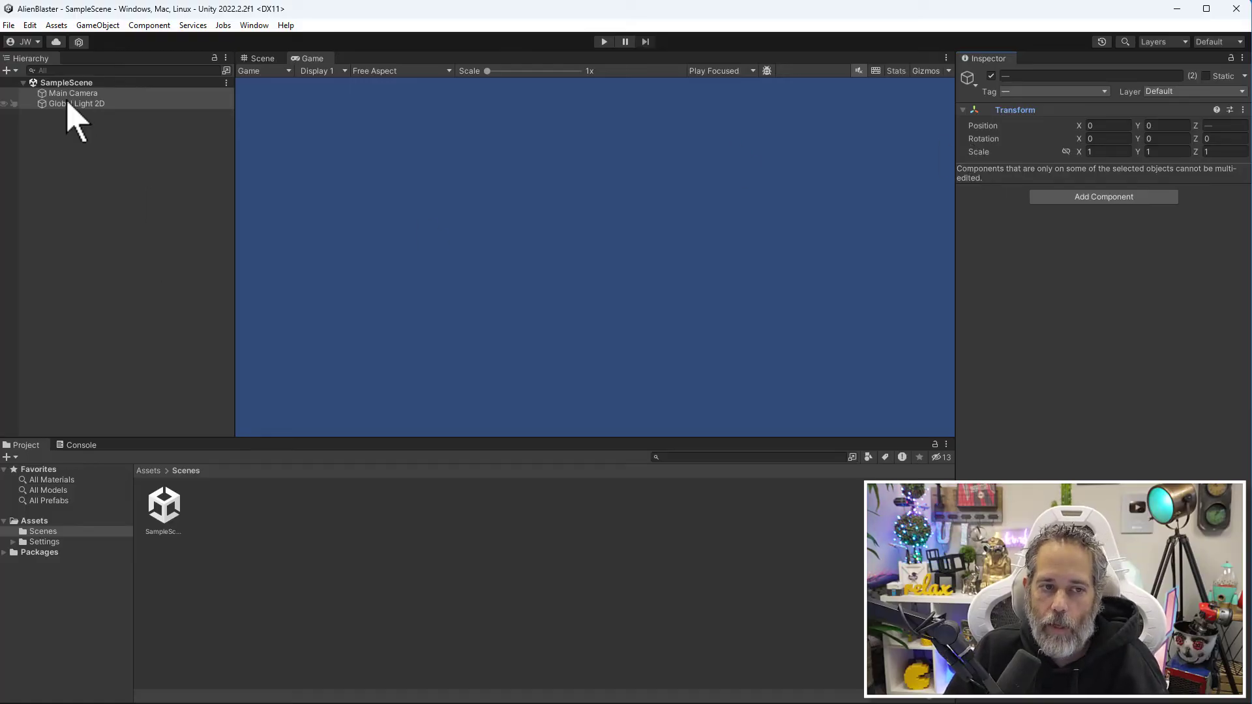
- Alternate single and combined selections, ending on Global Light 2D's own properties
{"action": "left_click", "coordinate": [73, 92]}
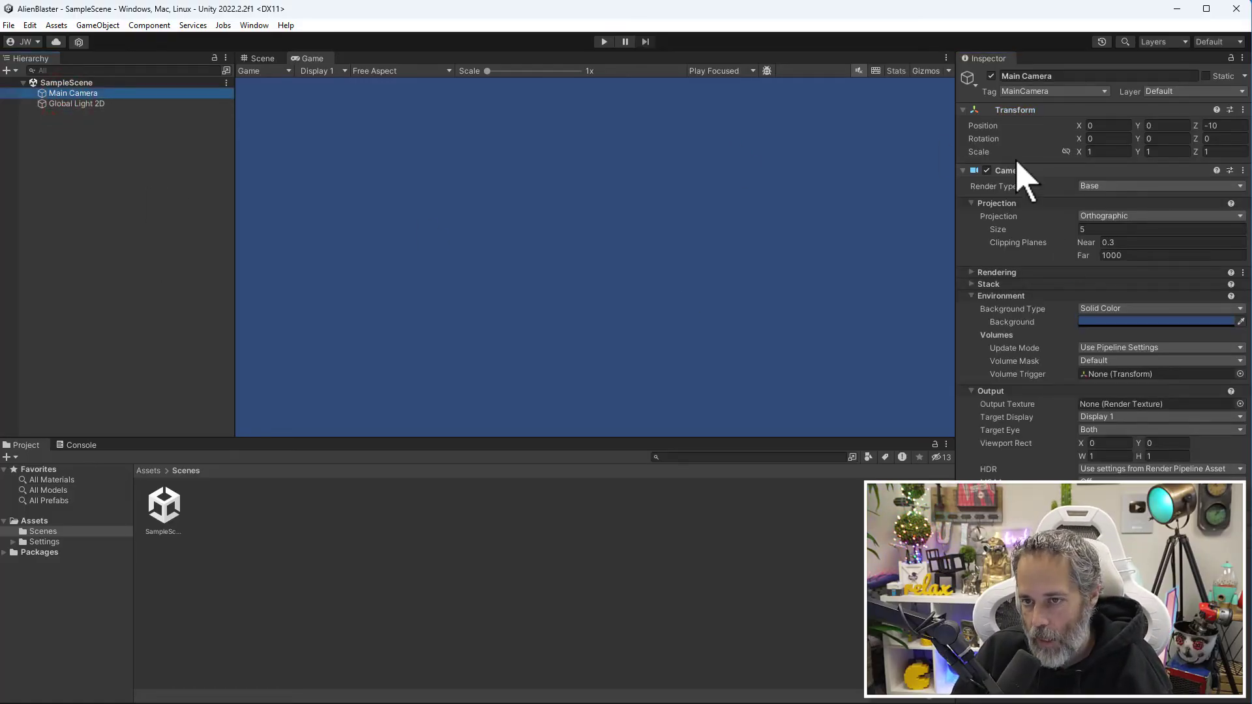
{"action": "left_click", "coordinate": [77, 105]}
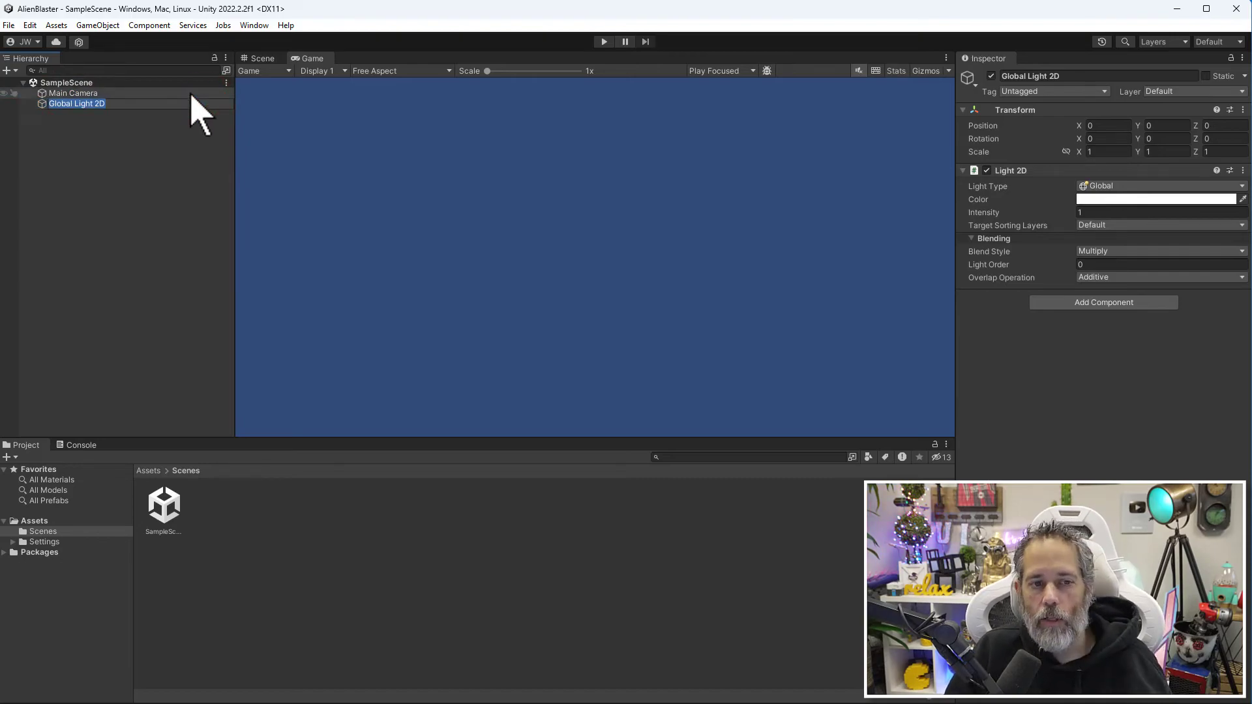
{"action": "left_click", "coordinate": [73, 93]}
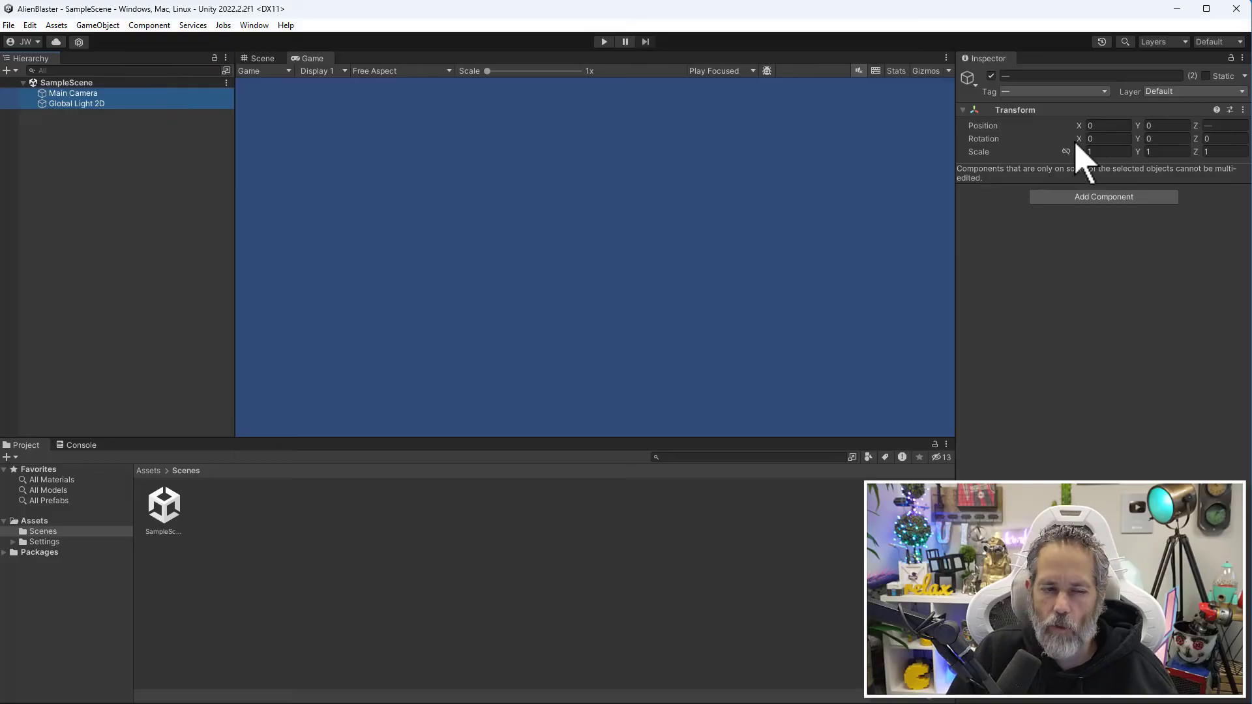
{"action": "left_click", "coordinate": [73, 92]}
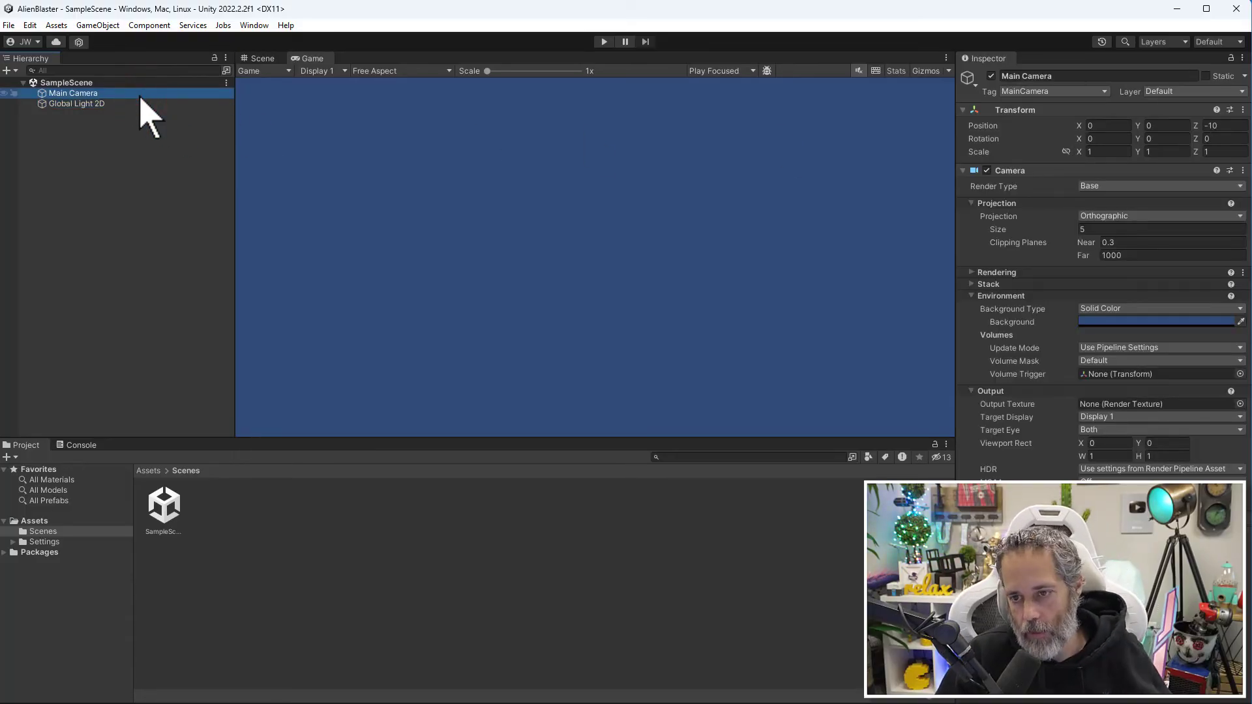
{"action": "left_click", "coordinate": [77, 104]}
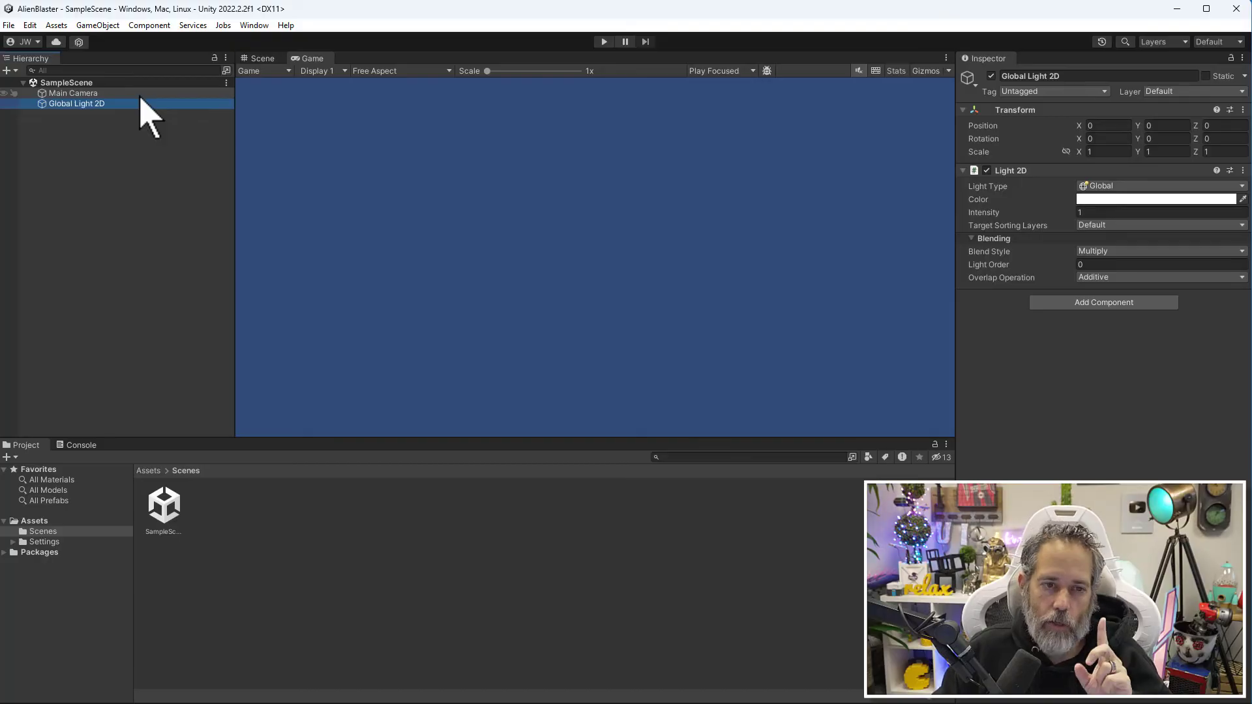
{"action": "mouse_move", "coordinate": [391, 127]}
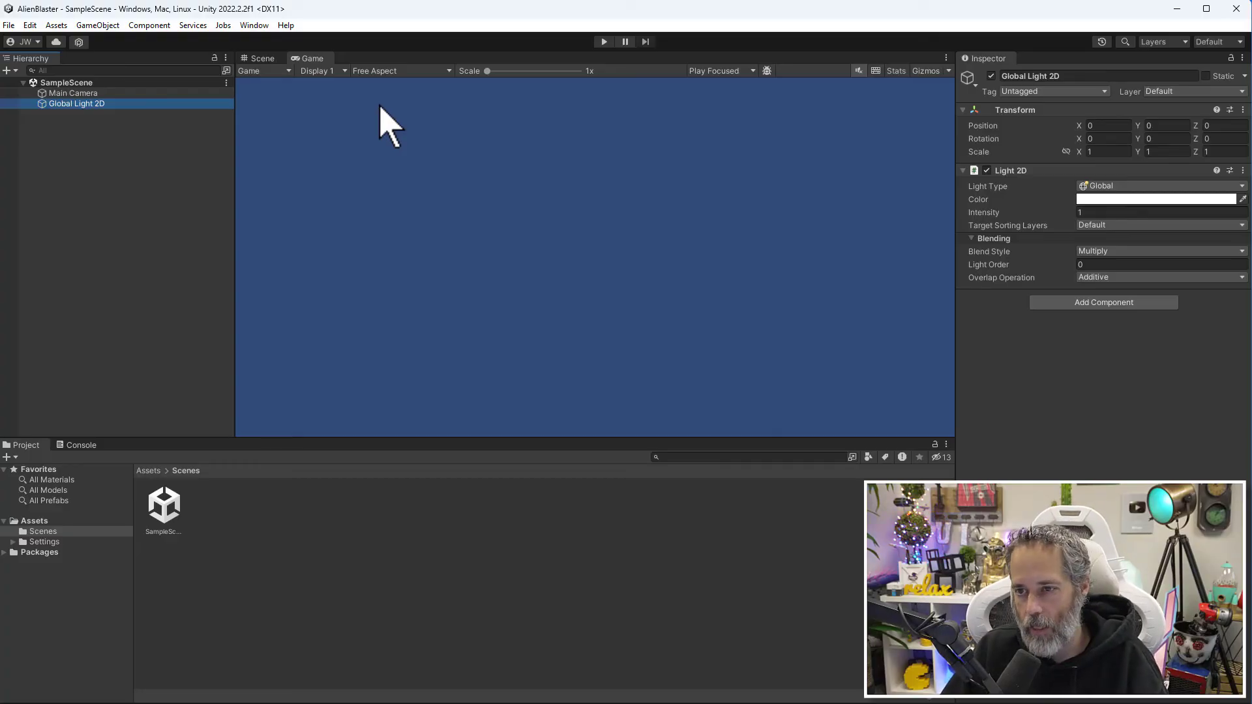
{"action": "mouse_move", "coordinate": [388, 132]}
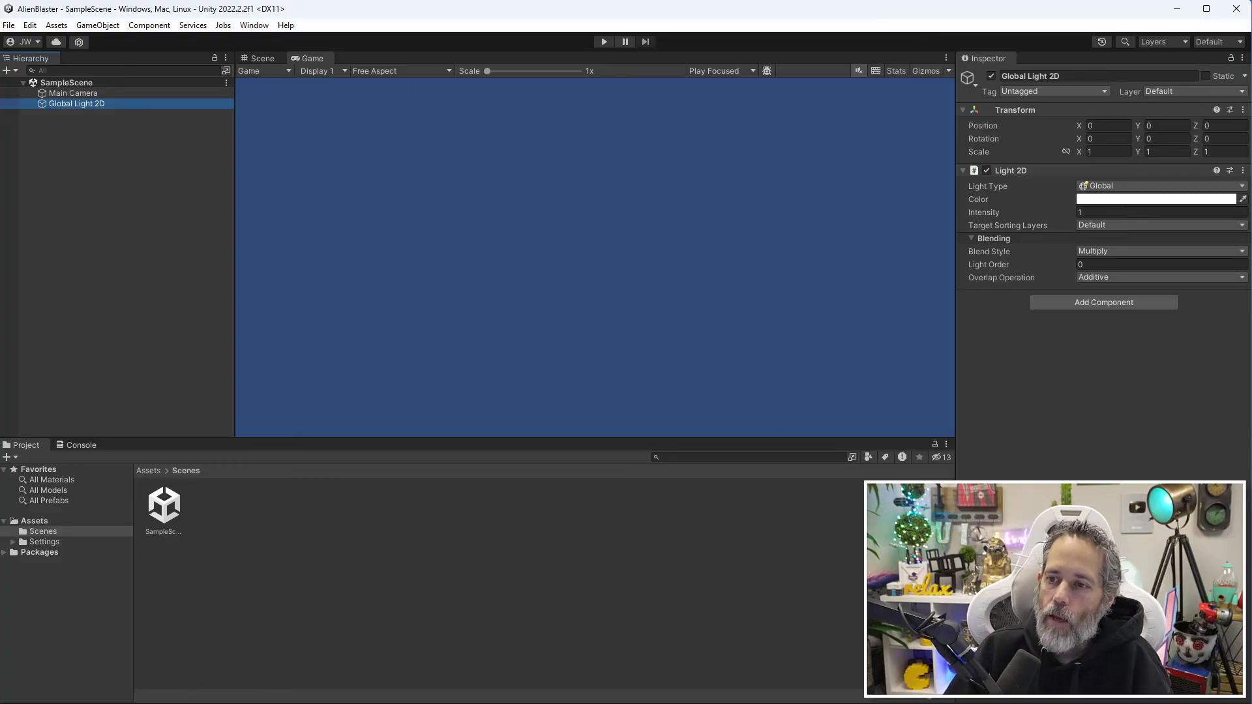
{"action": "mouse_move", "coordinate": [489, 168]}
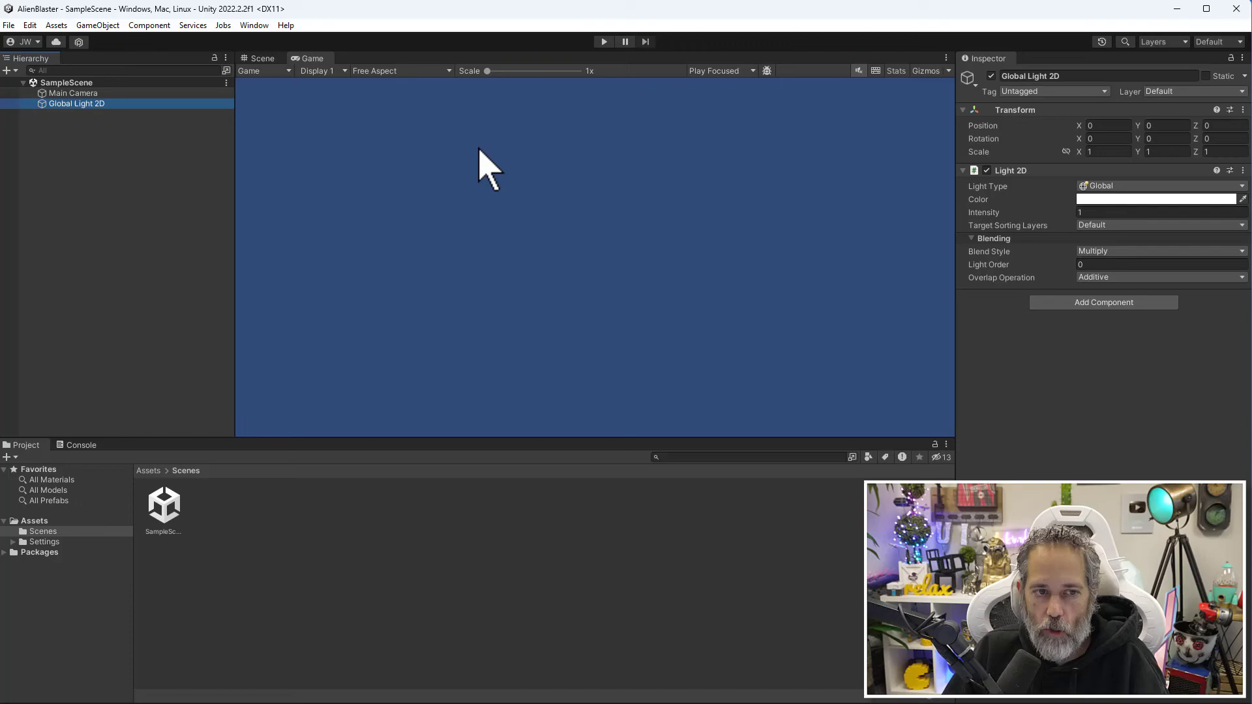
{"action": "mouse_move", "coordinate": [1030, 117]}
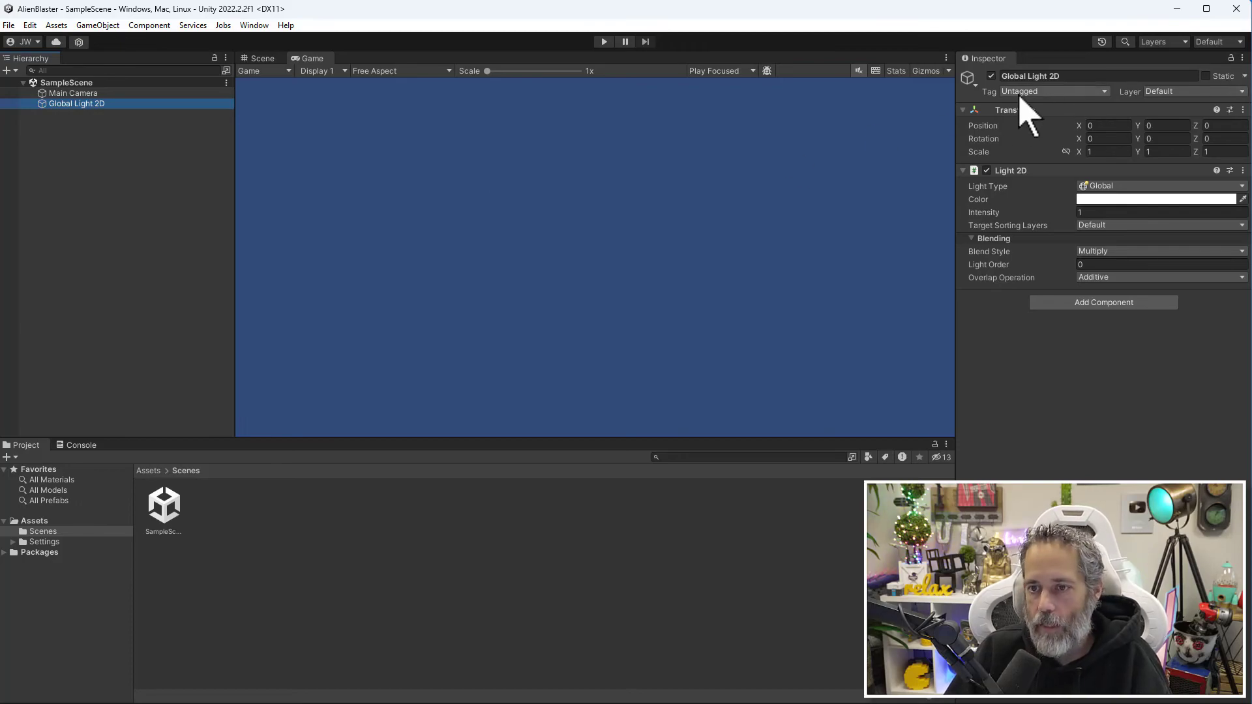
{"action": "mouse_move", "coordinate": [1238, 72]}
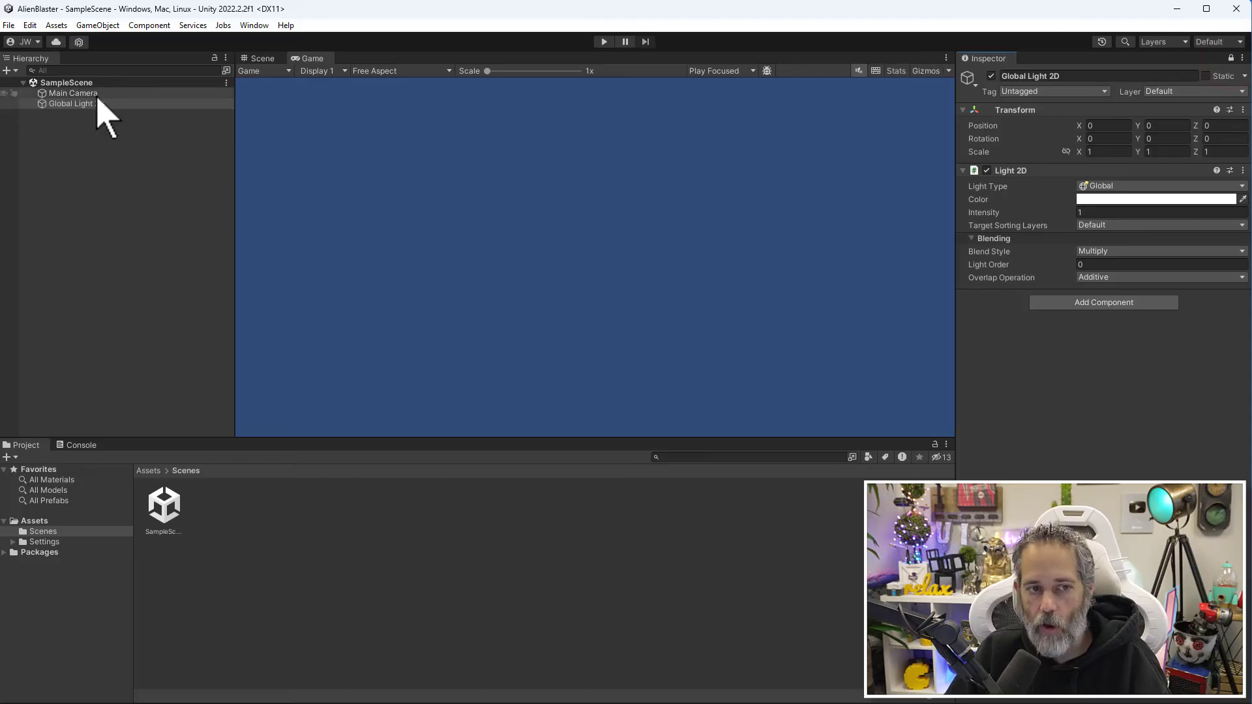
- Show the locked inspector staying on Global Light 2D, then unlock it to follow Main Camera
{"action": "left_click", "coordinate": [73, 92]}
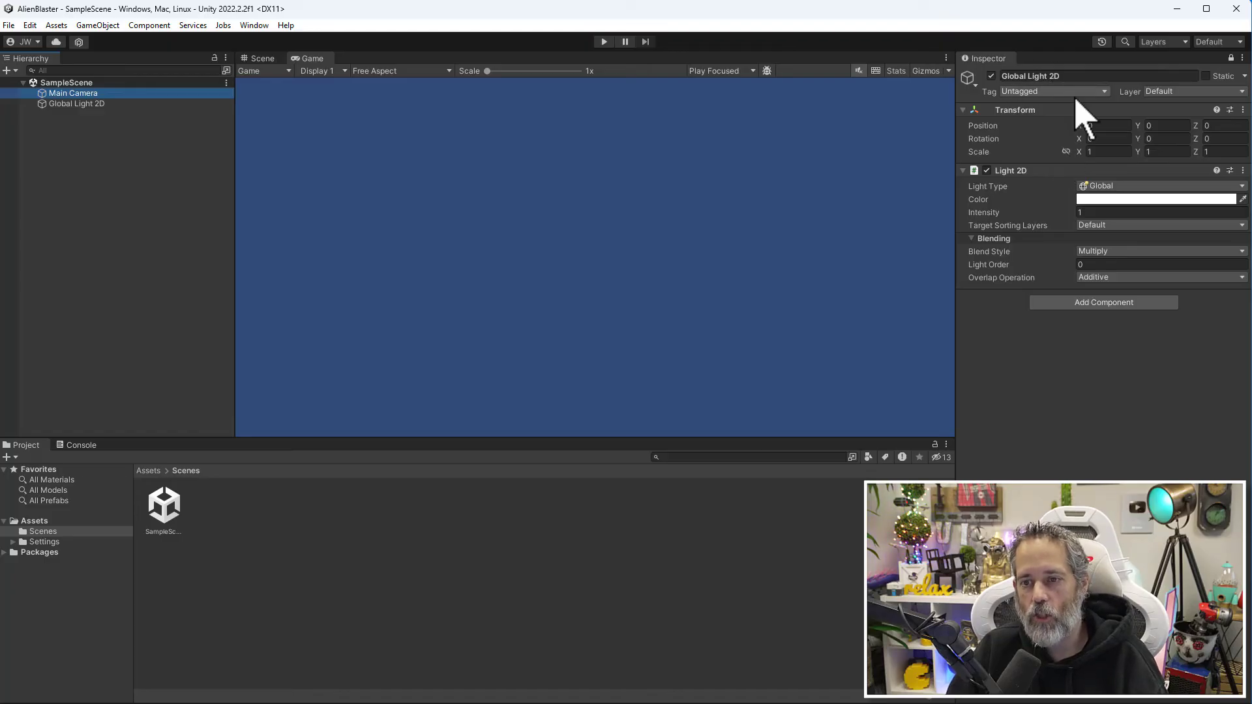
{"action": "mouse_move", "coordinate": [1078, 132]}
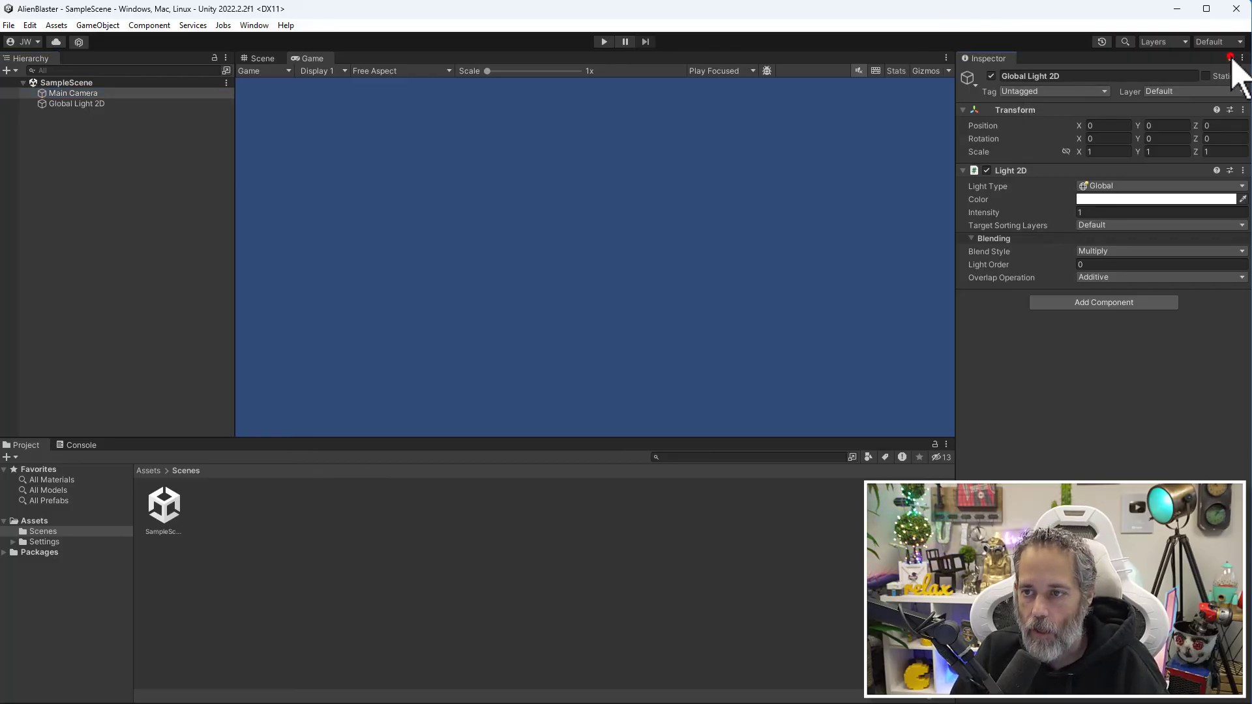
{"action": "left_click", "coordinate": [72, 93]}
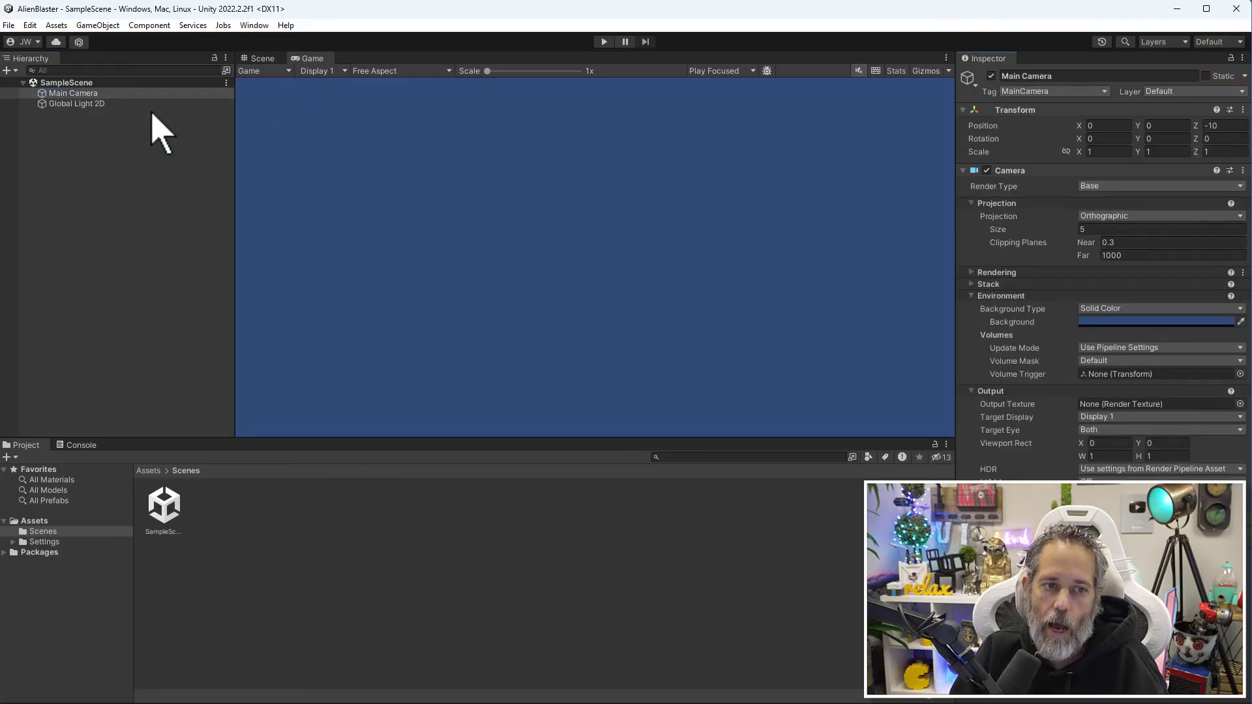
{"action": "left_click", "coordinate": [77, 104]}
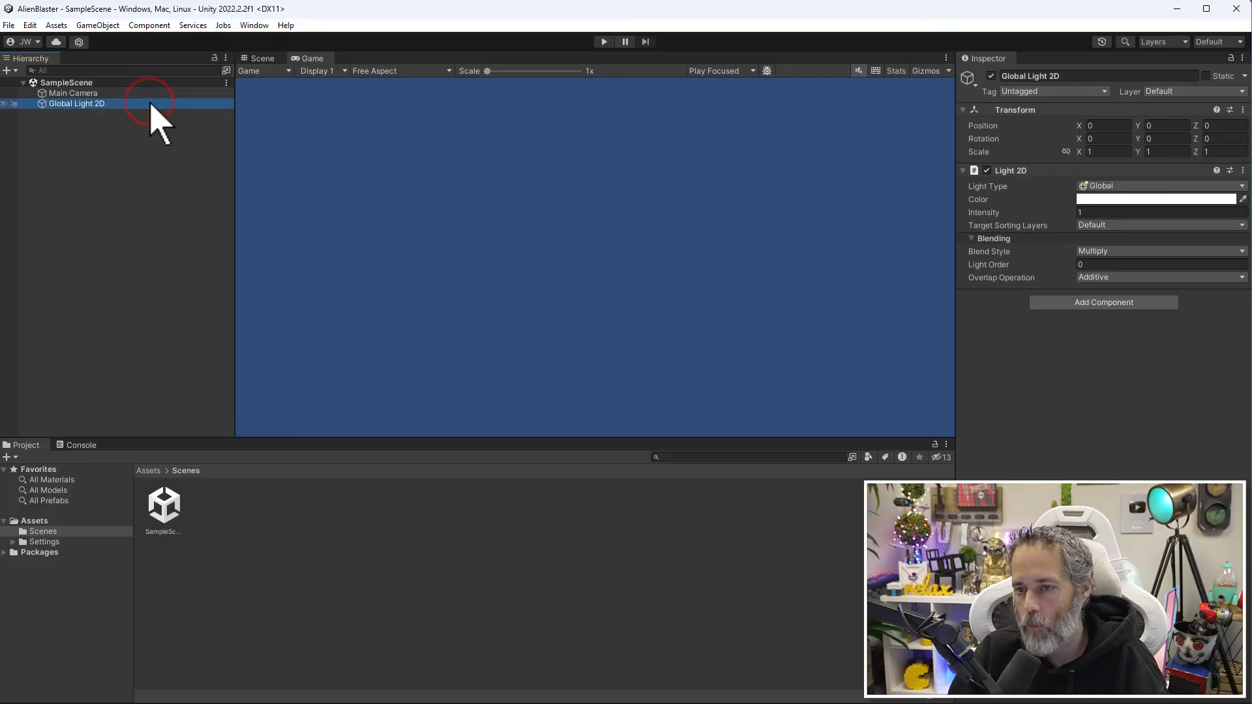
{"action": "left_click", "coordinate": [73, 92]}
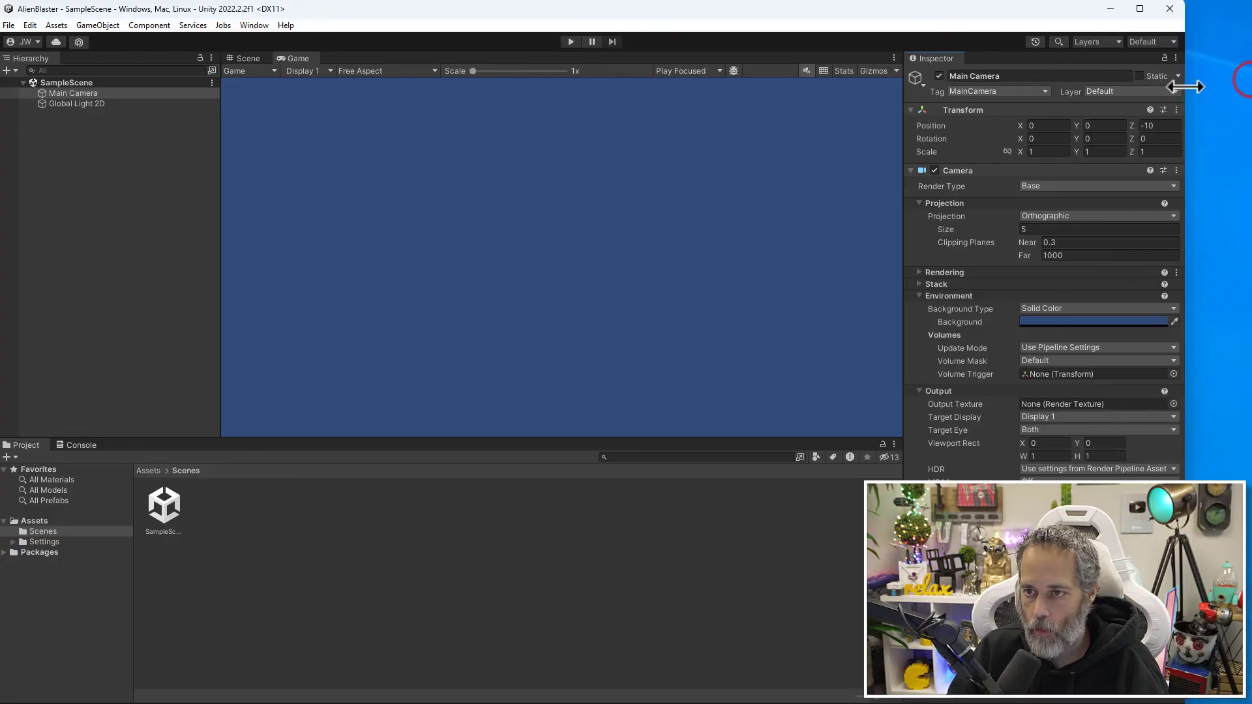
{"action": "left_click", "coordinate": [1174, 57]}
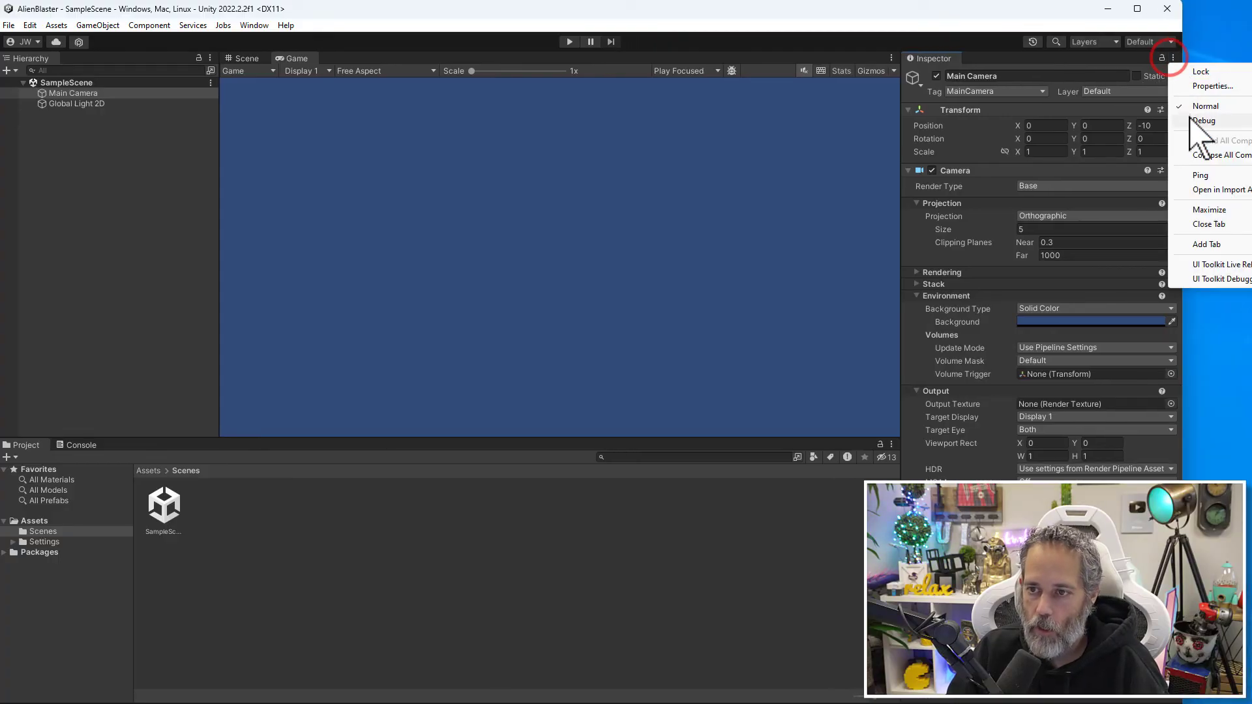
{"action": "left_click", "coordinate": [1204, 120]}
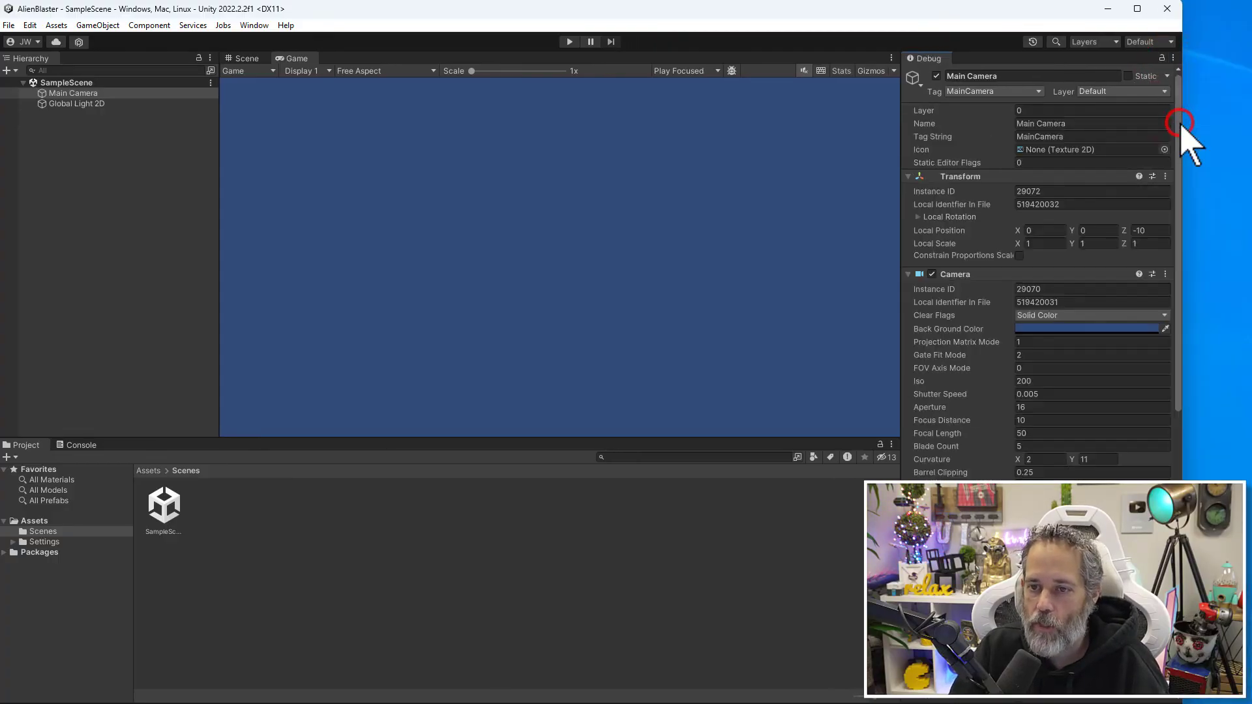
{"action": "scroll", "scroll_direction": "down", "scroll_amount": 3}
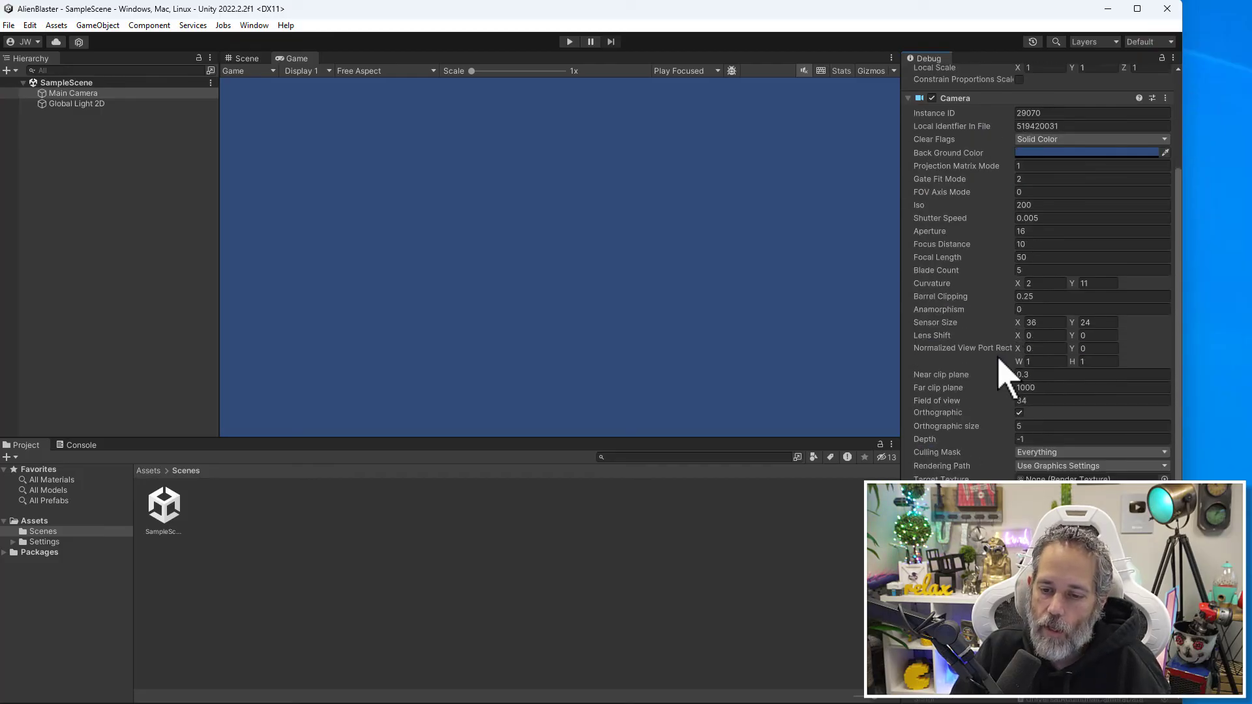
{"action": "scroll", "scroll_direction": "up", "scroll_amount": 3}
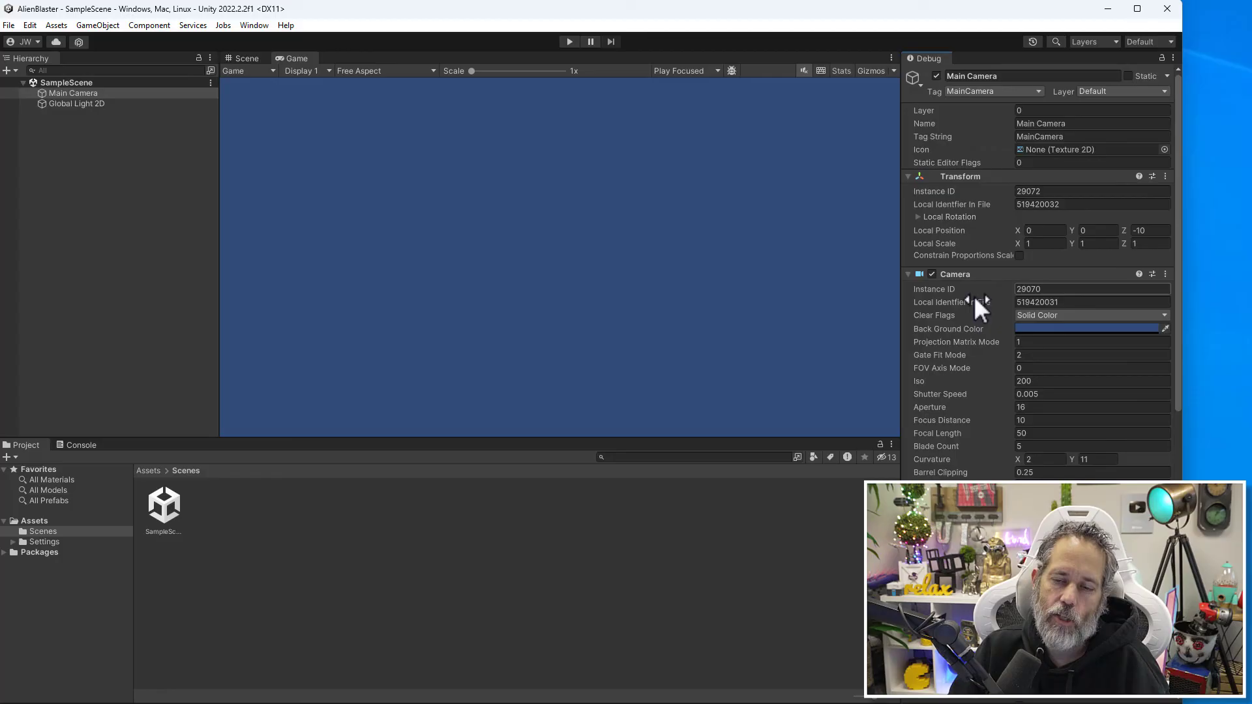
{"action": "mouse_move", "coordinate": [970, 311]}
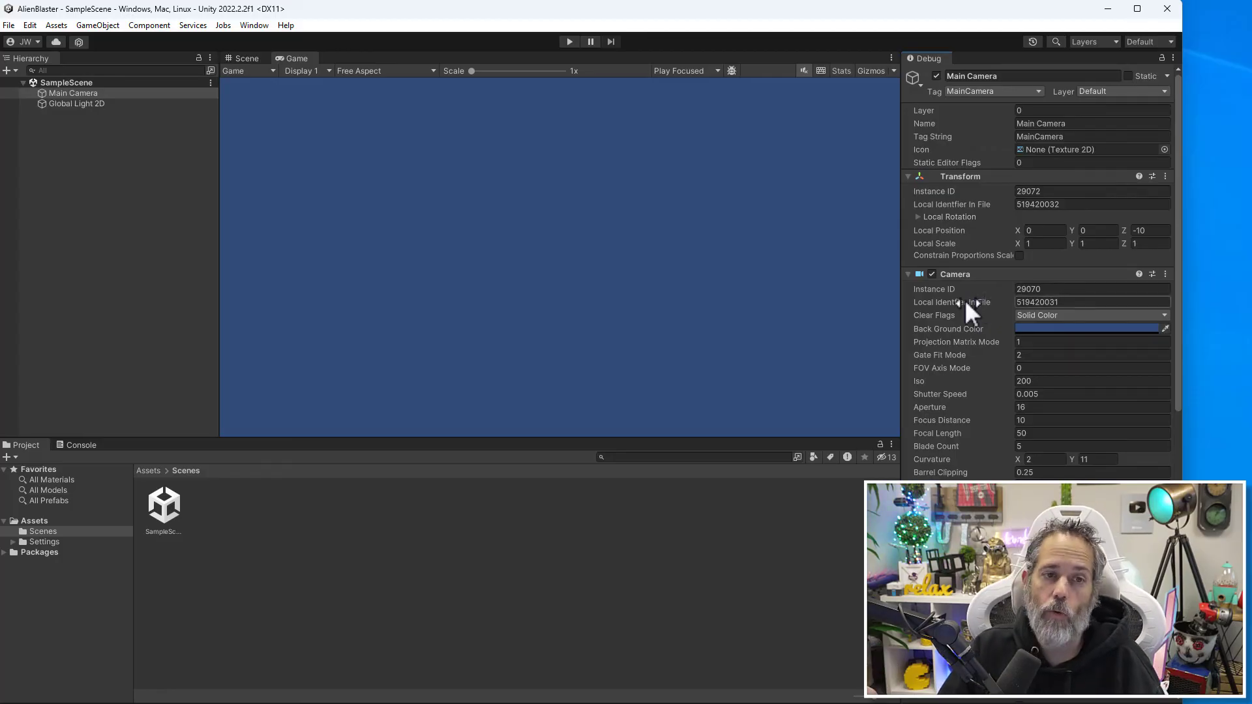
{"action": "mouse_move", "coordinate": [982, 311]}
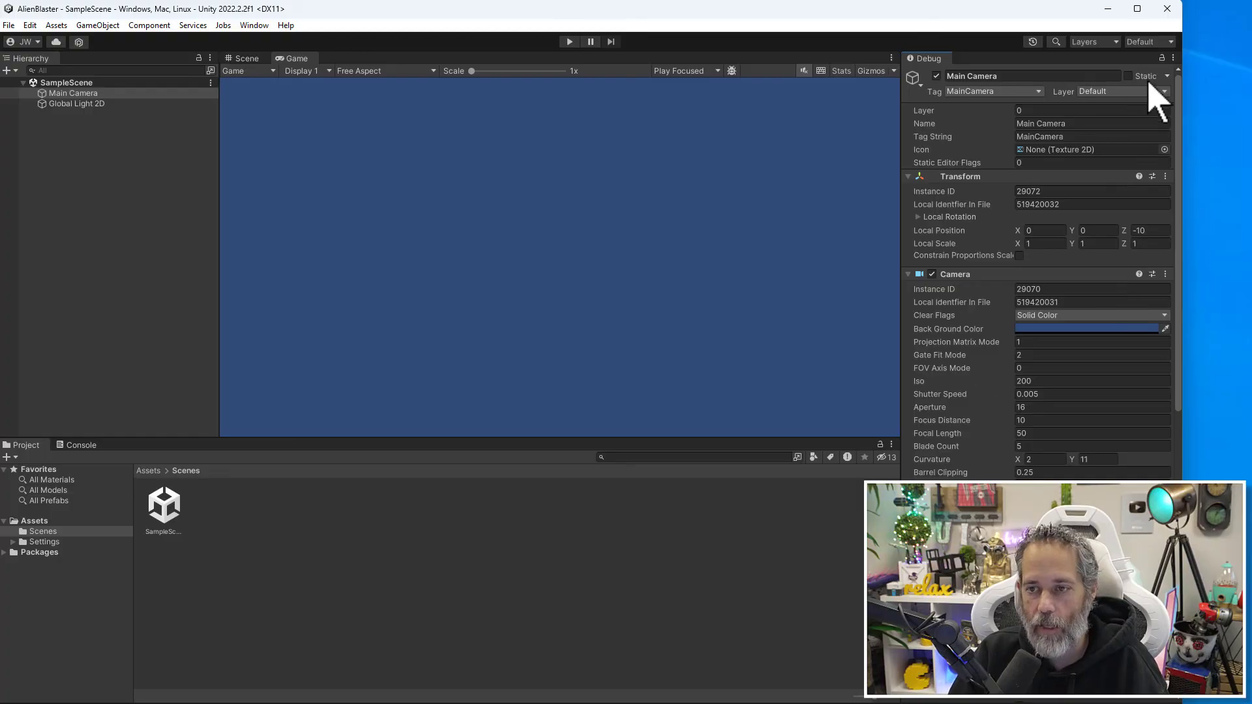
{"action": "left_click", "coordinate": [1171, 58]}
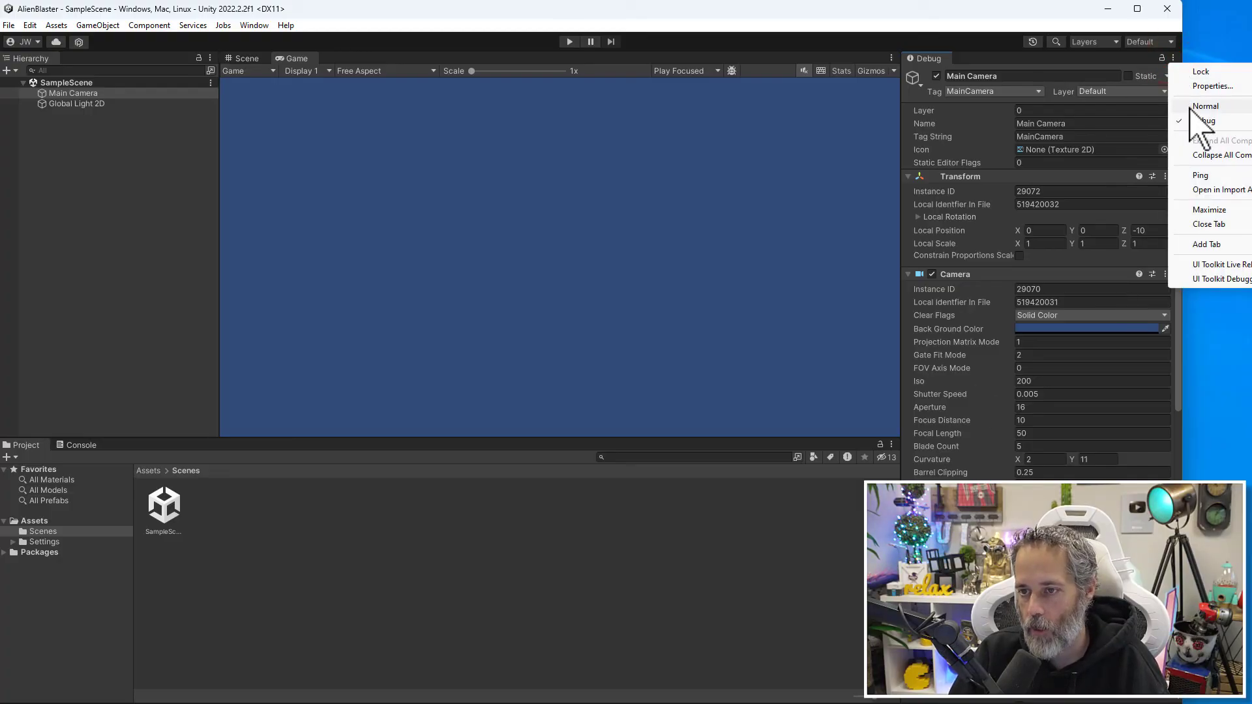
{"action": "left_click", "coordinate": [1205, 106]}
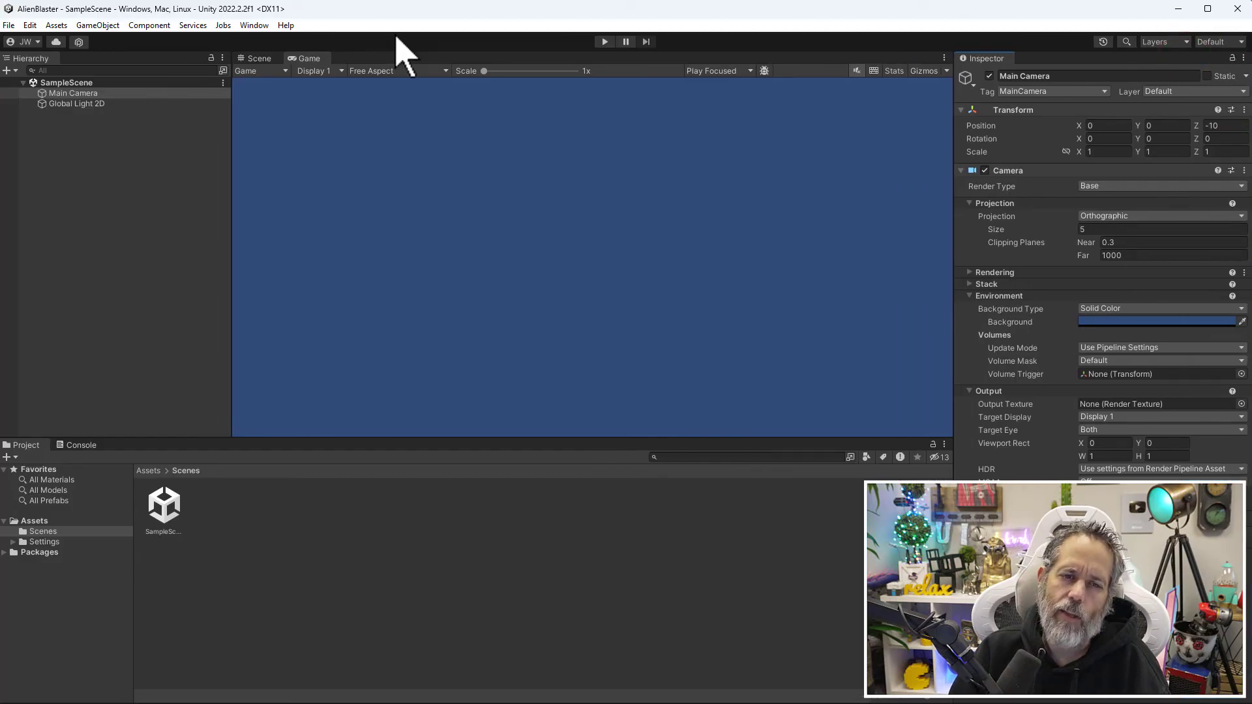
- Reset the editor to the Default window layout again
{"action": "left_click", "coordinate": [254, 24]}
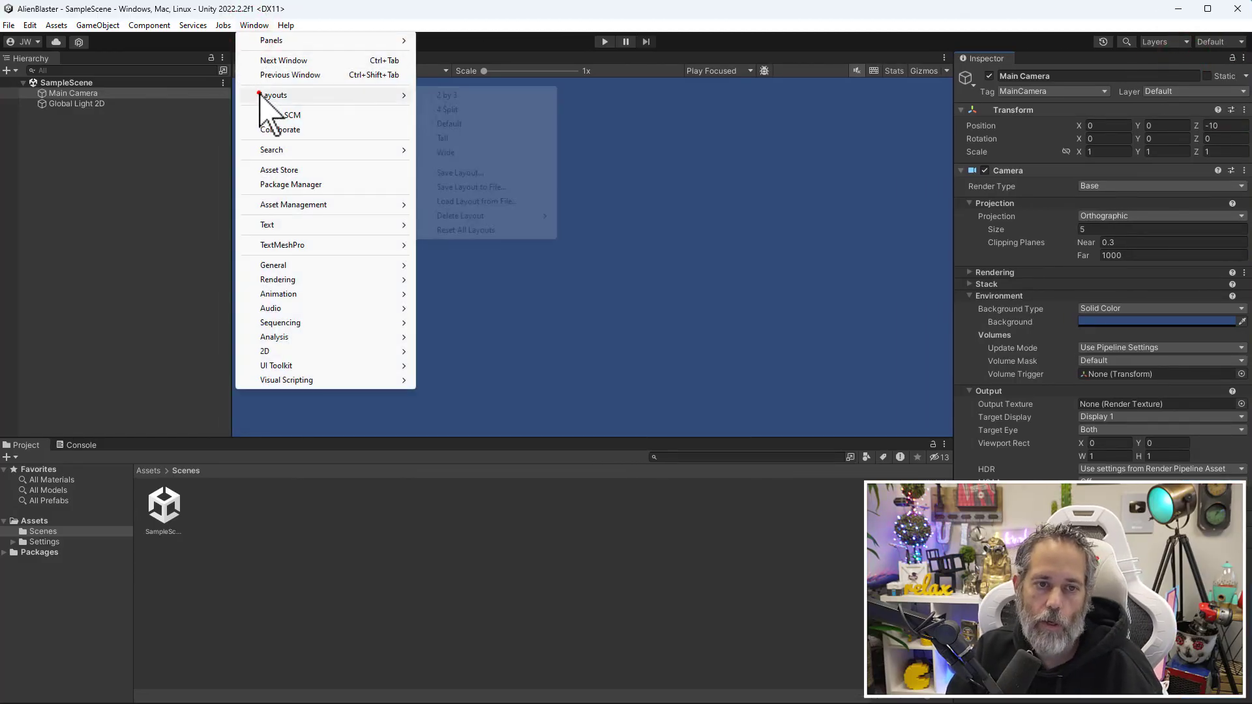
{"action": "left_click", "coordinate": [450, 124]}
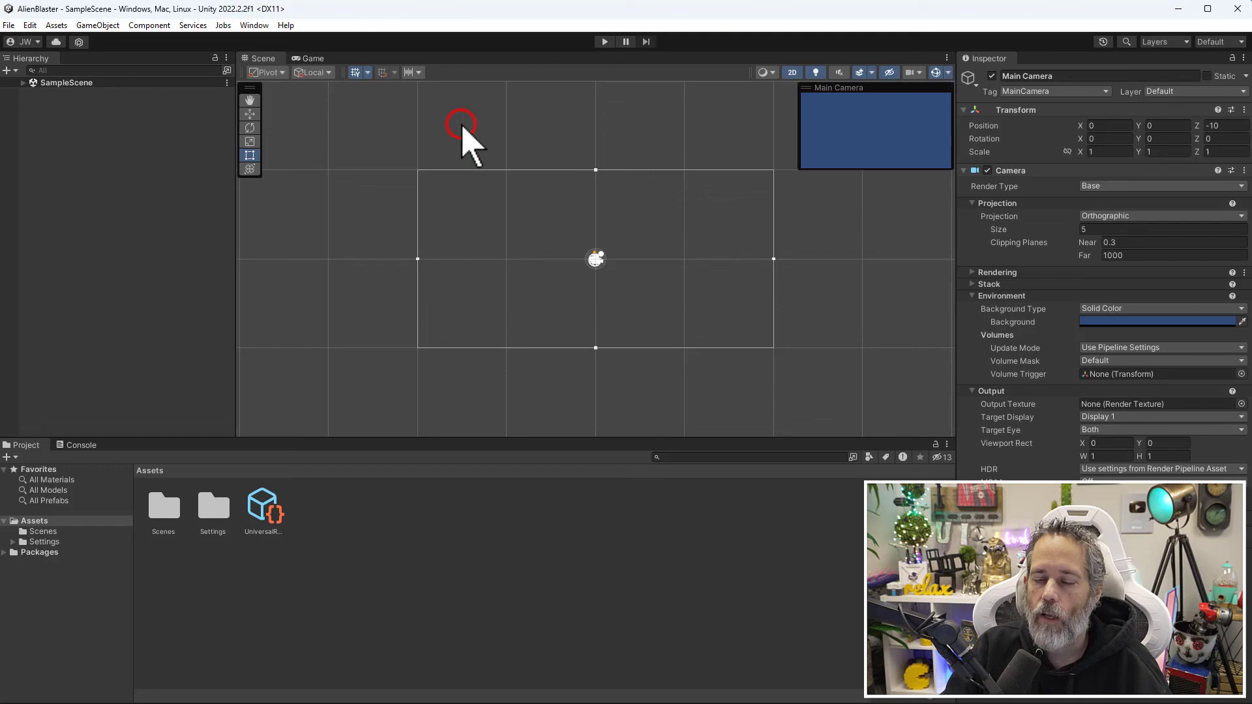